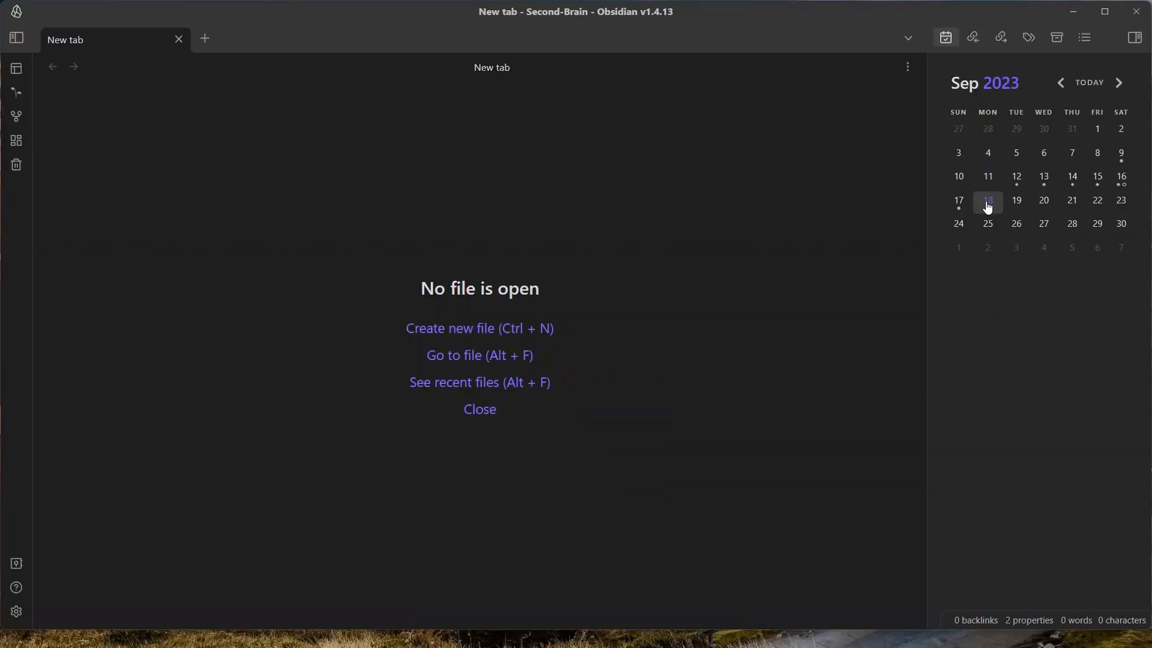
Open the 18 September 2023 daily note from the Calendar and scroll through its photos
left_click(988, 202)
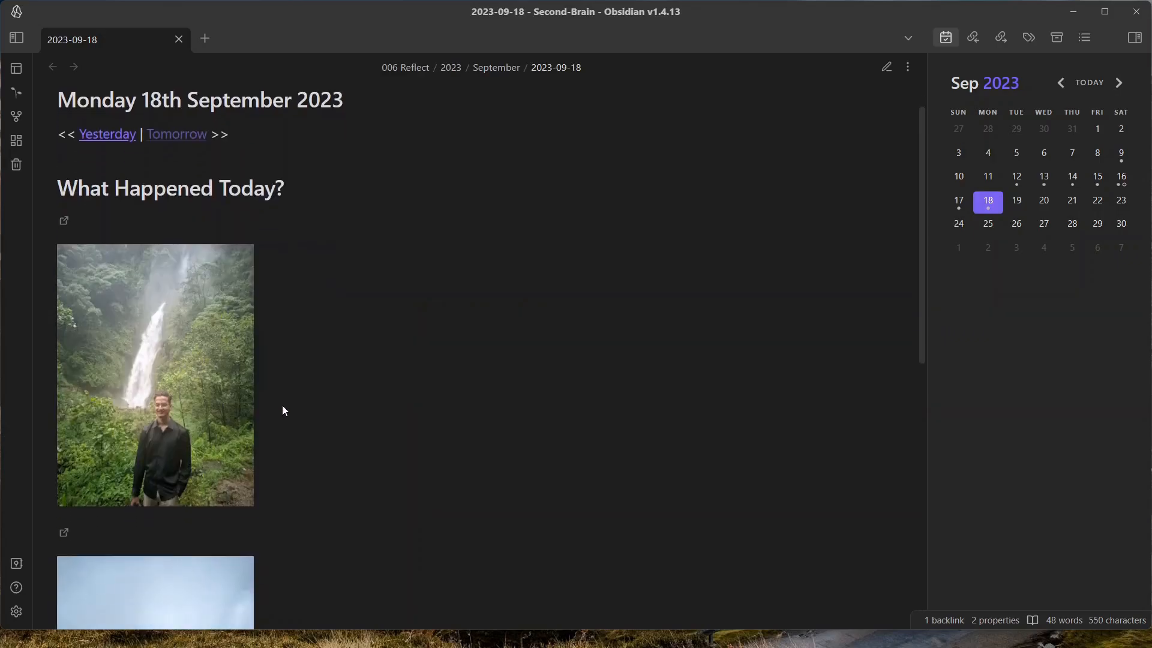
scroll("down", 3)
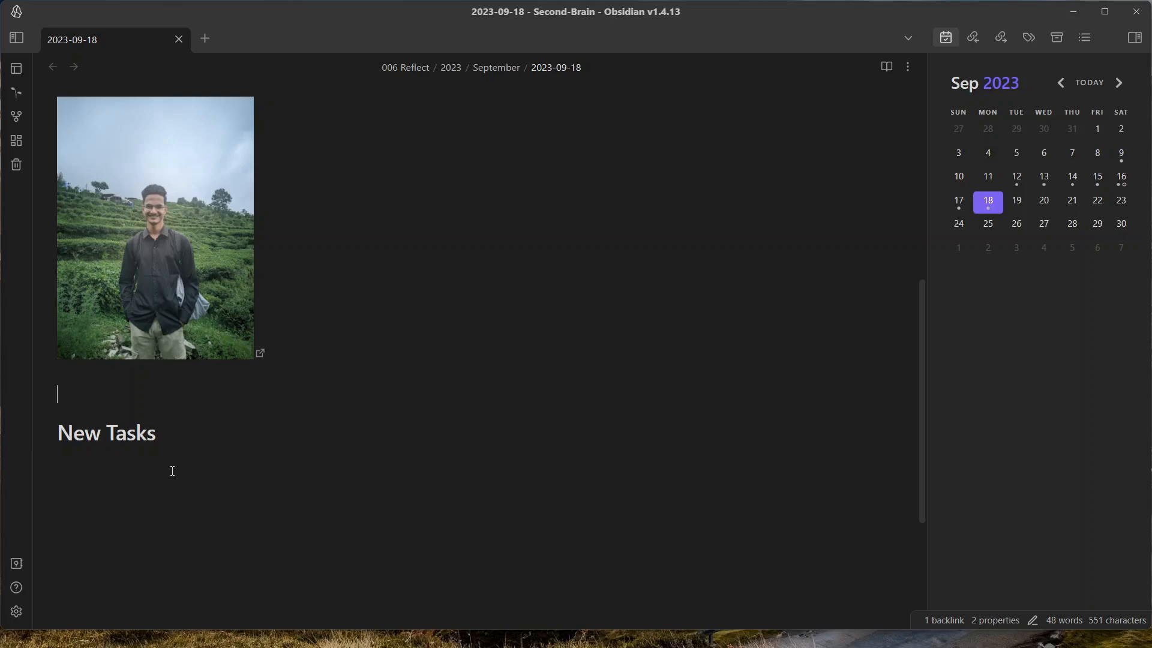
type("p")
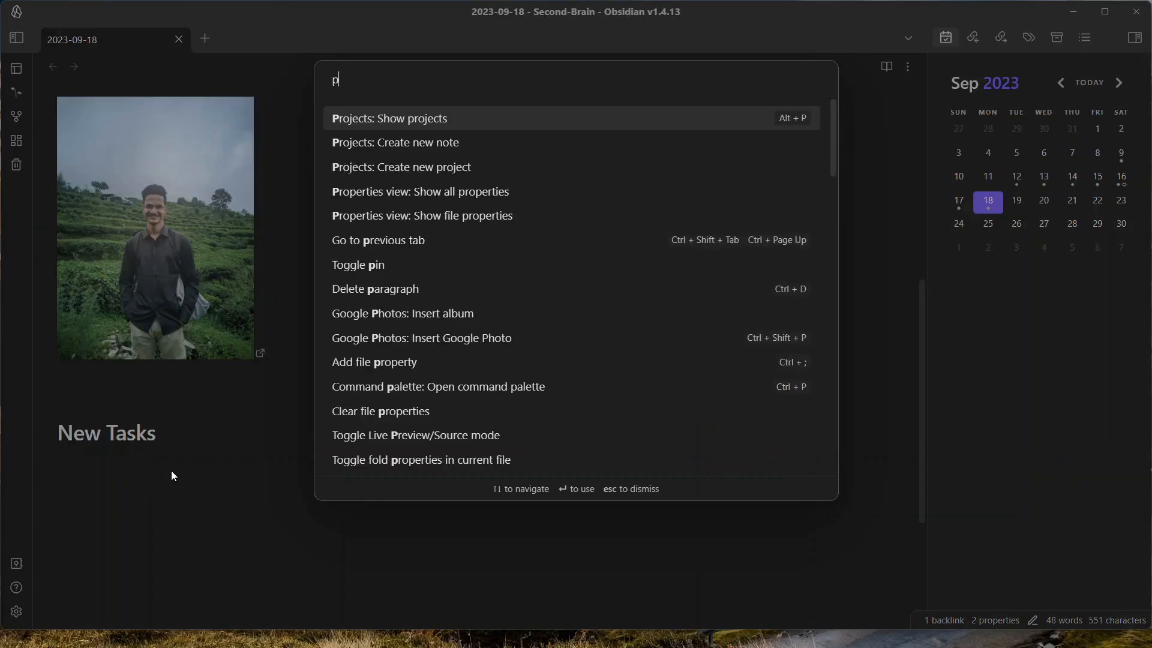
type("hoot")
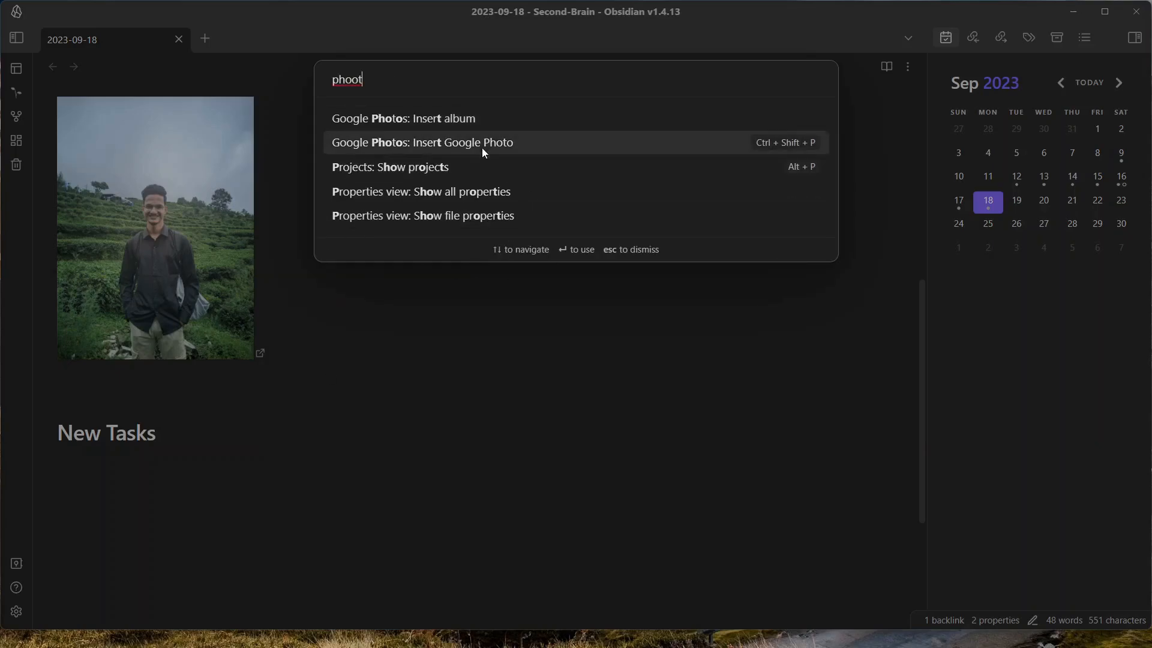
left_click(422, 142)
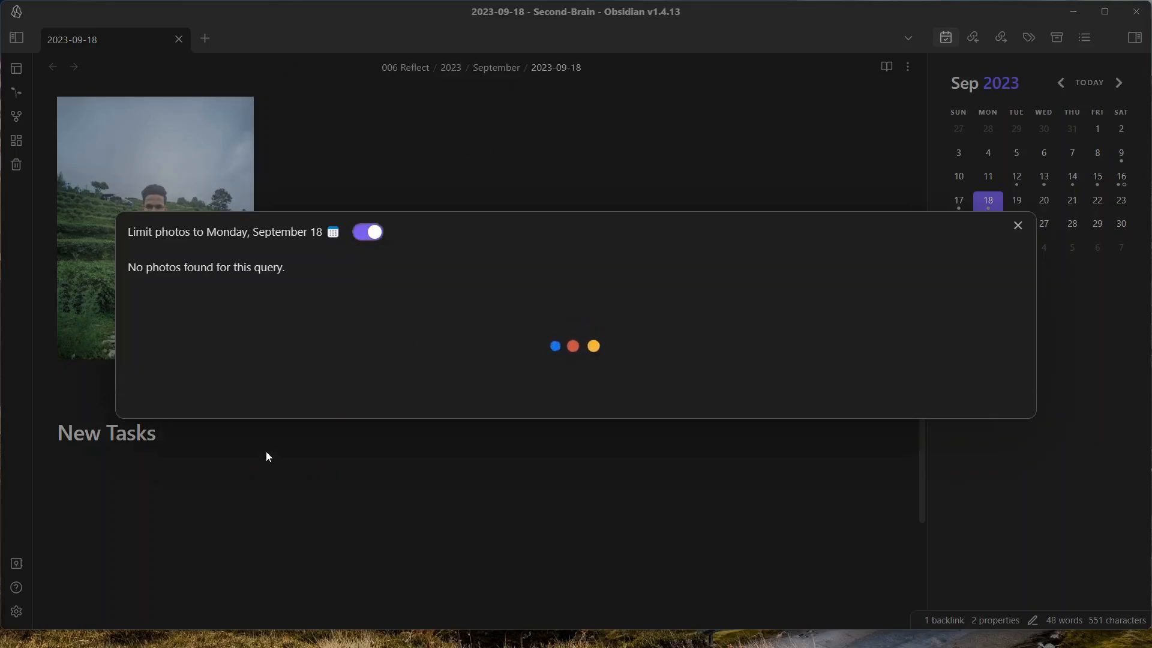
left_click(1018, 225)
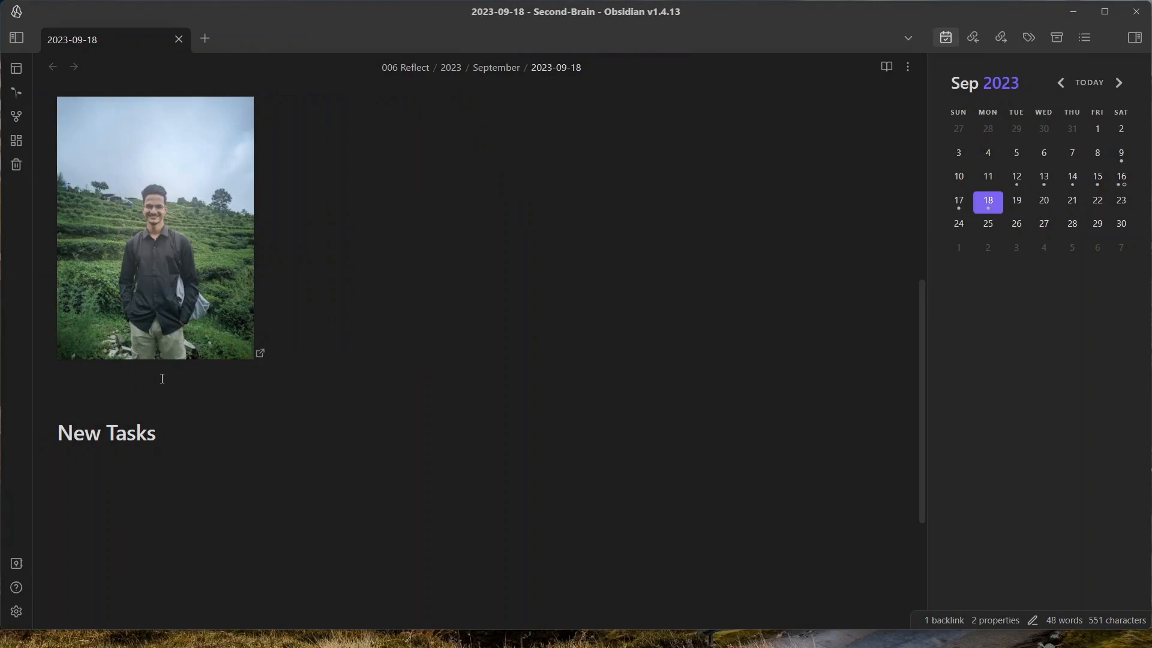
mouse_move(160, 387)
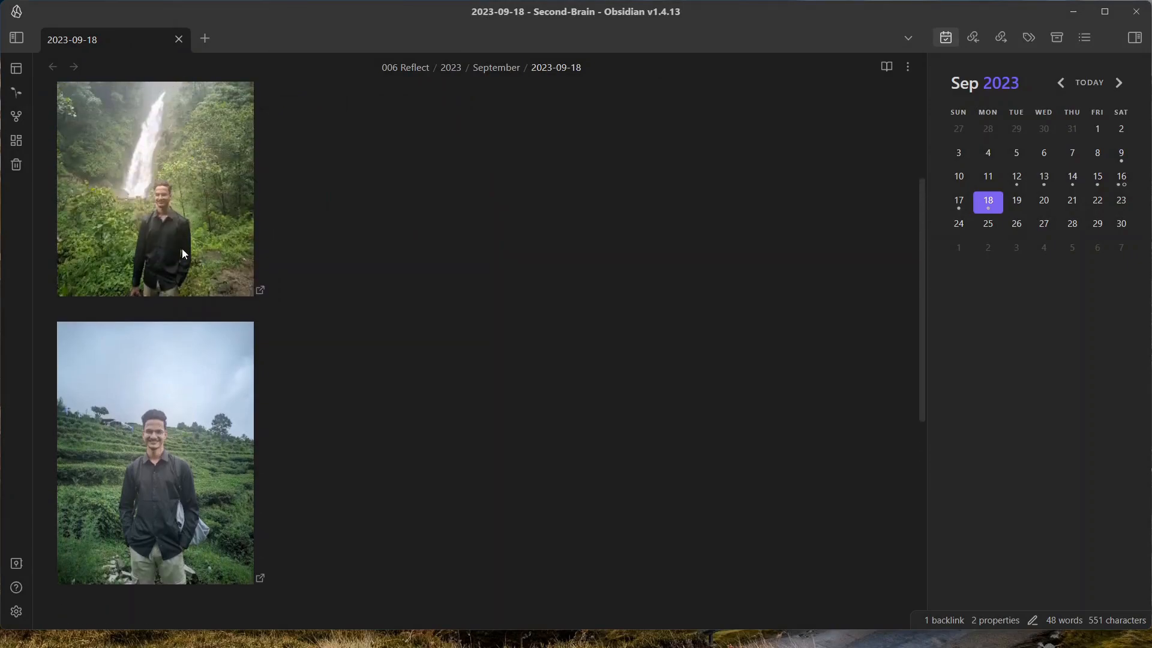
mouse_move(263, 296)
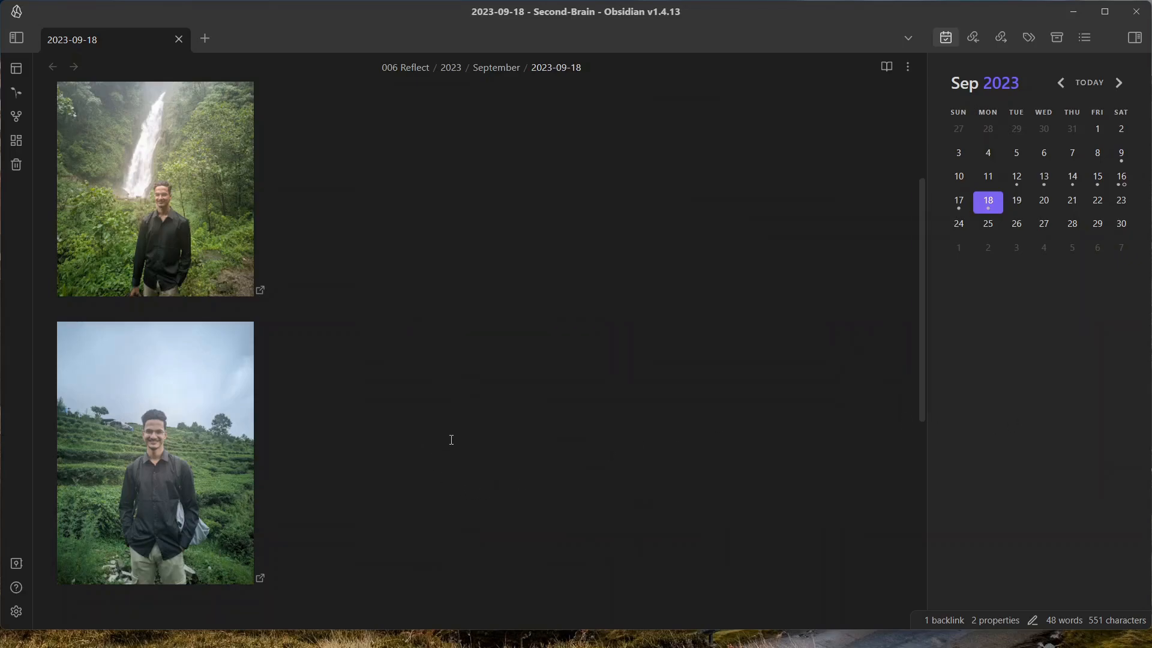
Find the Google Photos plugin by searching 'google', install it, and show its options
left_click(16, 610)
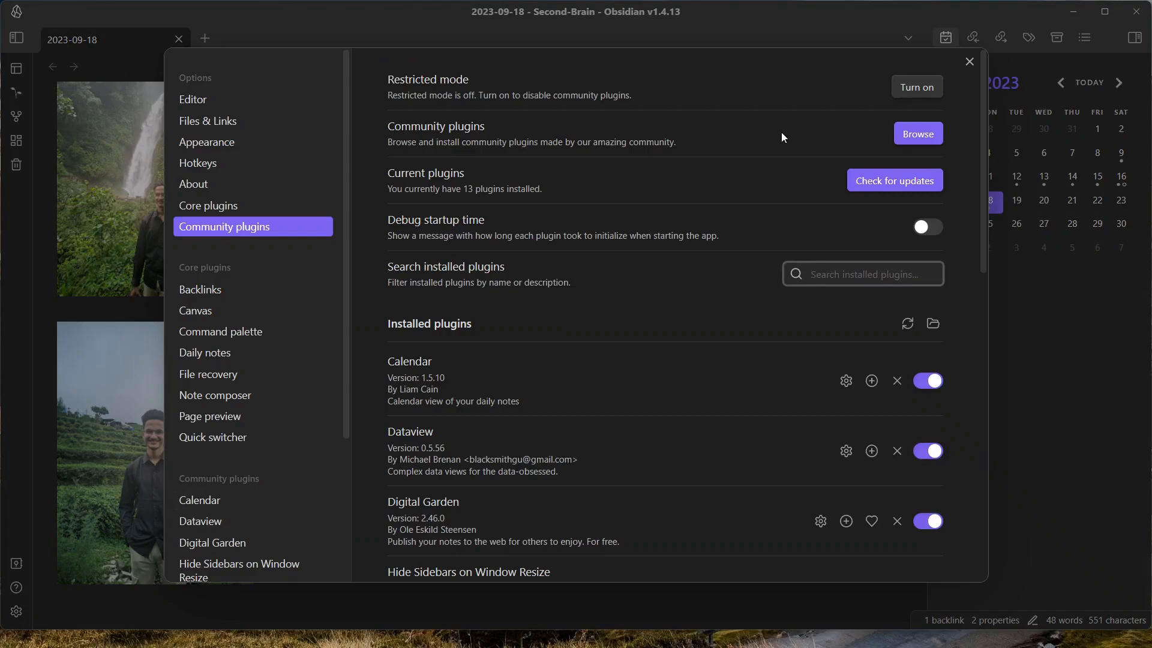
left_click(917, 133)
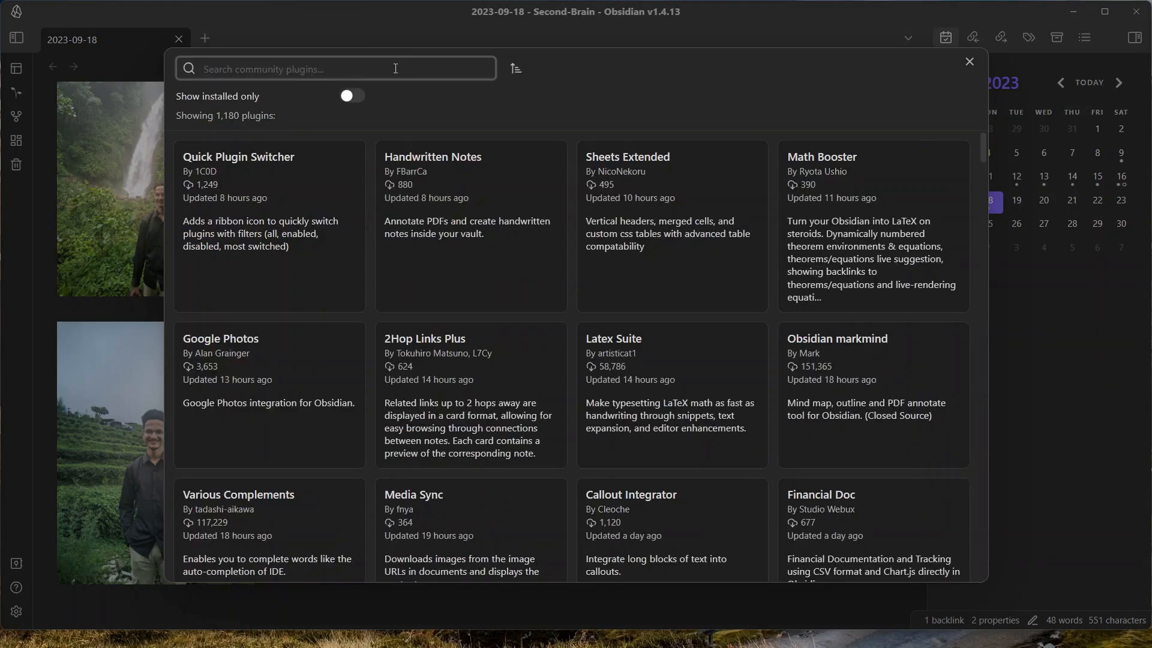
type("google")
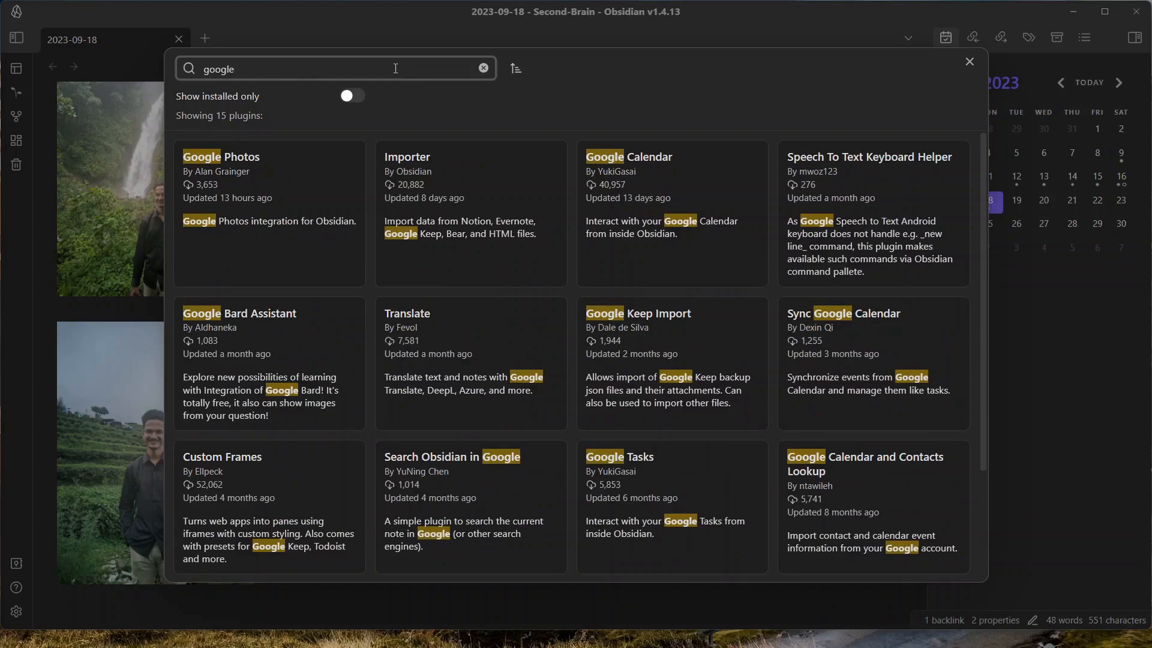
left_click(444, 269)
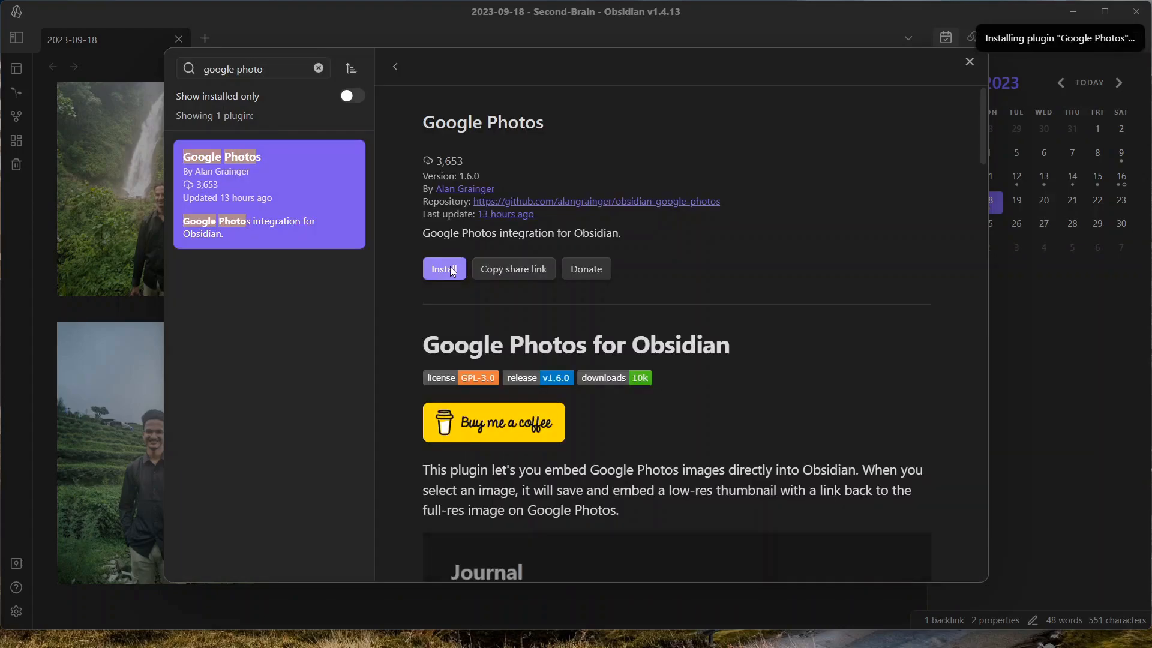
left_click(444, 269)
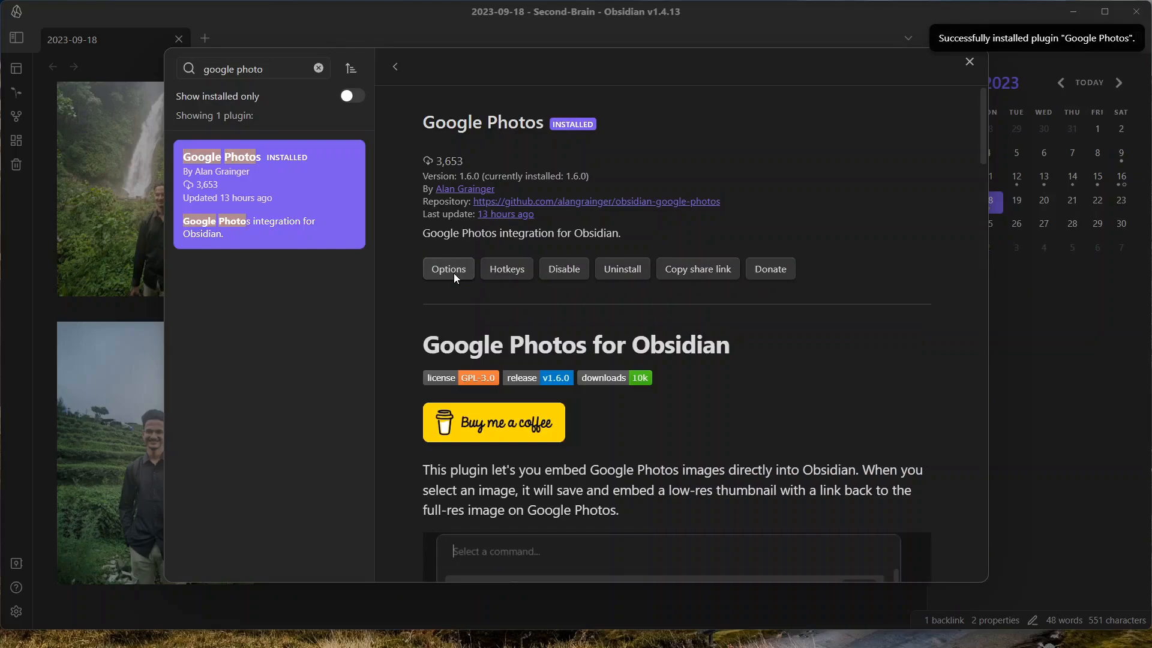
left_click(448, 269)
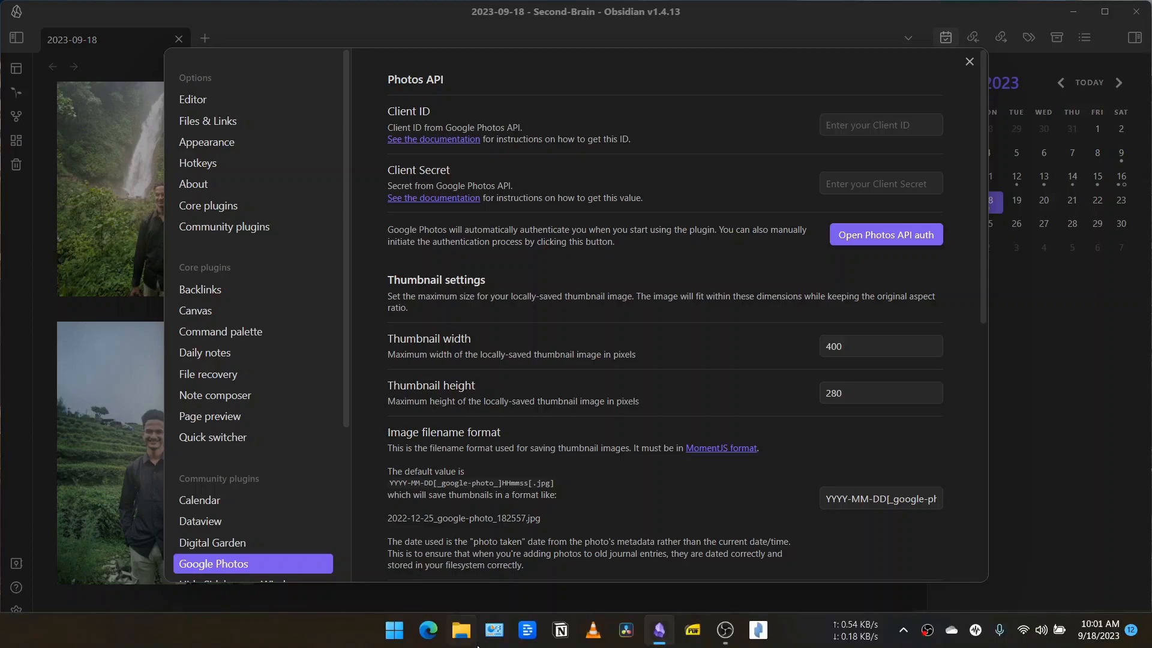
Search the web for 'google api console' and follow the Google Cloud Console result
left_click(429, 630)
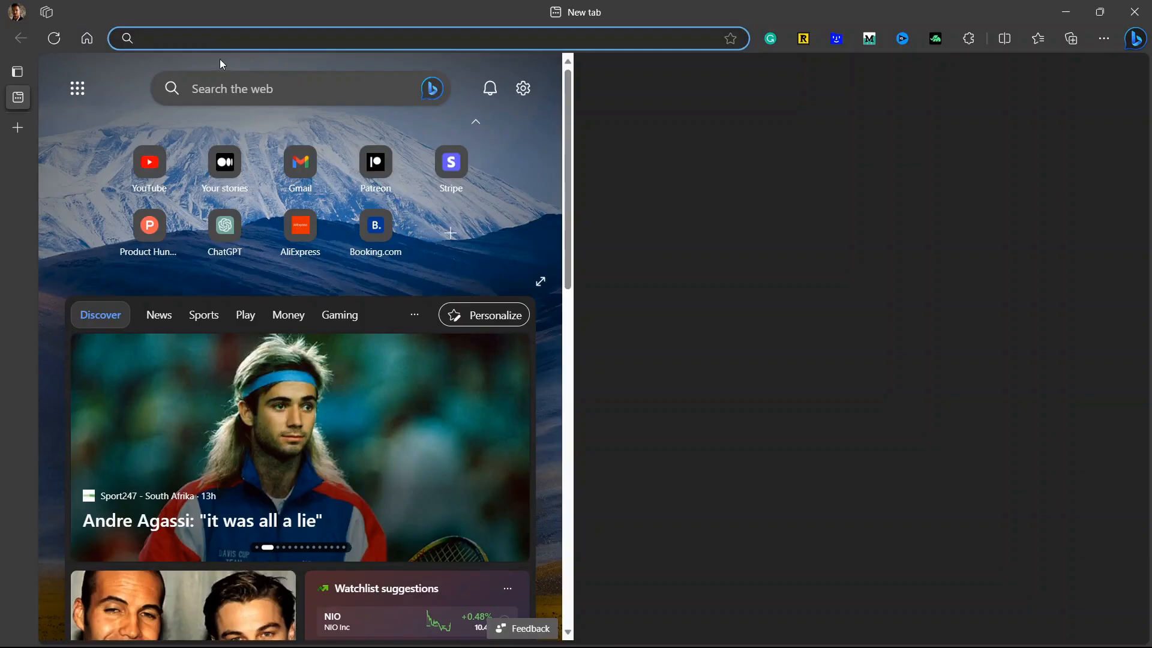
type("google api console")
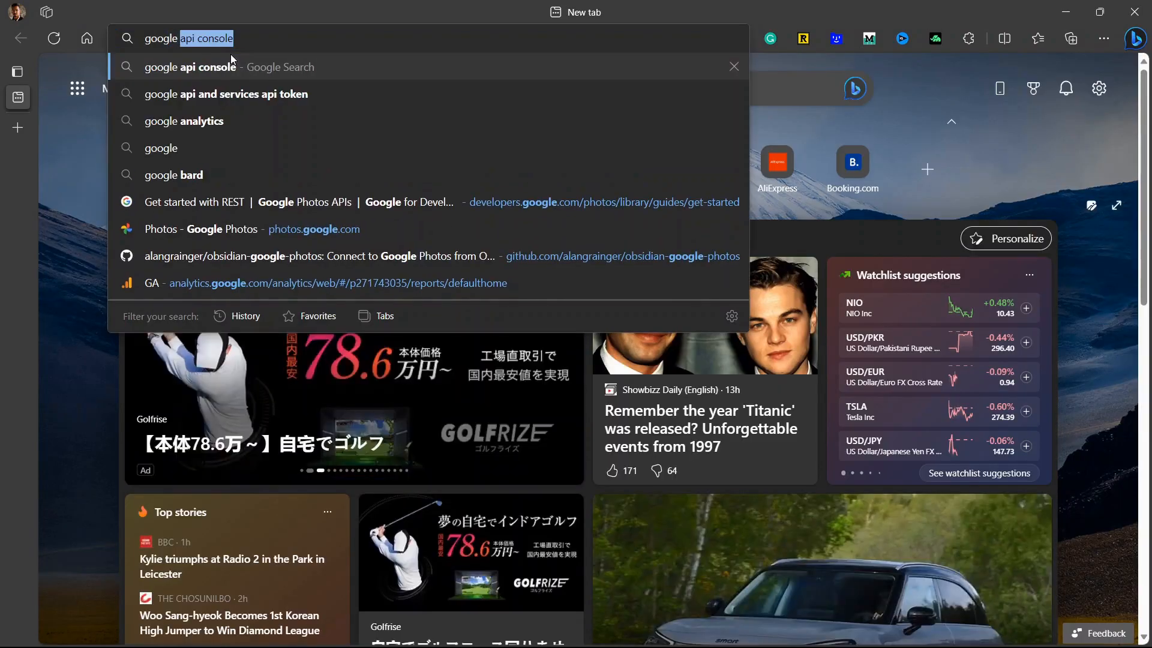
key("Enter")
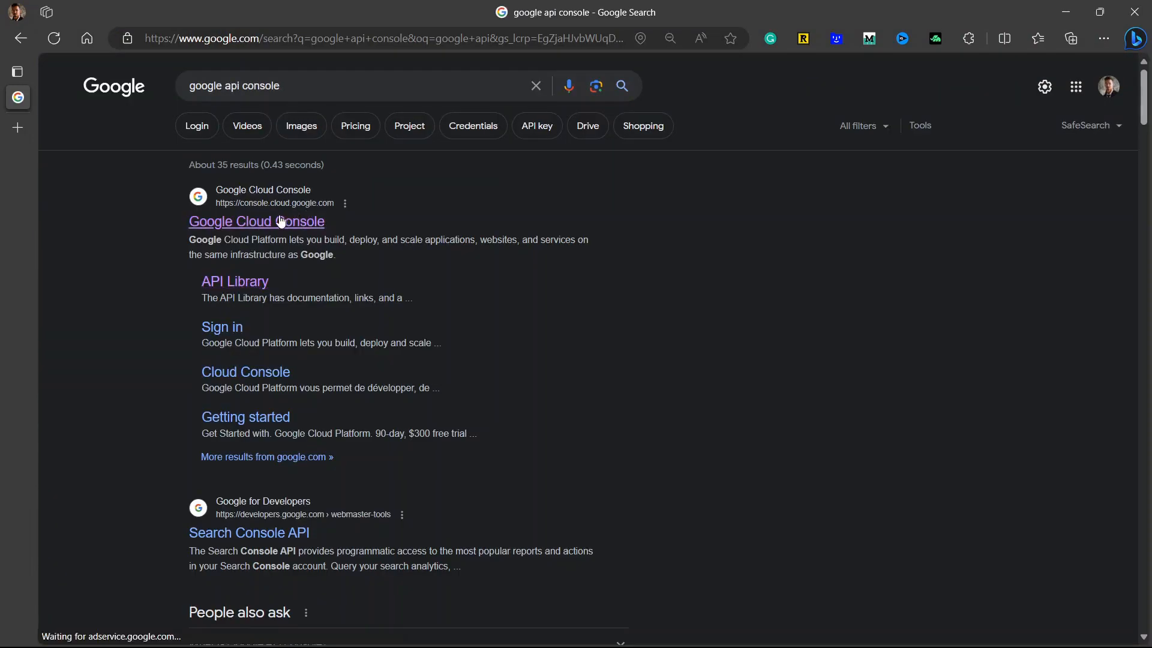
left_click(257, 222)
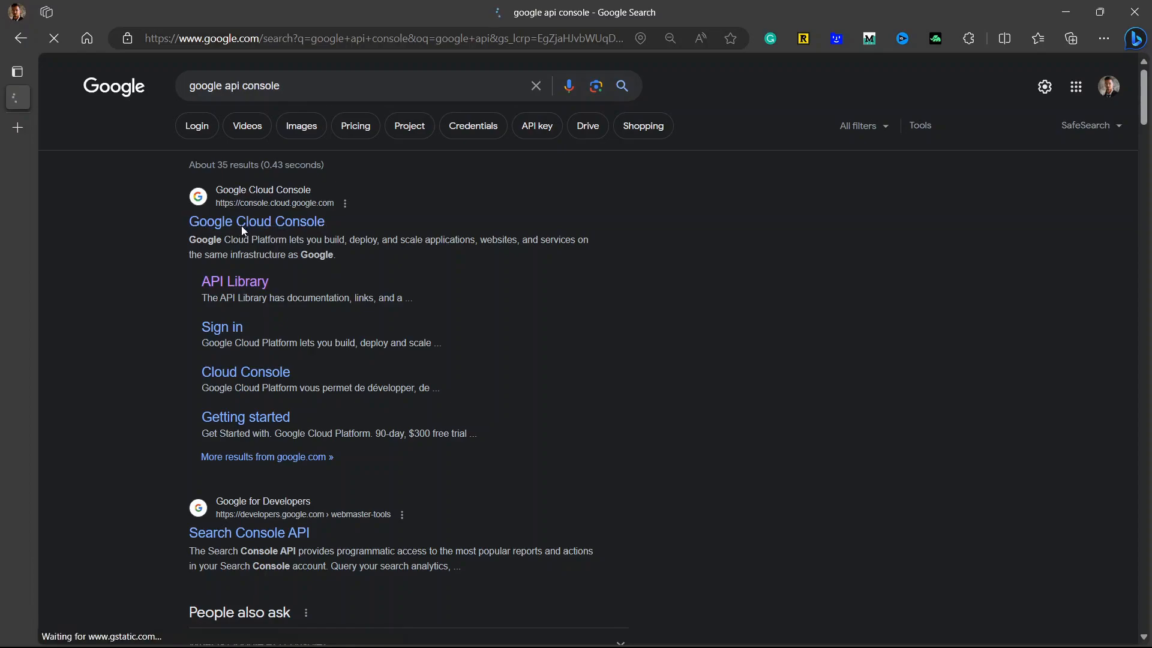
Create a Google Cloud project named 'Obsidian Photos' and dismiss the notification
left_click(256, 221)
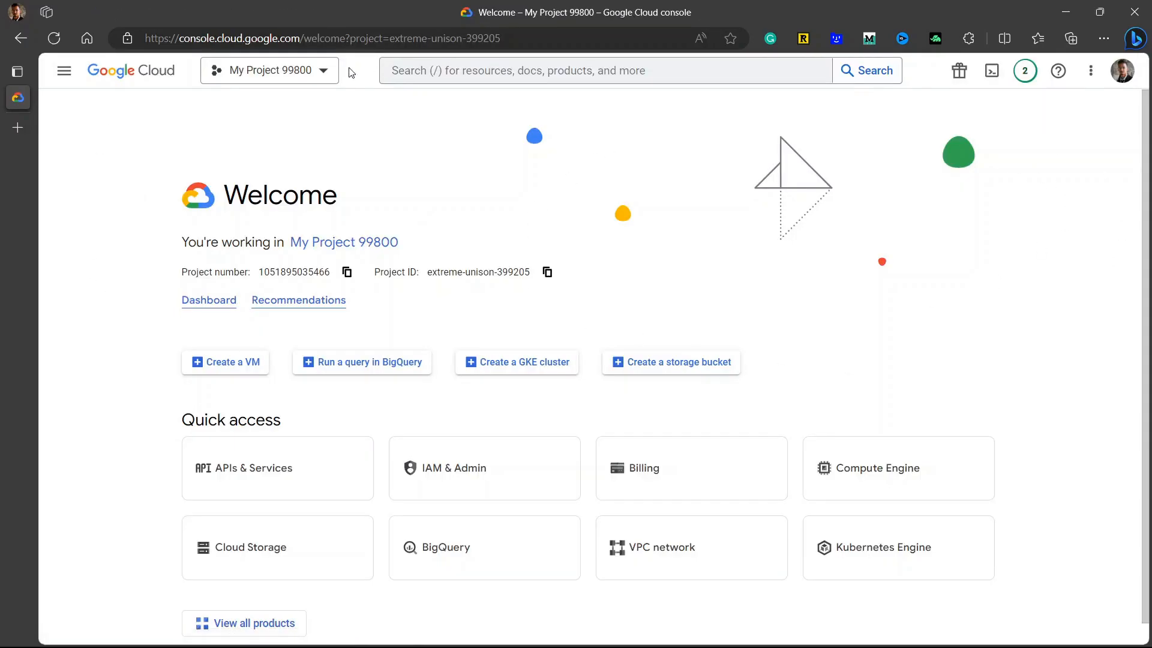
left_click(269, 71)
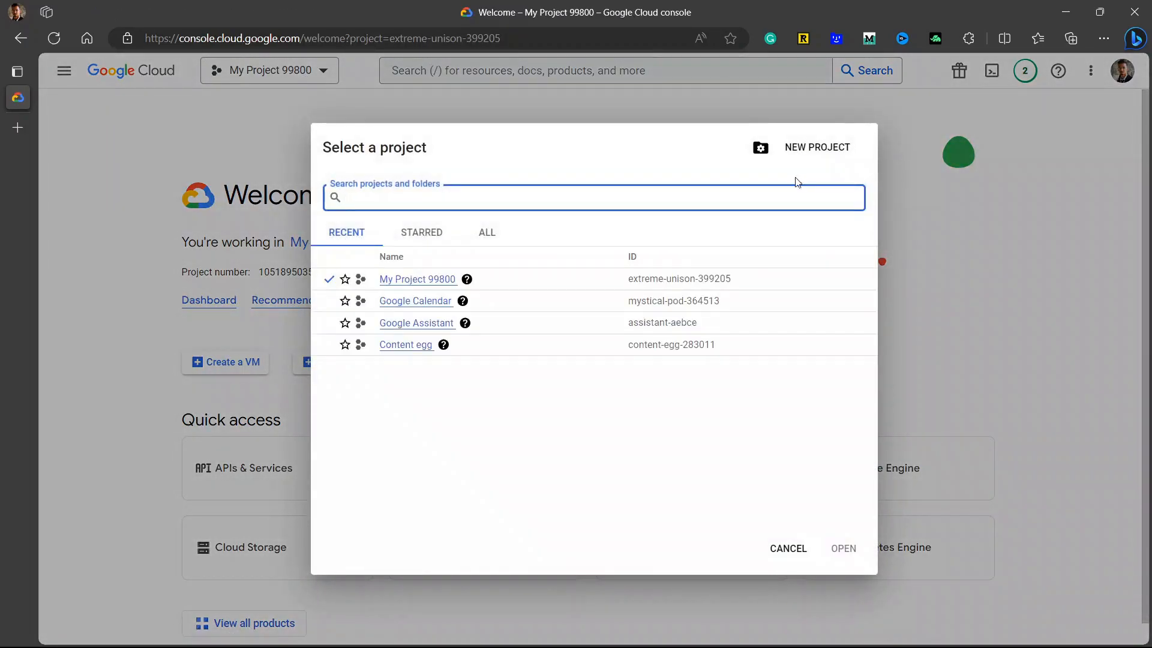
left_click(788, 548)
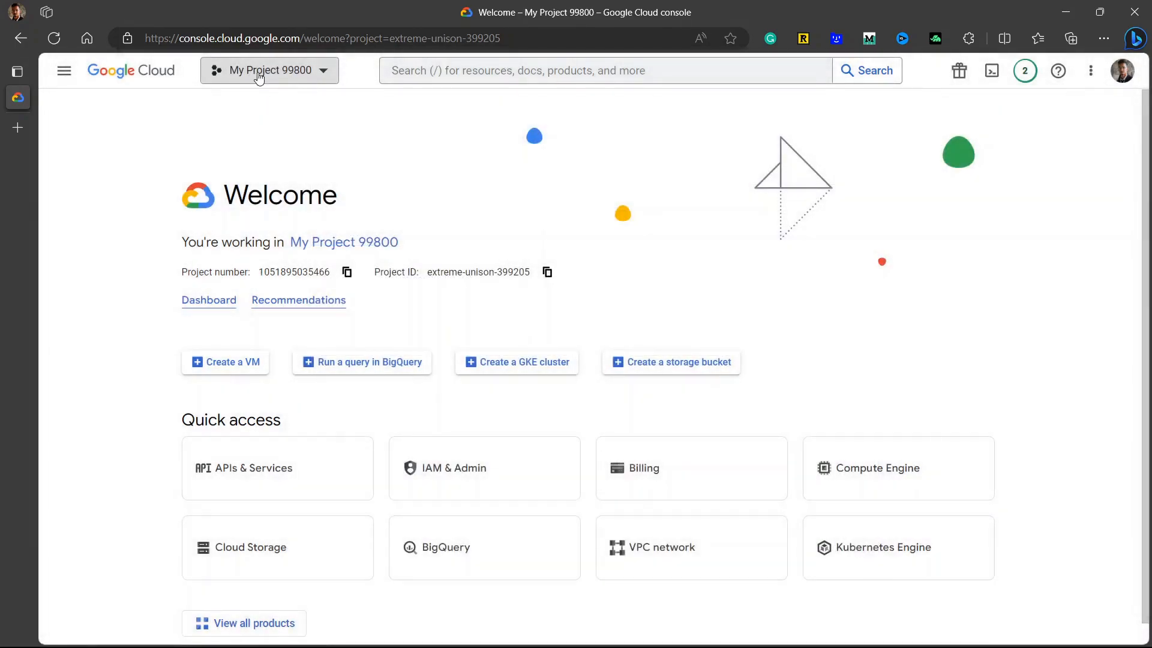
left_click(269, 70)
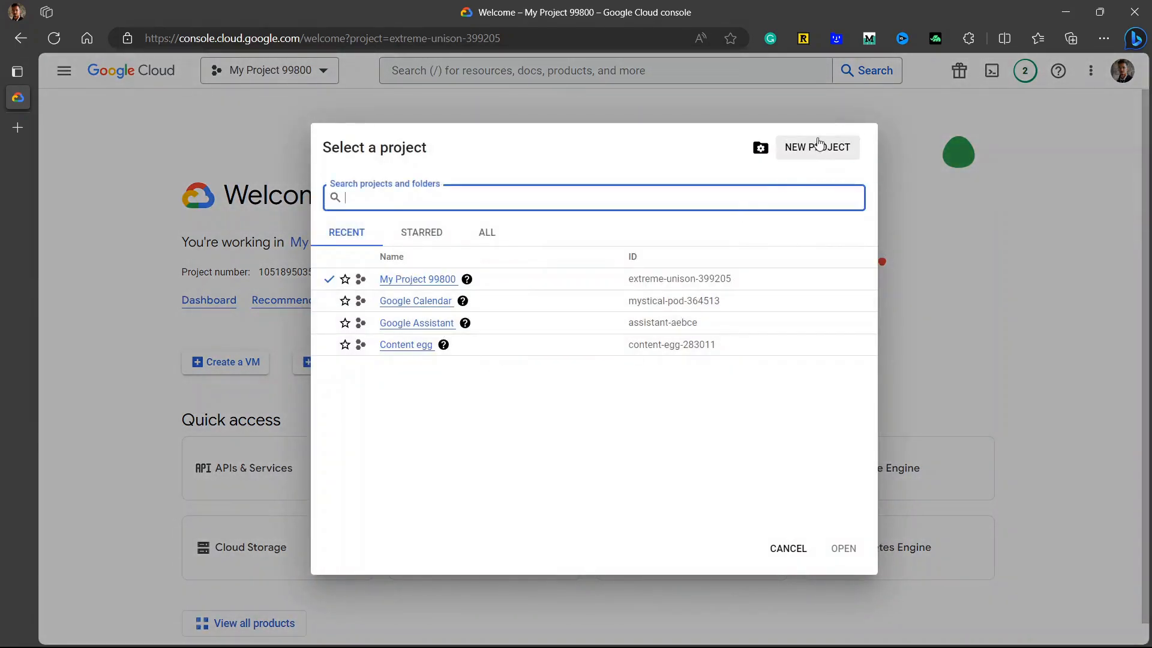
left_click(817, 147)
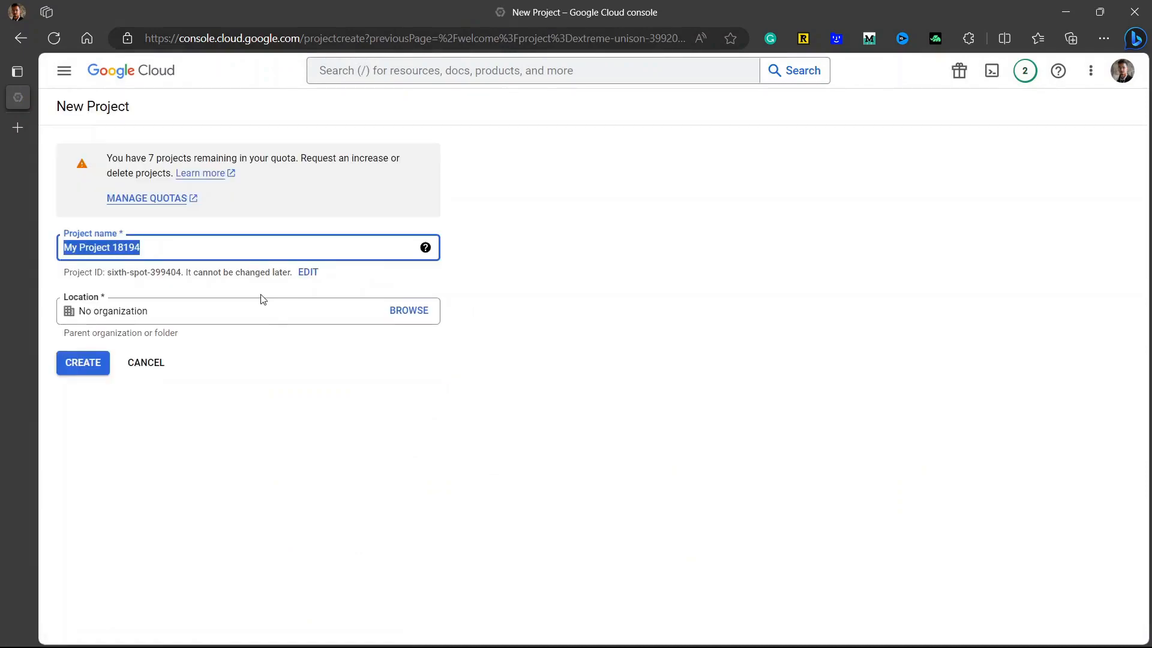
type("Obsidian Photos")
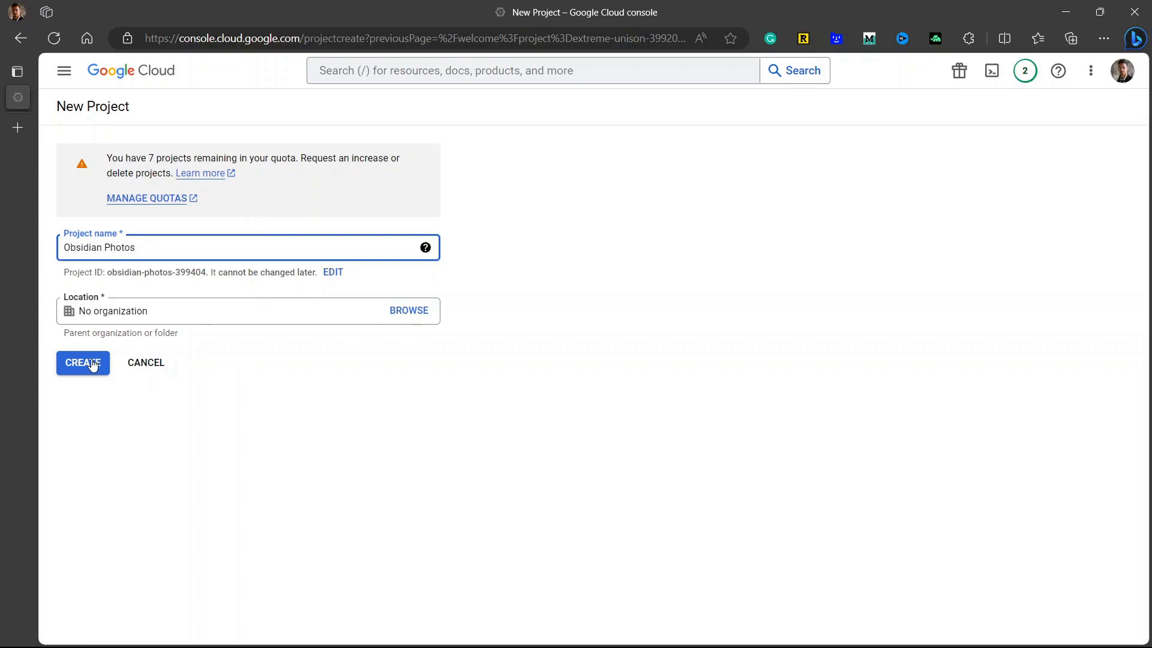
left_click(82, 362)
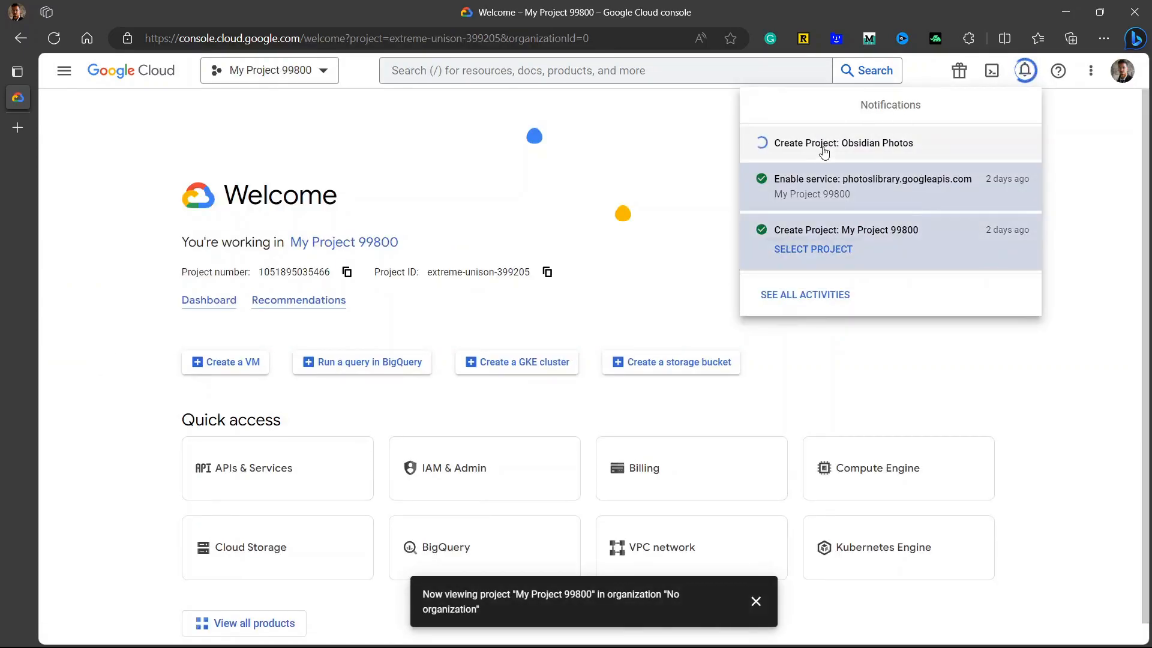
mouse_move(742, 161)
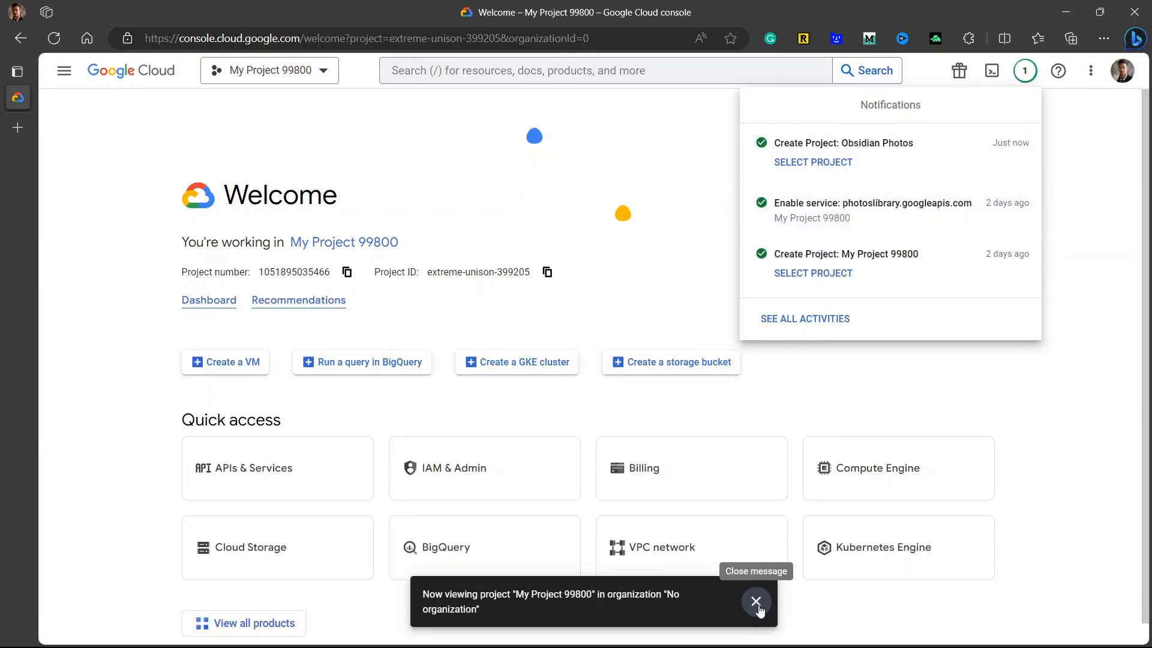
left_click(757, 601)
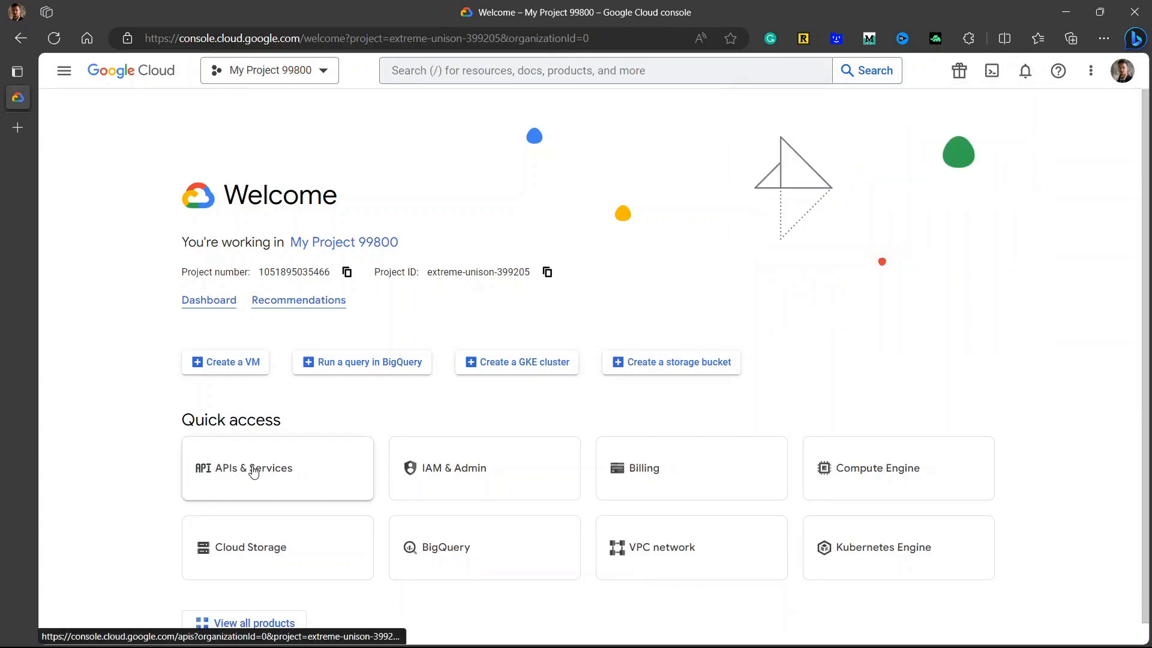
Search the API library for 'photos' and enable the Photos Library API
left_click(253, 468)
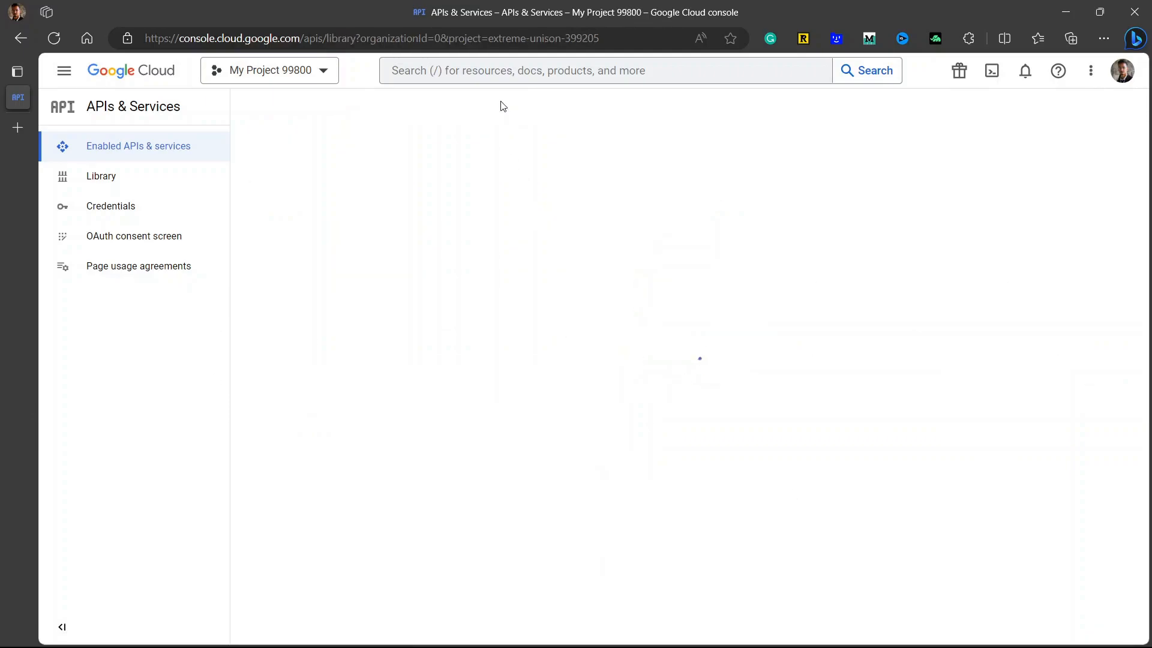
left_click(101, 176)
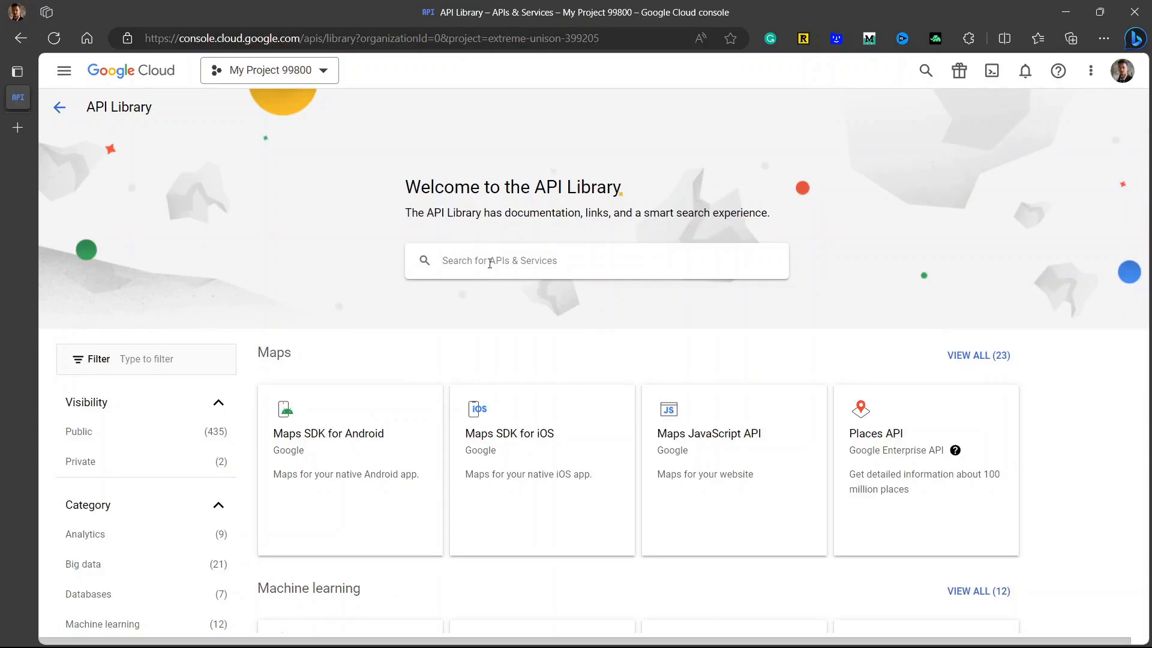
type("photos")
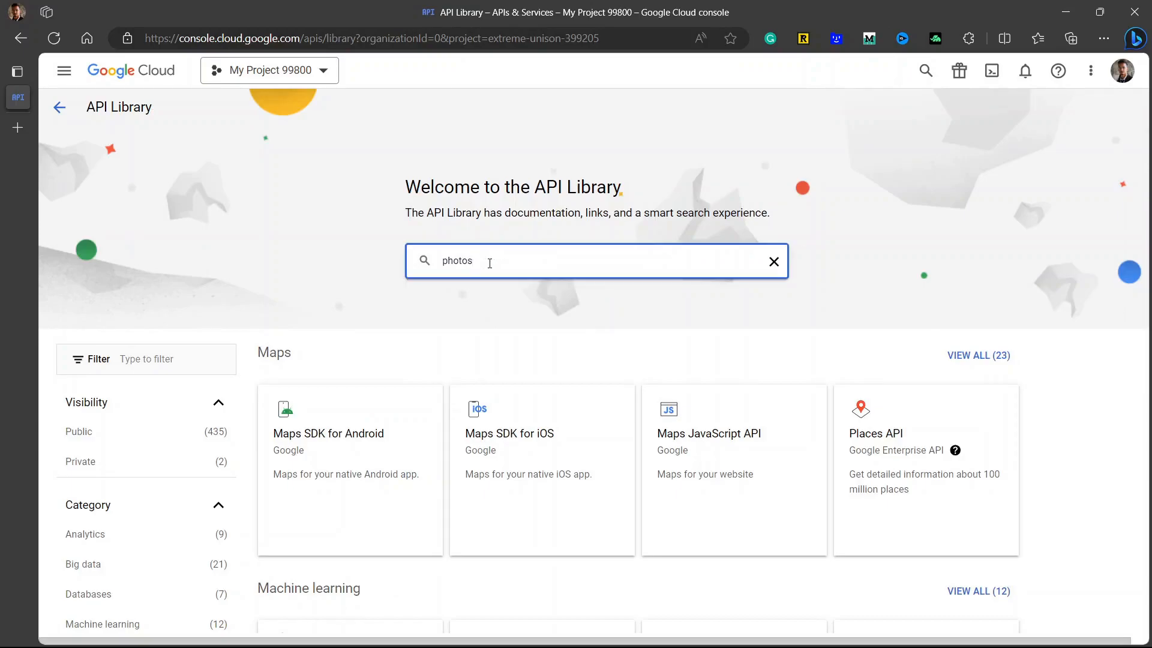
key("Enter")
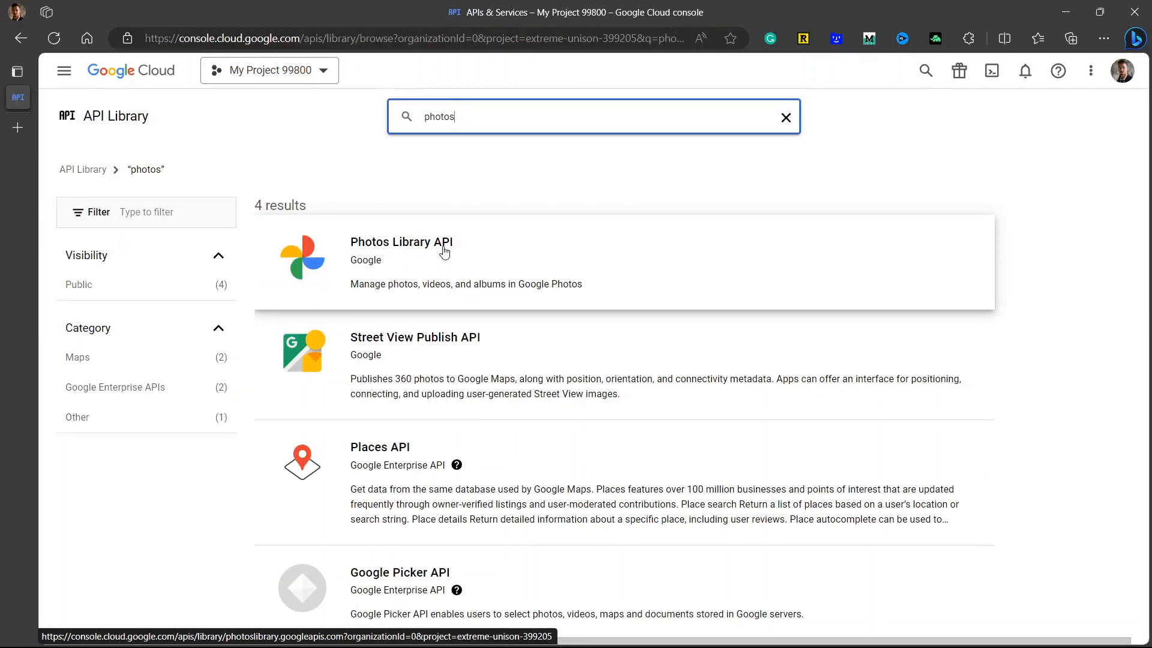
left_click(402, 242)
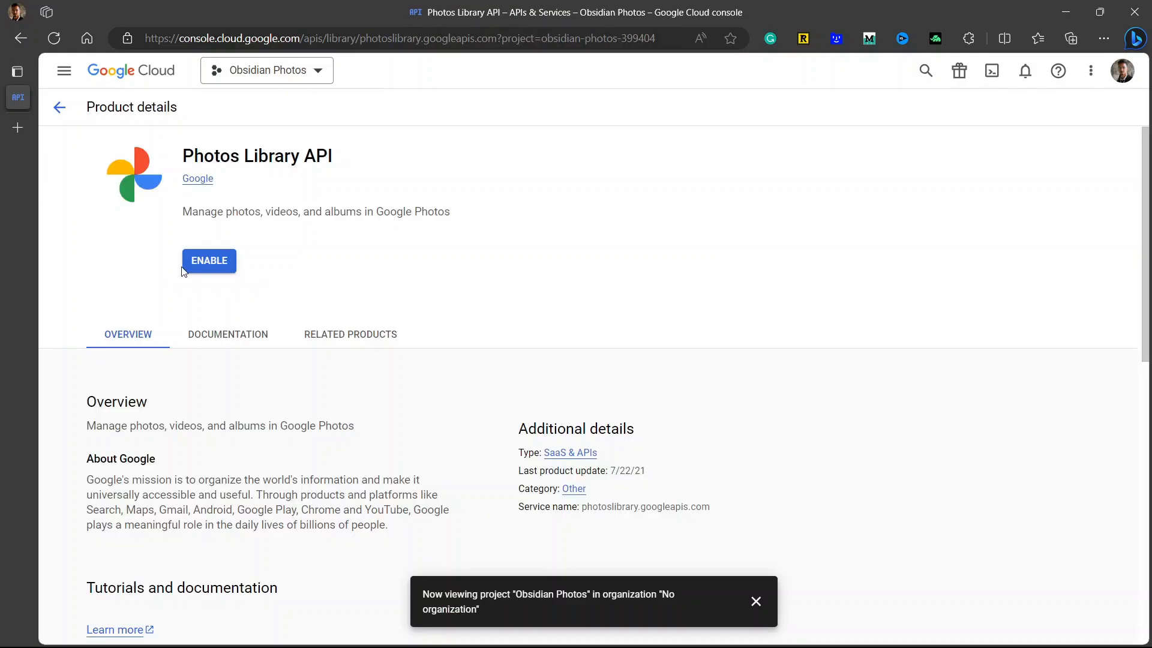
left_click(209, 261)
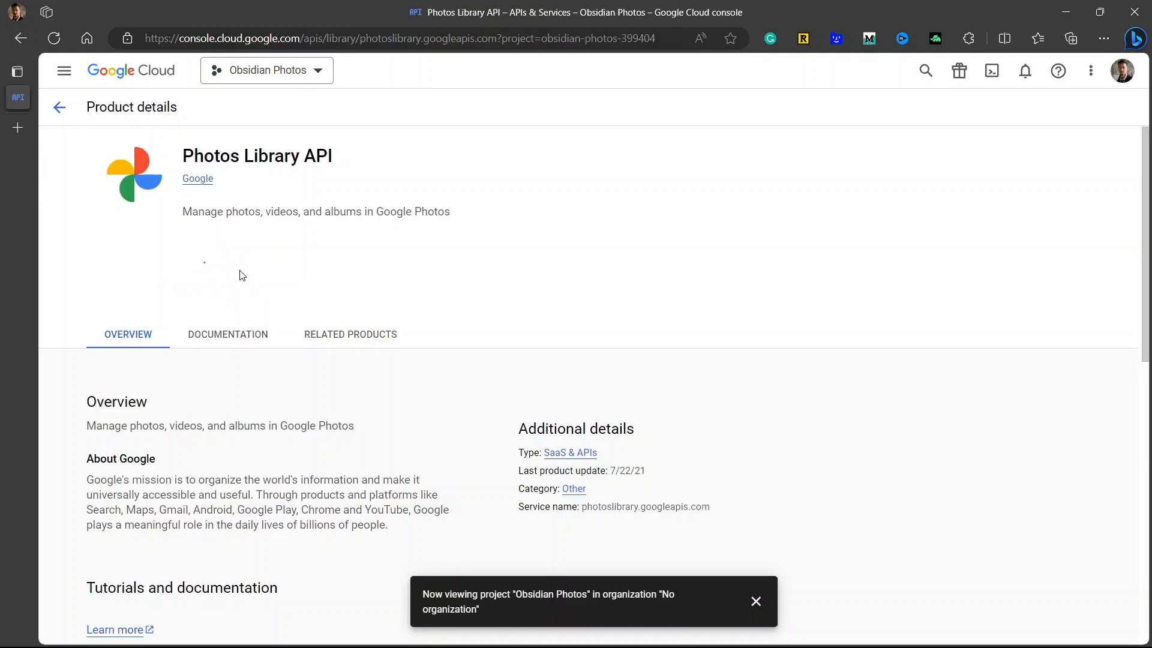
mouse_move(258, 262)
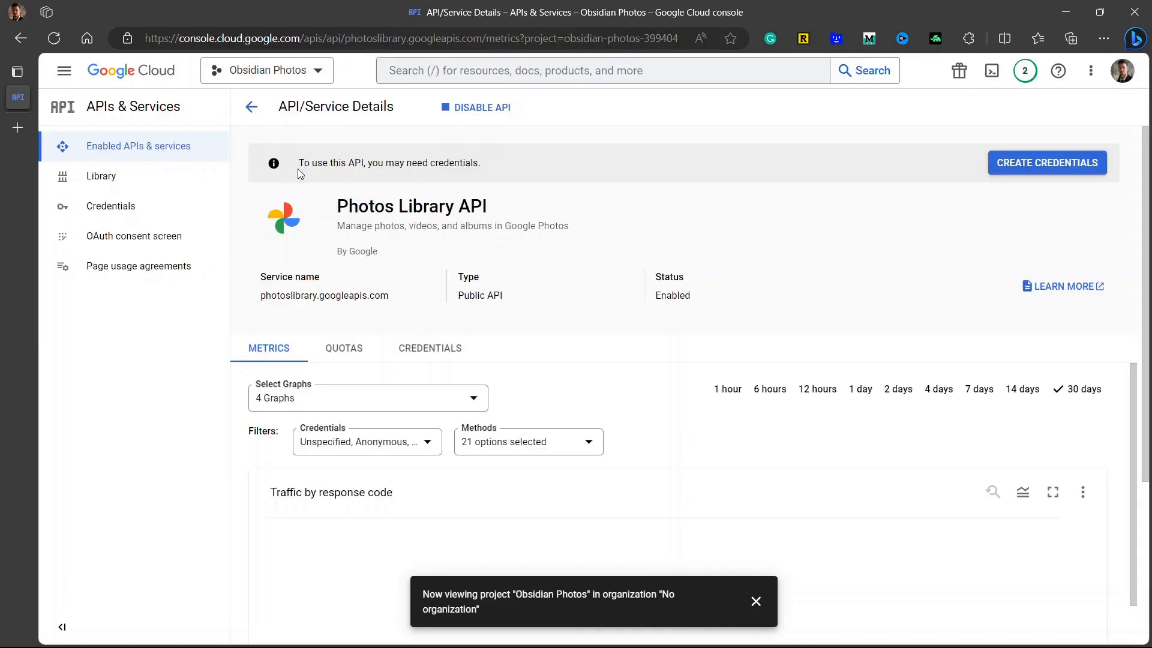
left_click_drag(300, 163, 383, 162)
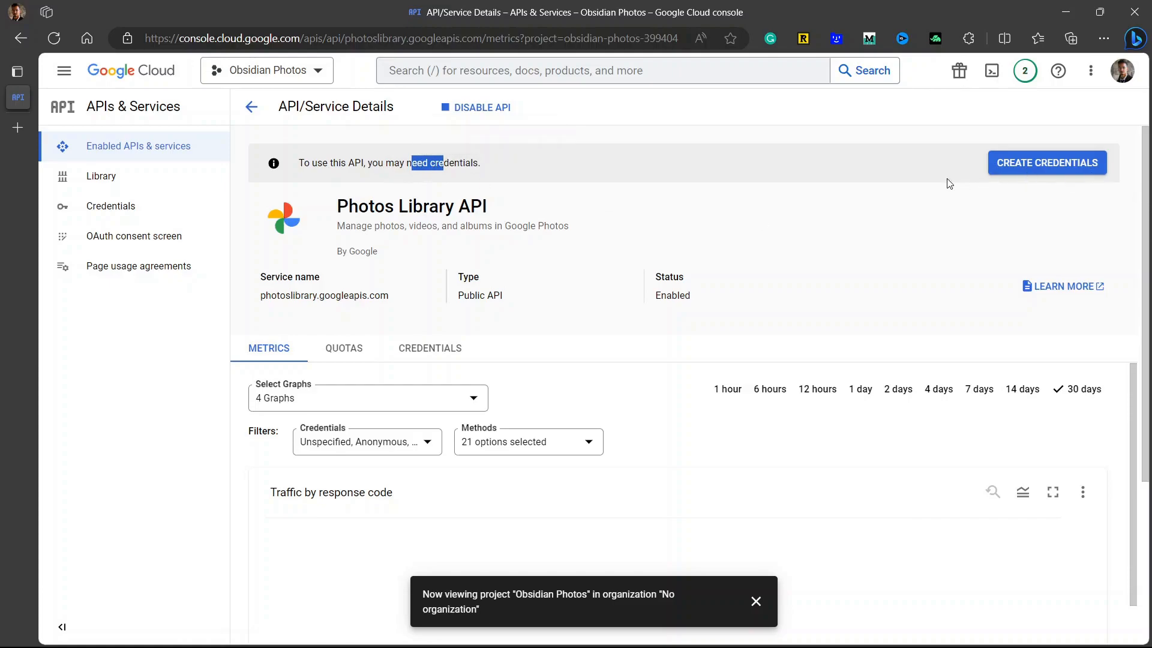
mouse_move(1031, 172)
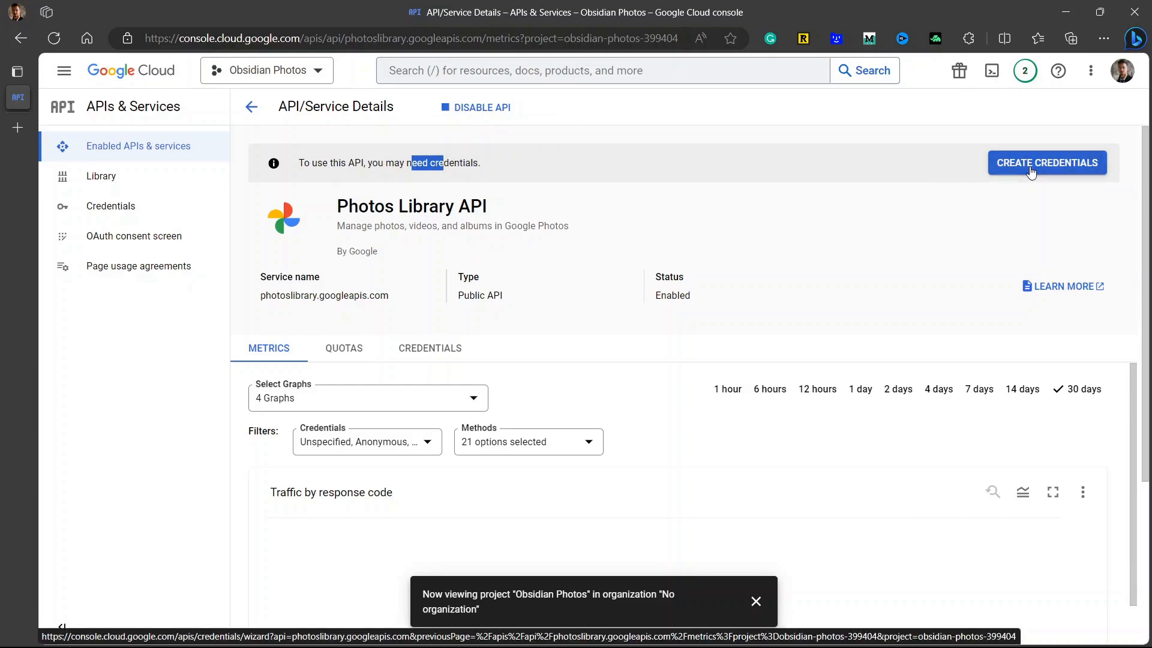
Choose User data credentials, enter the Obsidian app name, and skip adding scopes
left_click(1047, 163)
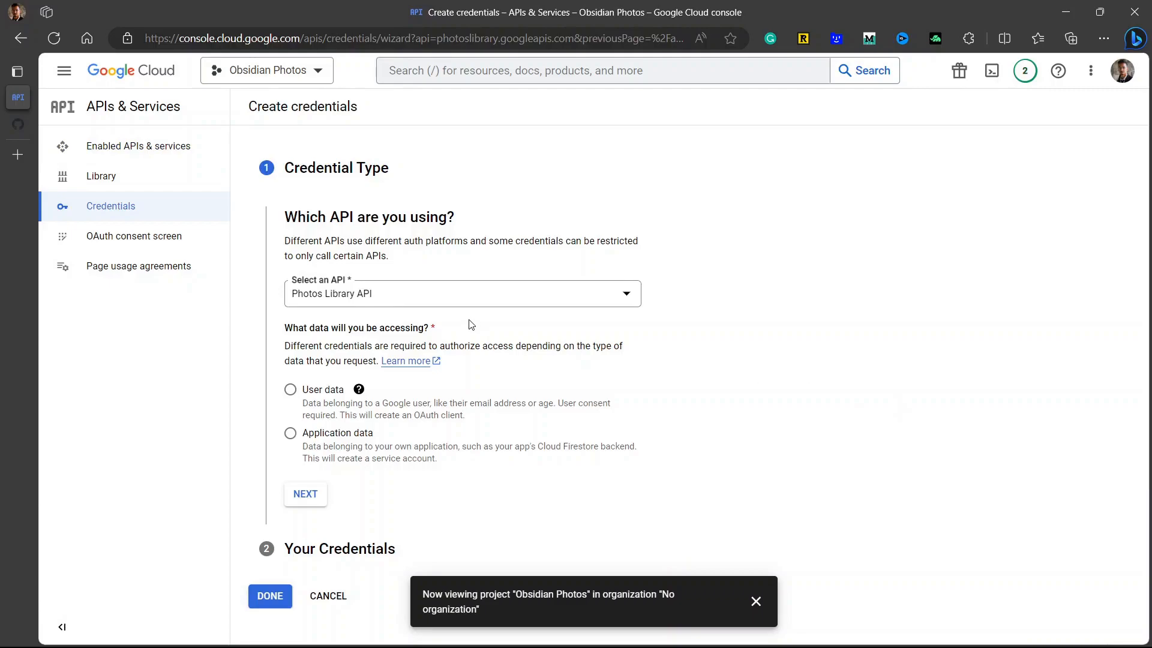
mouse_move(426, 409)
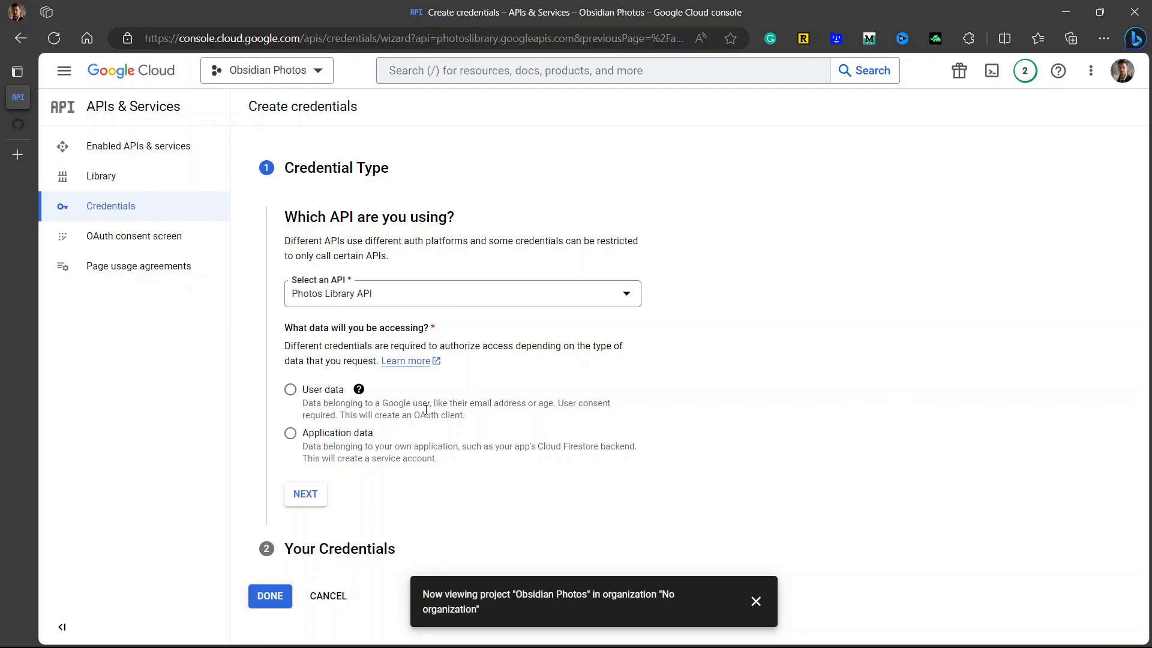
left_click(290, 389)
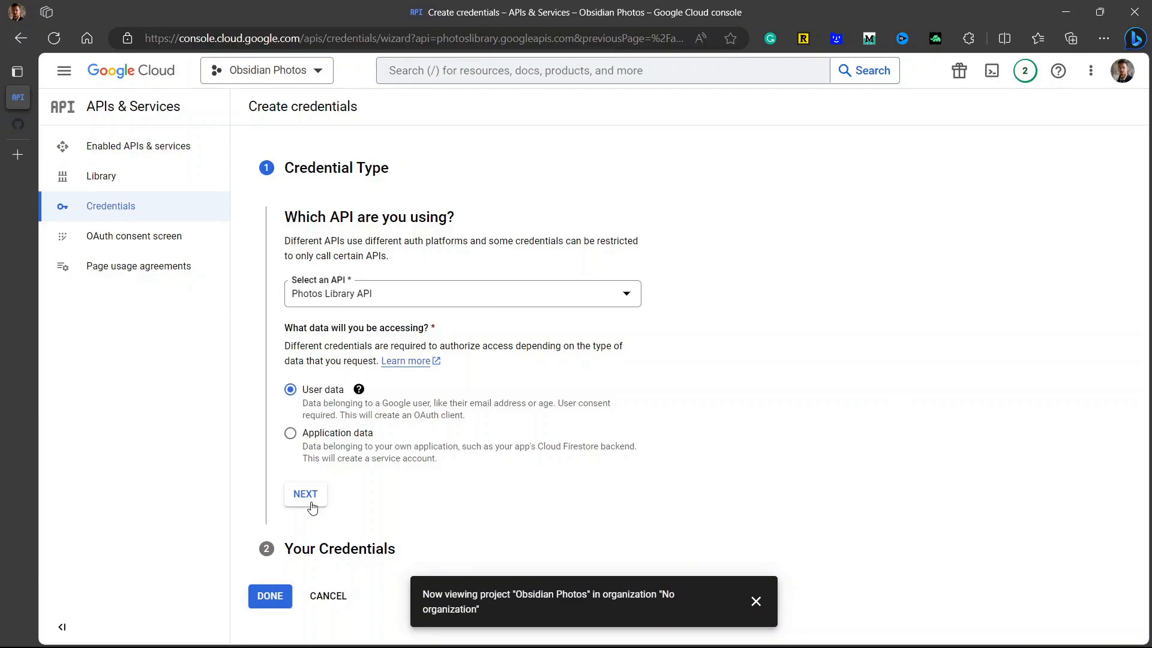
left_click(306, 494)
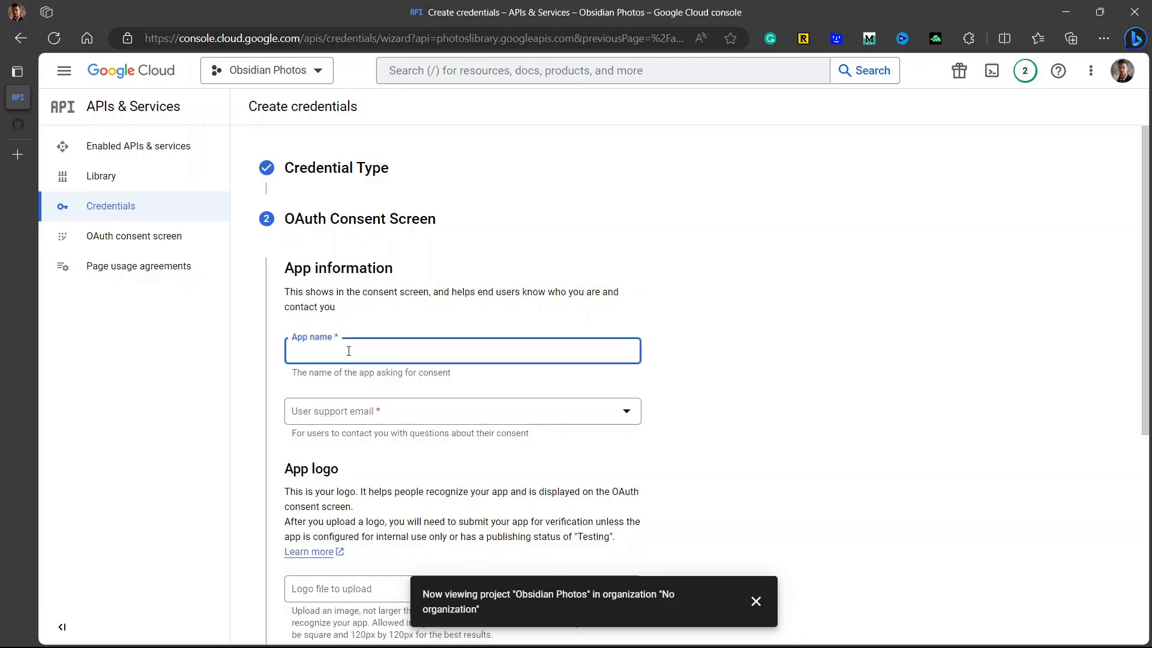
type("Obsidia")
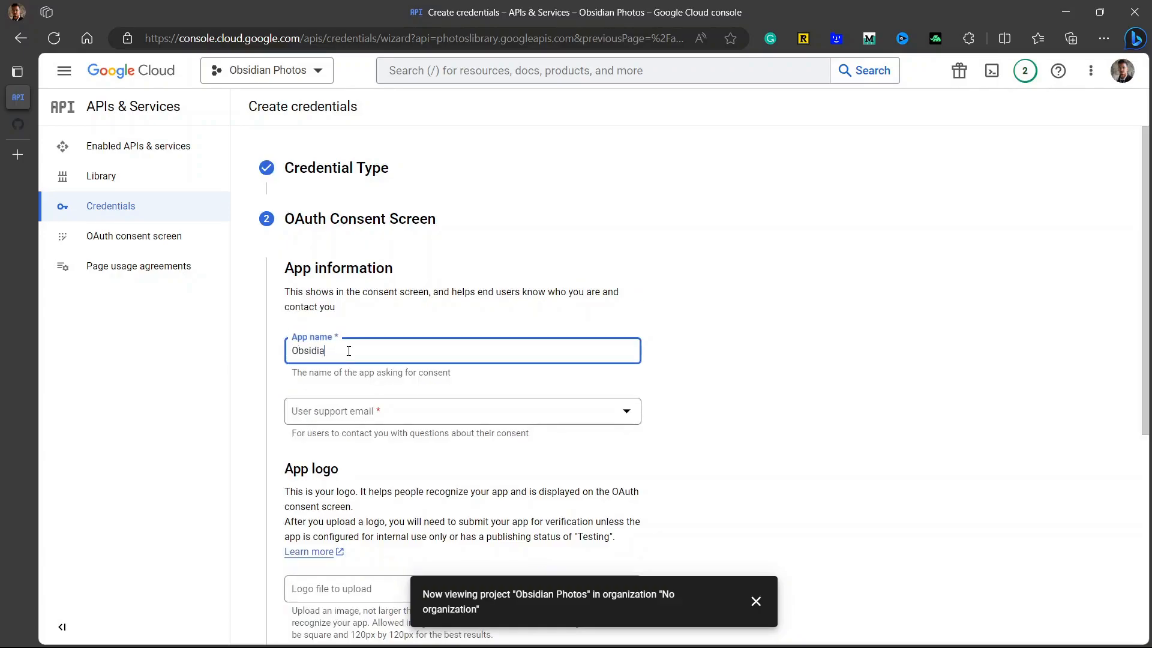
scroll("down", 3)
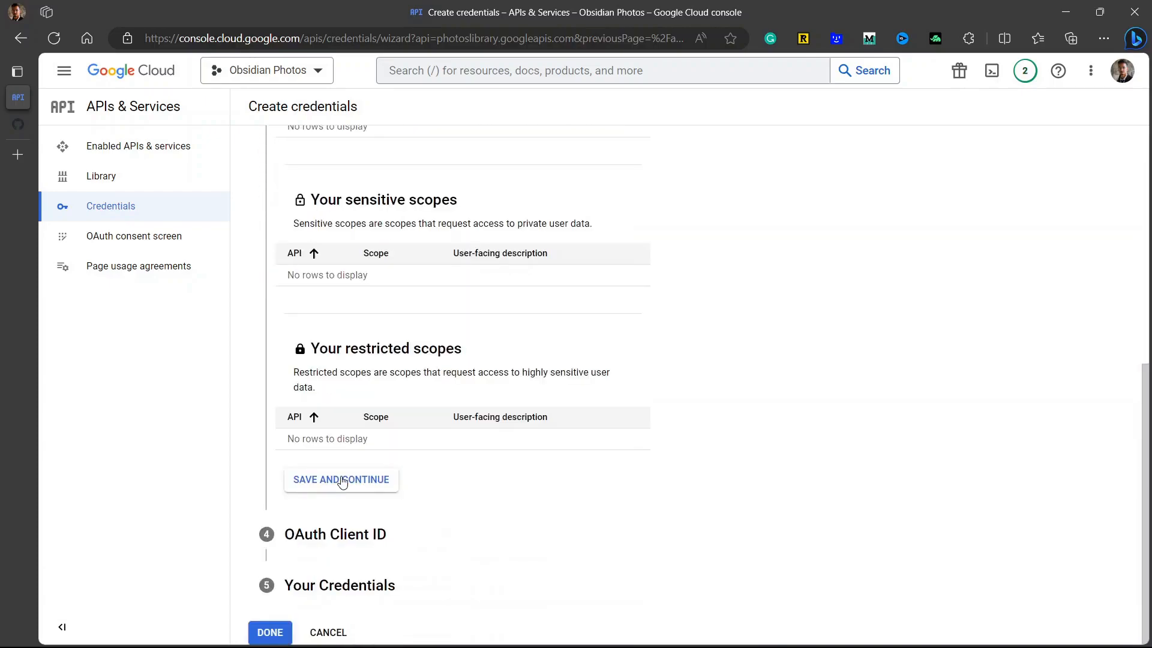
left_click(341, 480)
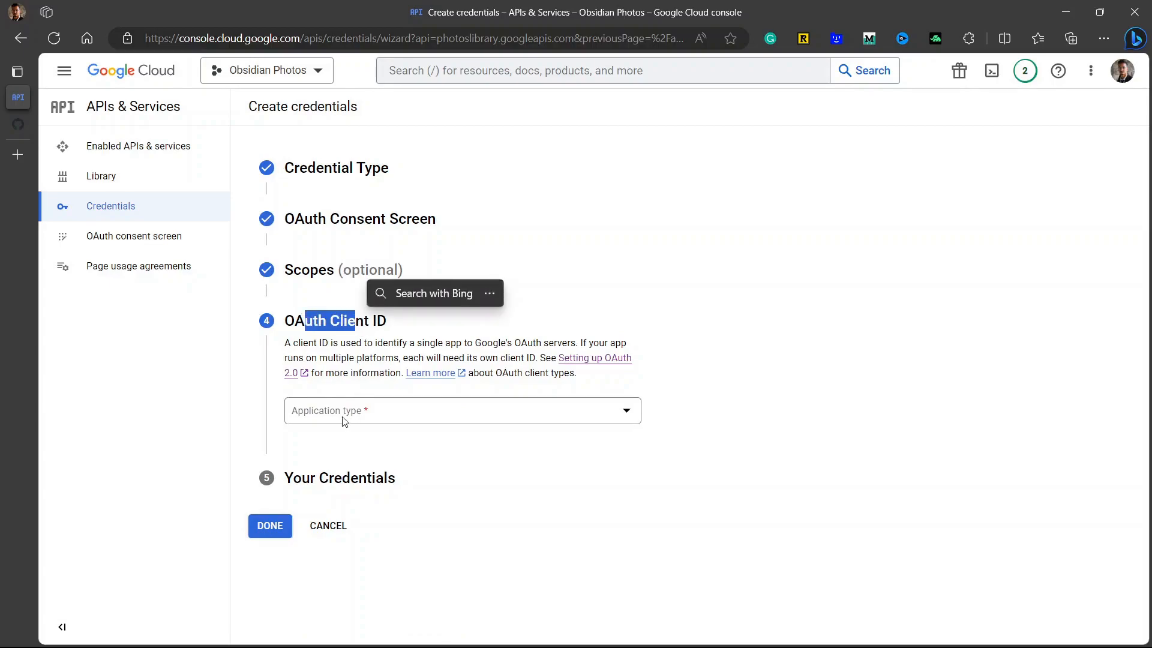
Make the OAuth client a Web application named 'Obsidian' with one empty redirect URI
left_click(461, 410)
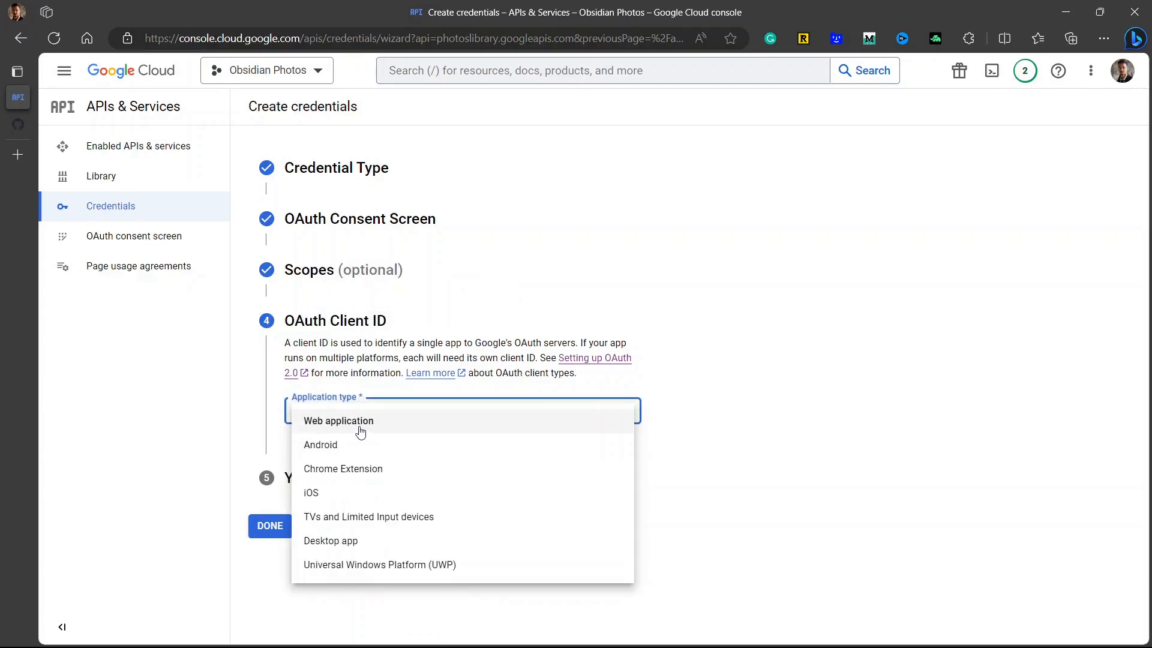
left_click(338, 421)
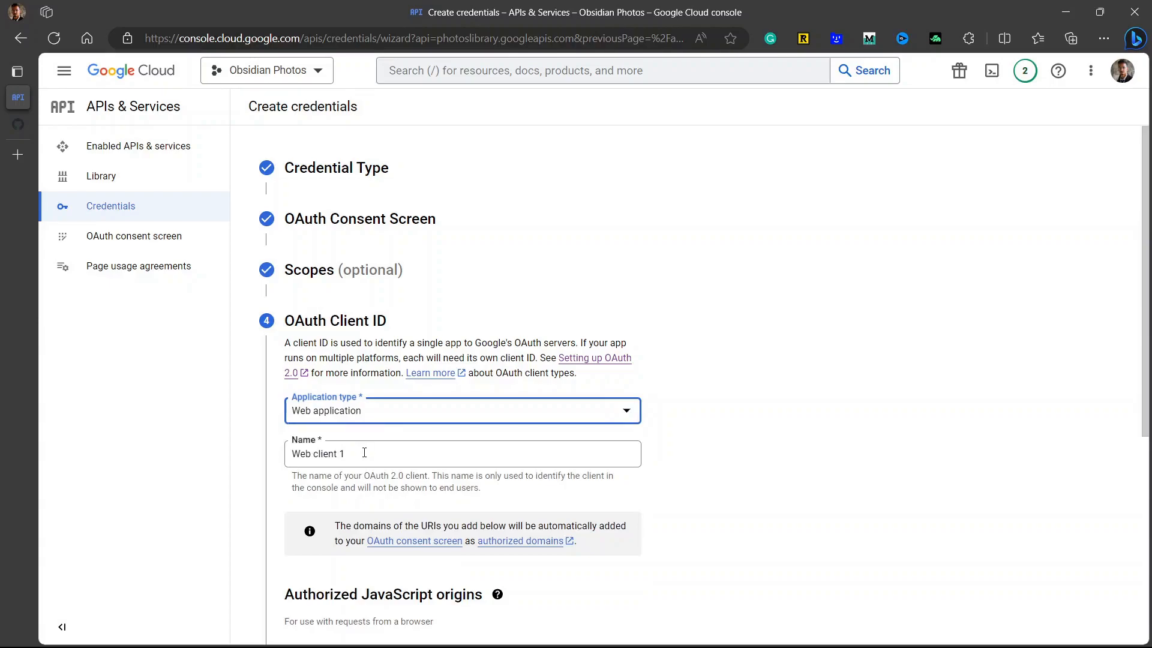
type("O")
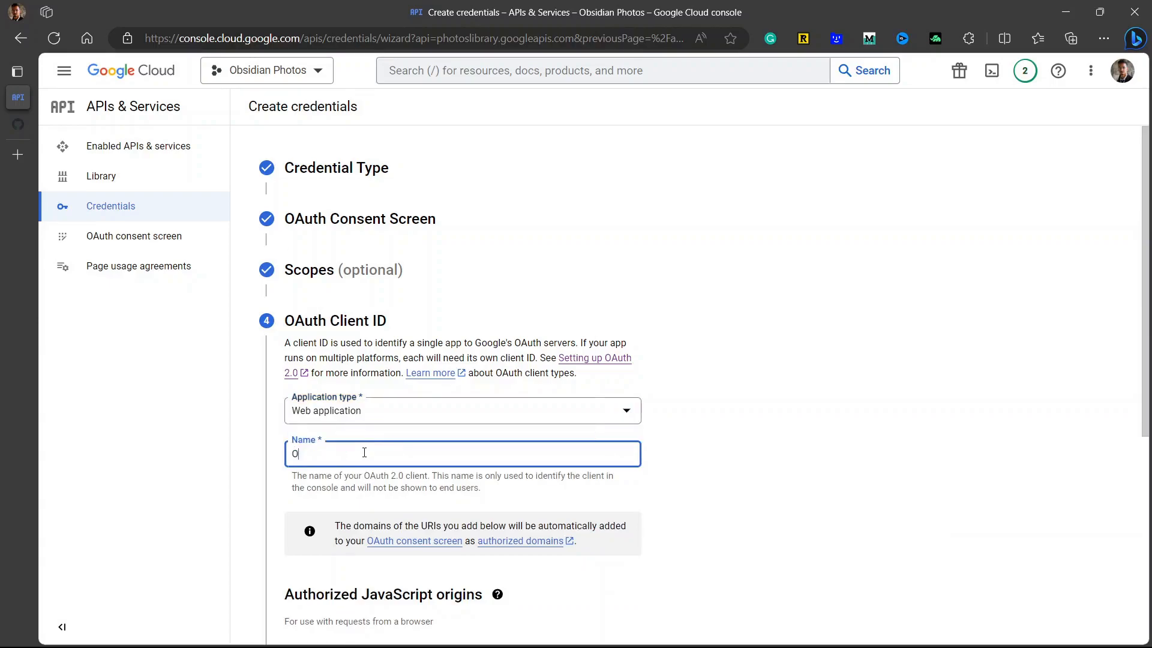
type("bsidian")
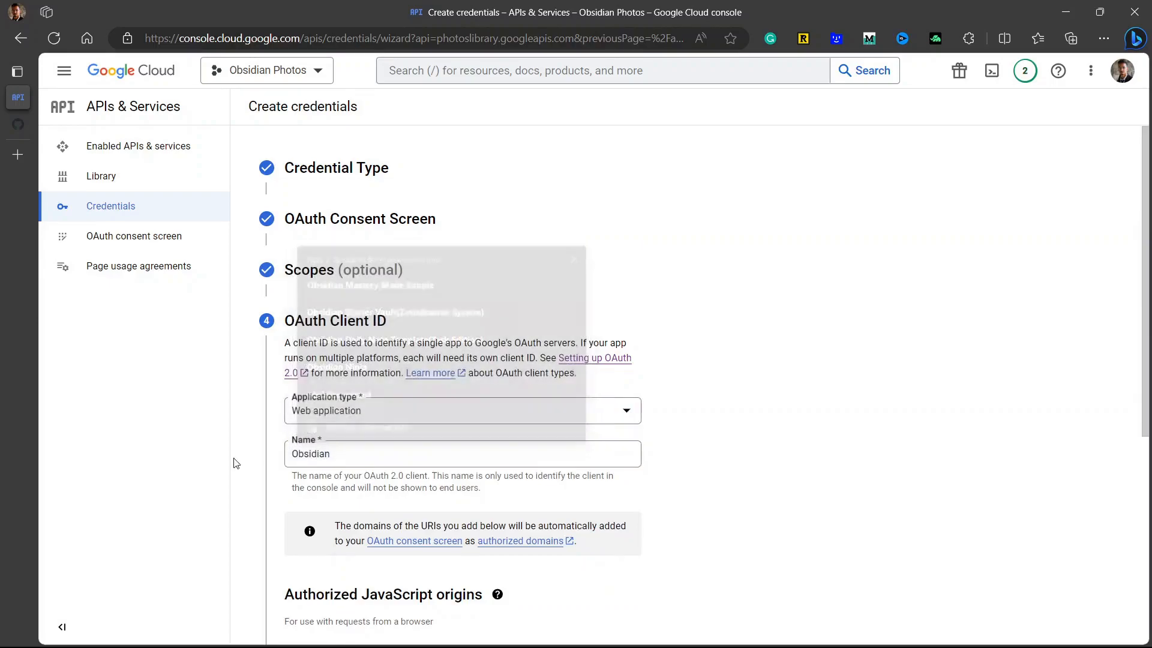
scroll("down", 3)
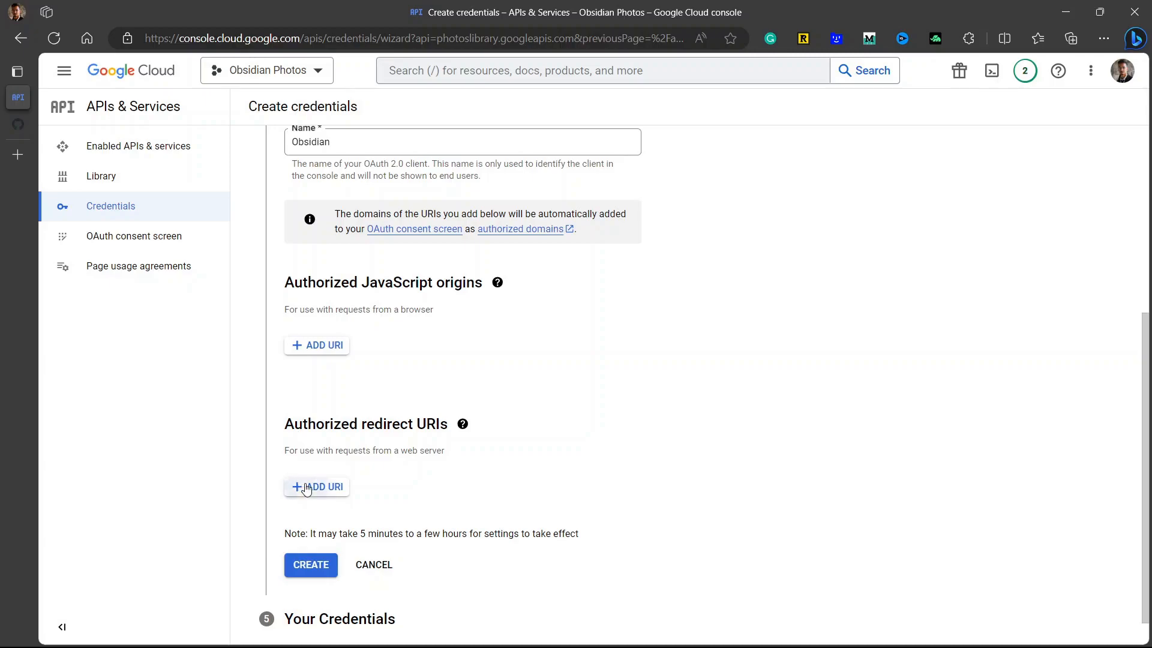
left_click(316, 487)
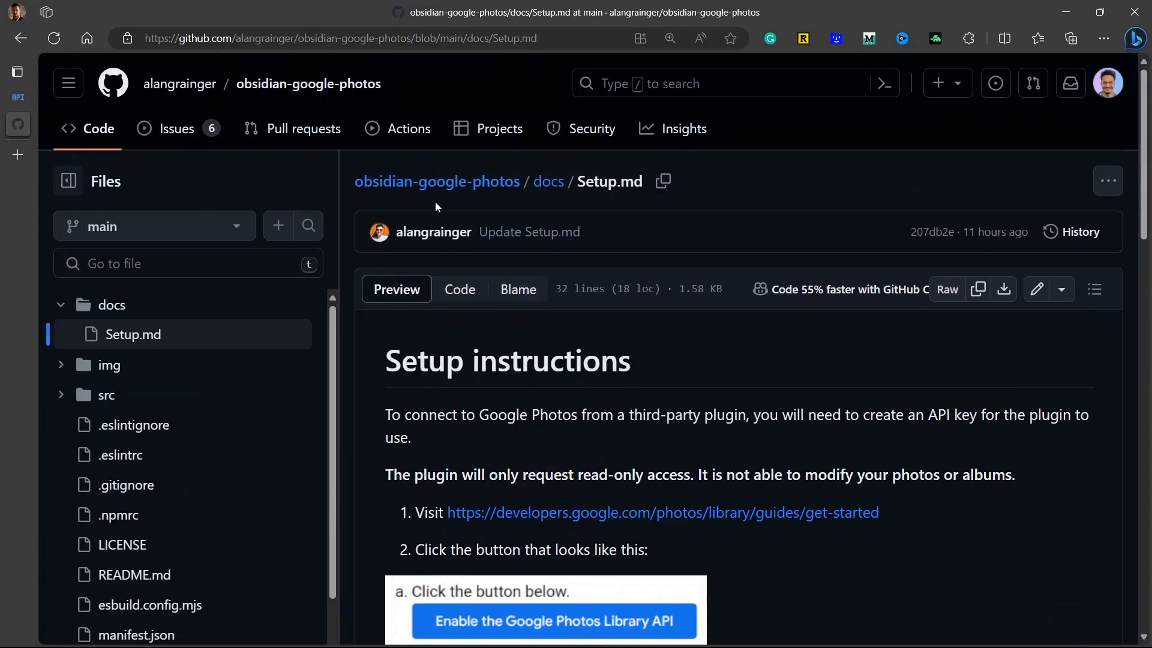
Scroll through the plugin's Setup.md instructions on GitHub for the redirect URI
scroll("down", 3)
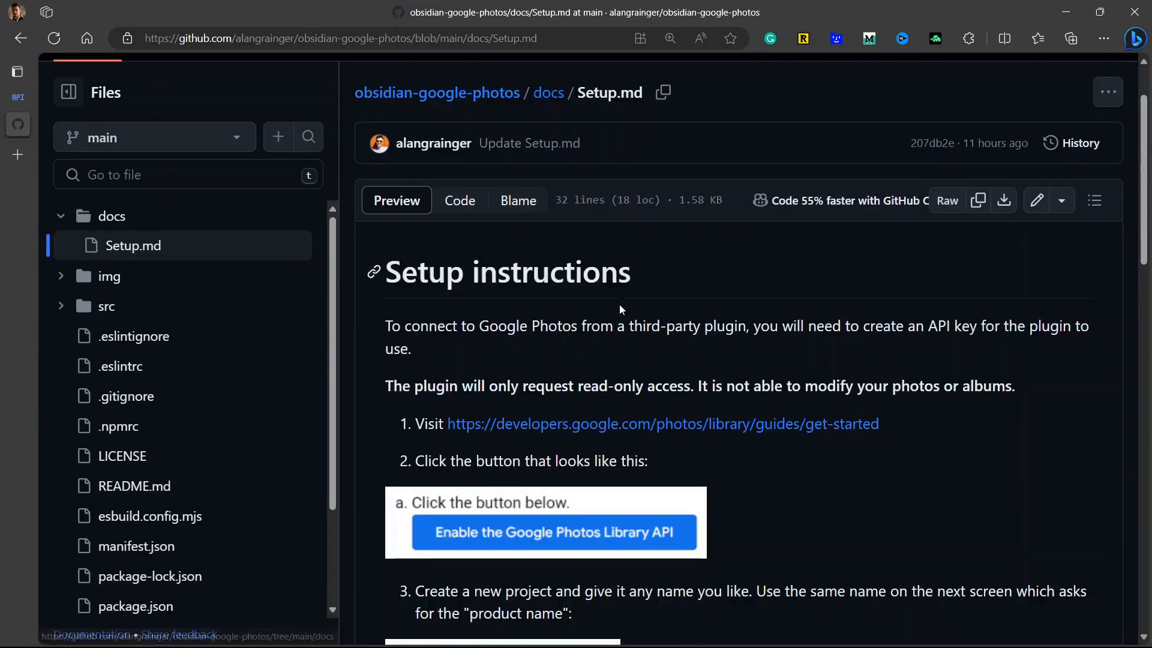
scroll("down", 3)
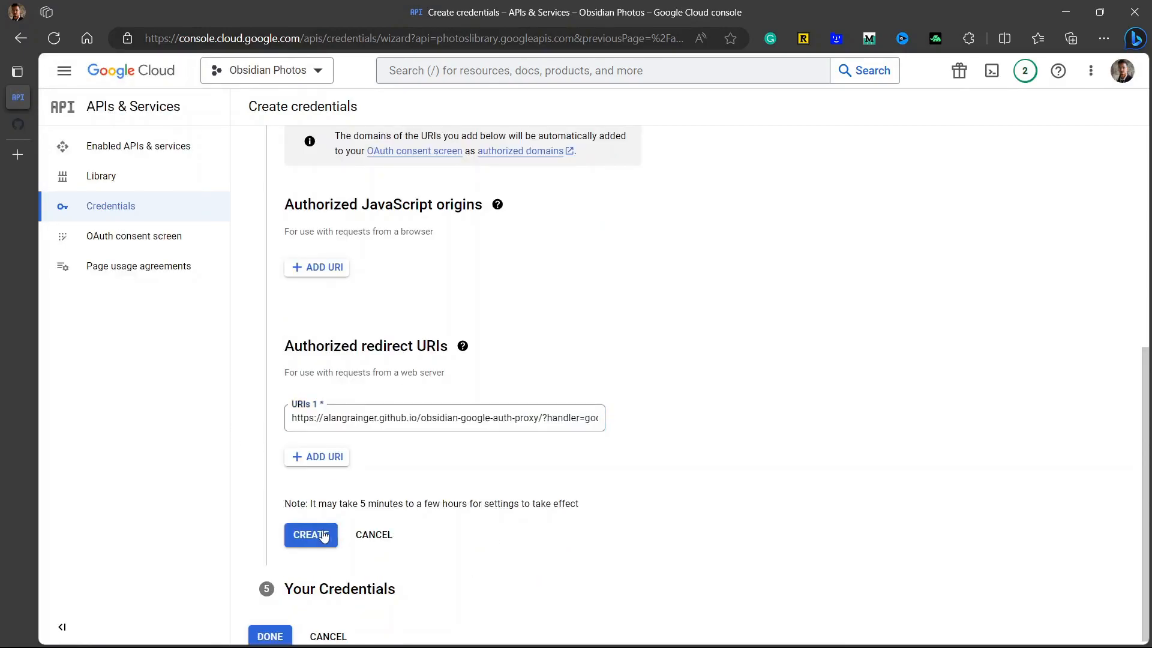
Create the Obsidian OAuth client, copy its client ID, and finish credential setup
left_click(311, 535)
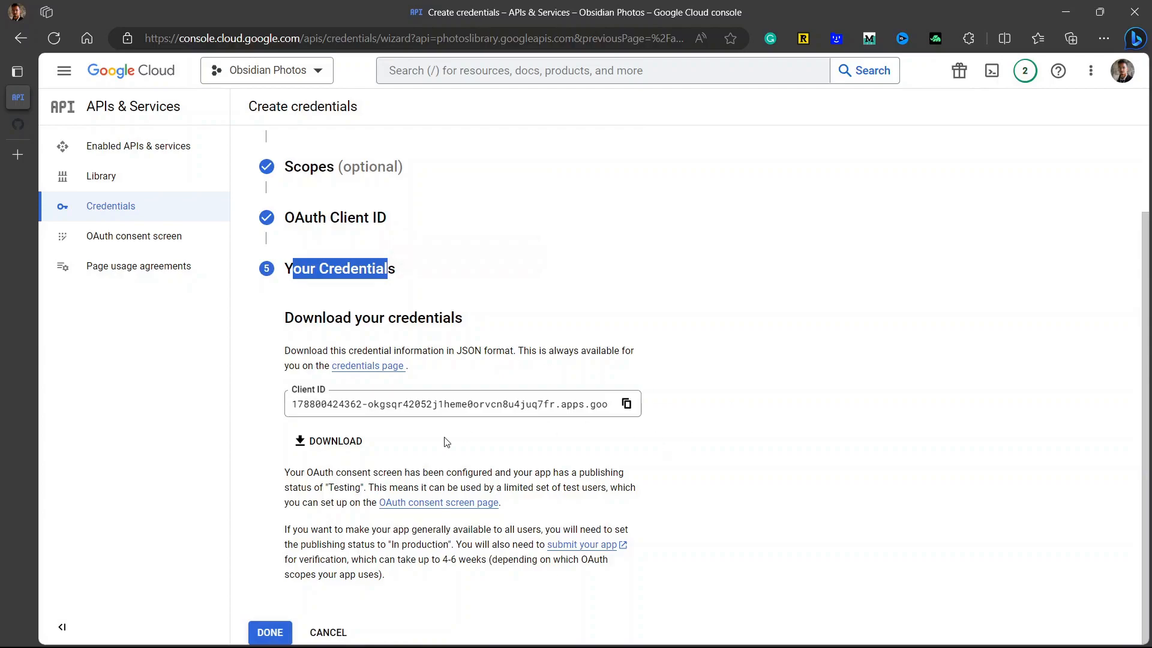
left_click(626, 404)
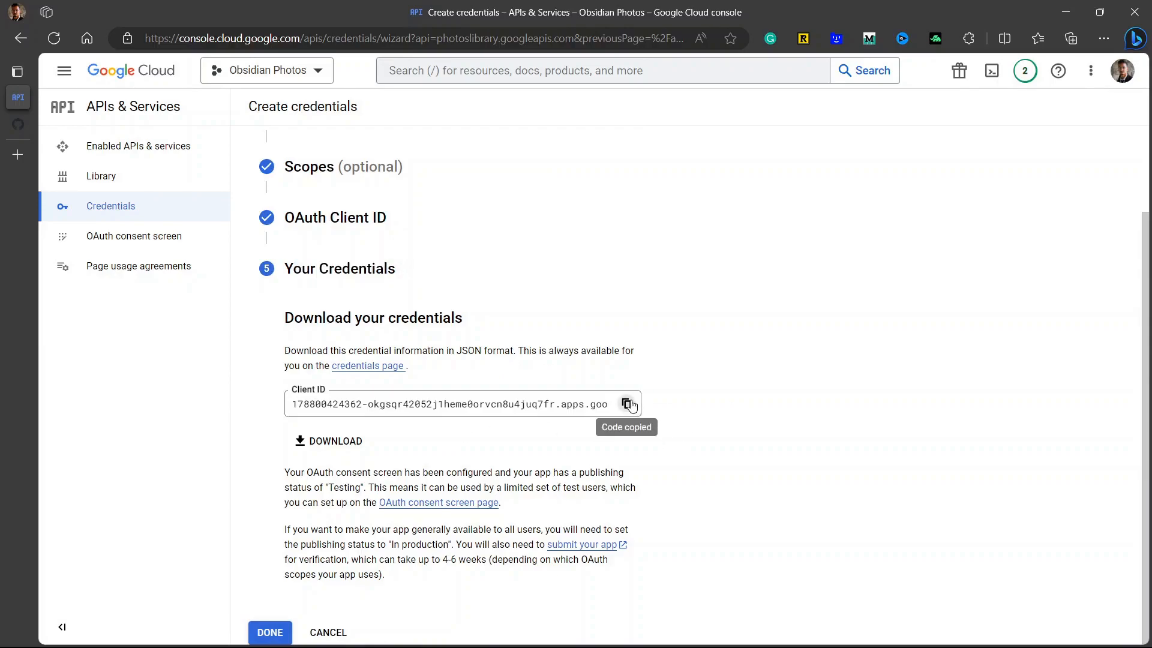
left_click(270, 633)
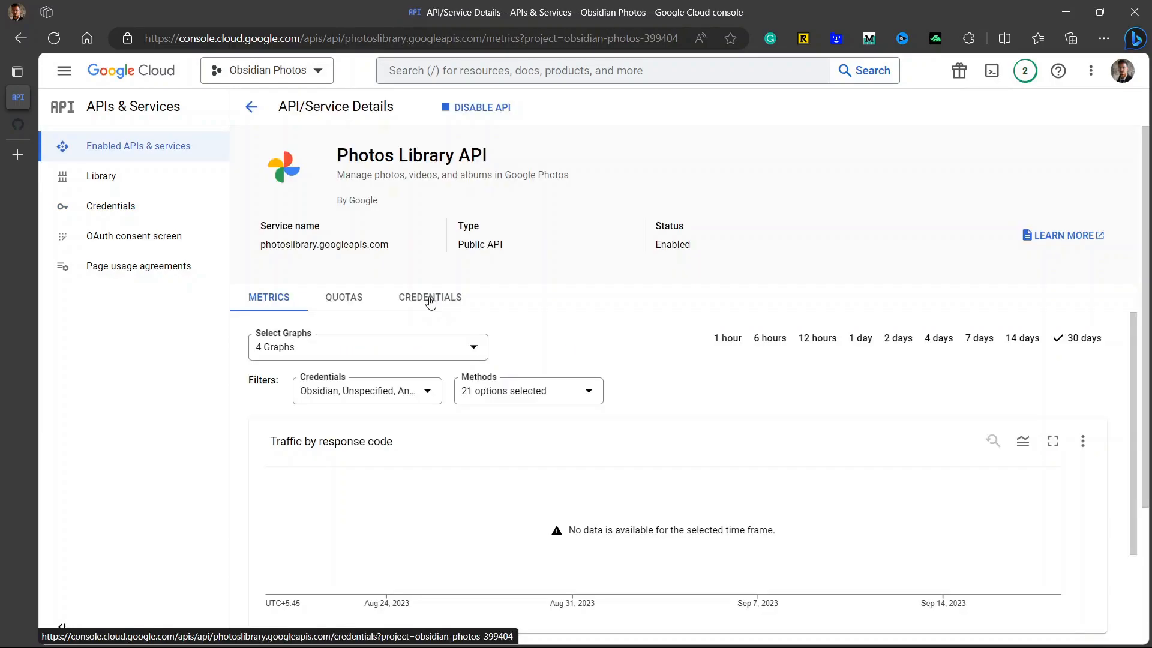
Go to the Photos Library API credentials and edit the Obsidian OAuth client
left_click(429, 297)
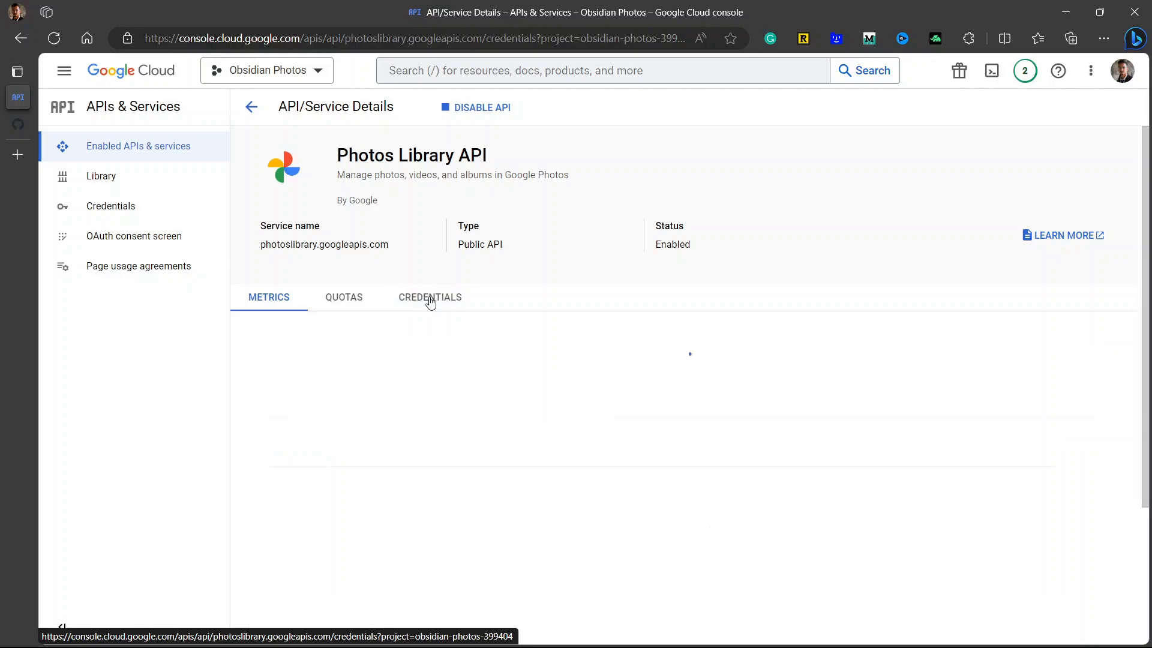
left_click(430, 297)
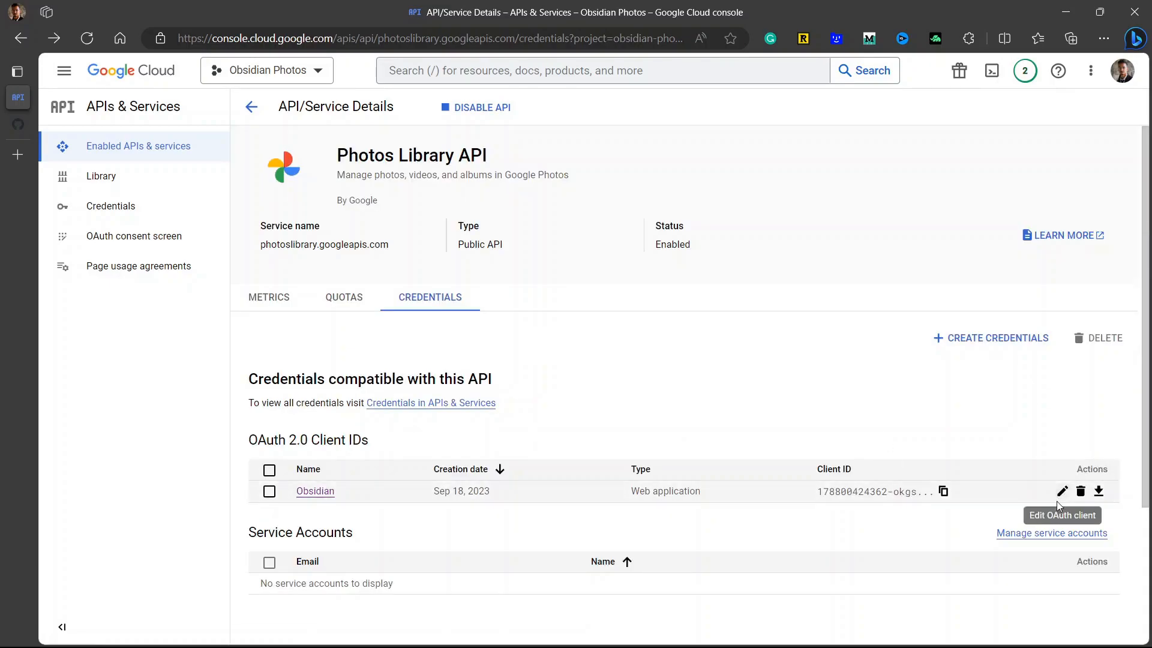
left_click(1062, 492)
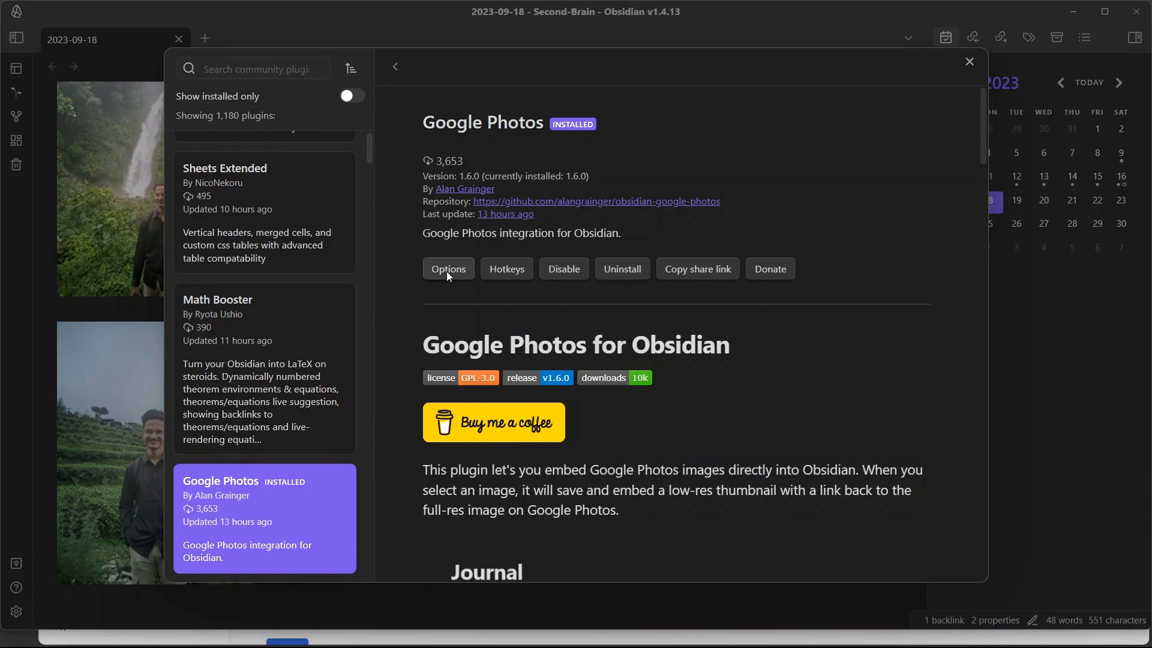
Paste the client ID and secret into the Google Photos plugin and start authentication
left_click(448, 268)
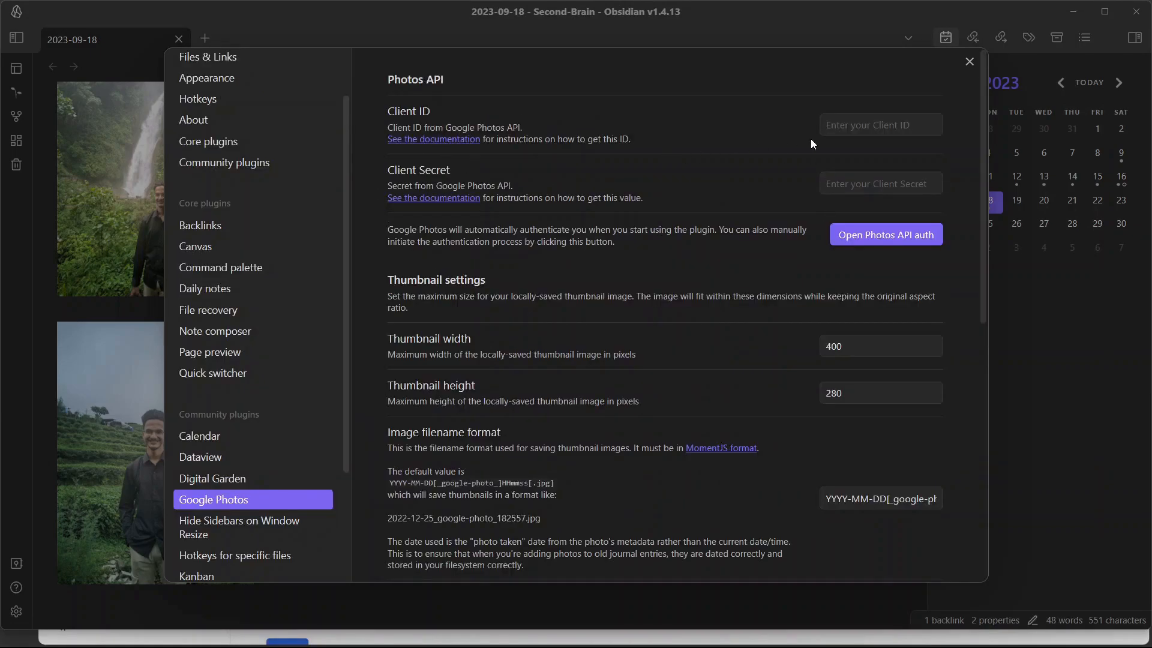
type("178800424362-okgsqr42052j1heme0orvcn8u4juq7f...")
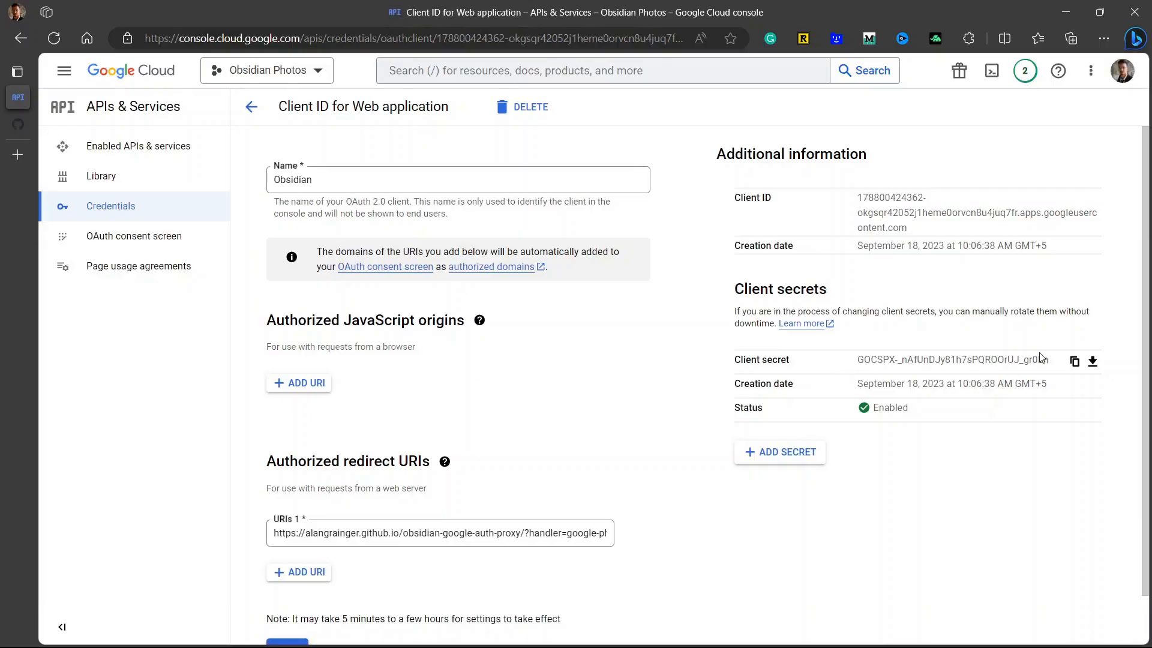
left_click(1075, 360)
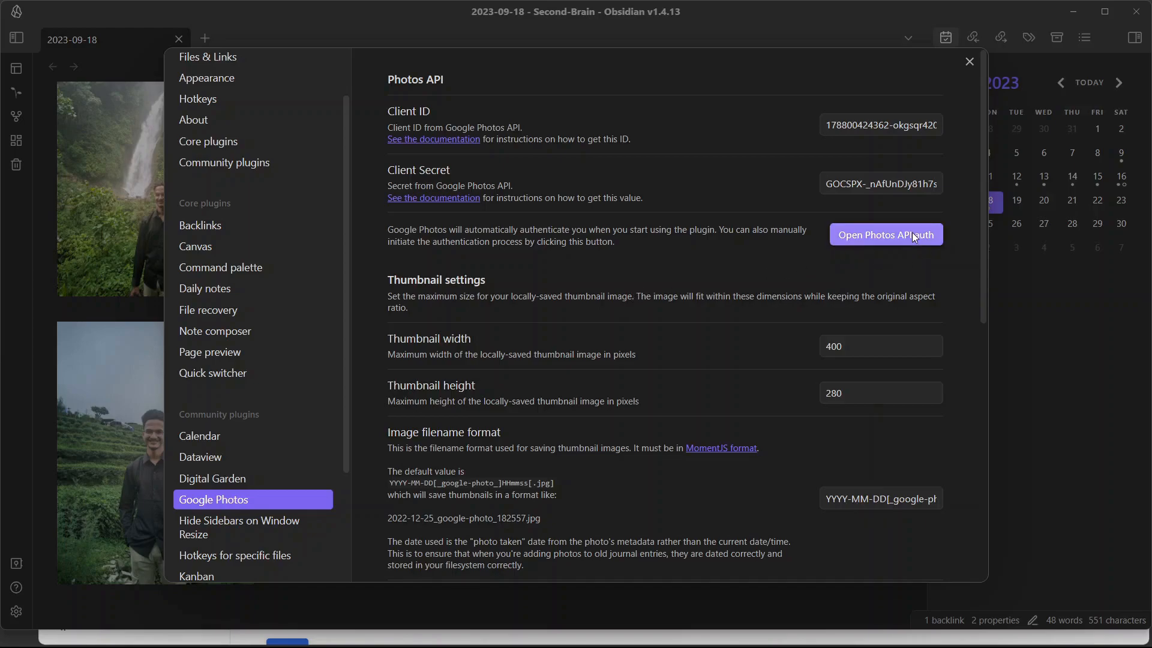
left_click(886, 235)
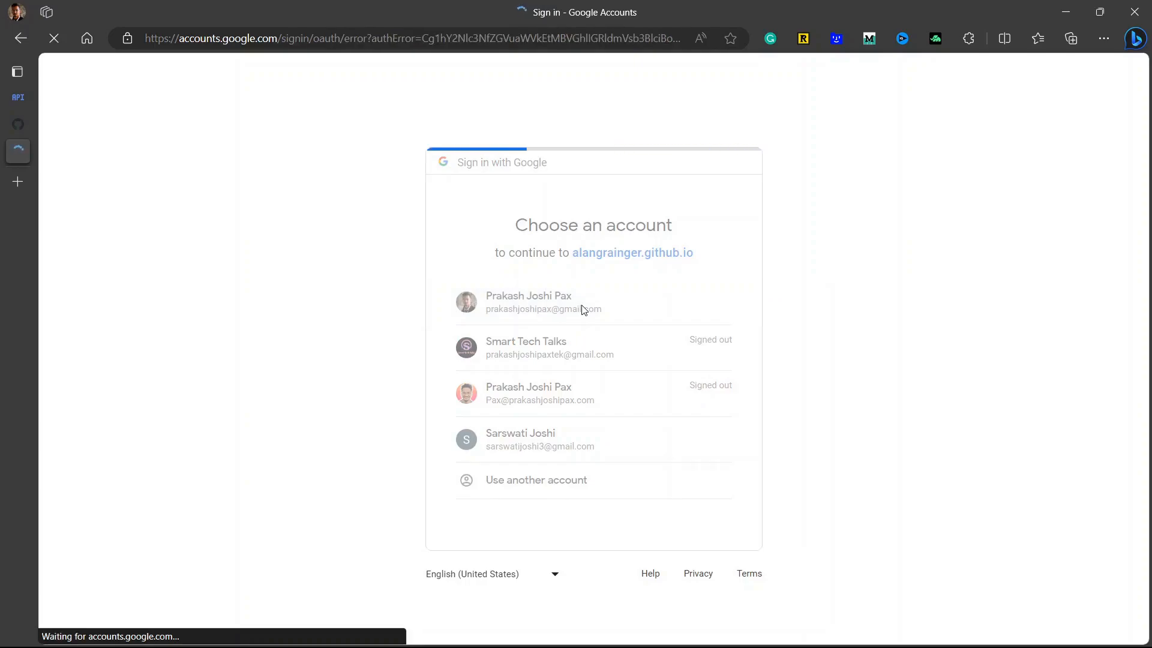
Choose the Google account to authorize the plugin, reaching the Error 403 access_denied page
left_click(529, 302)
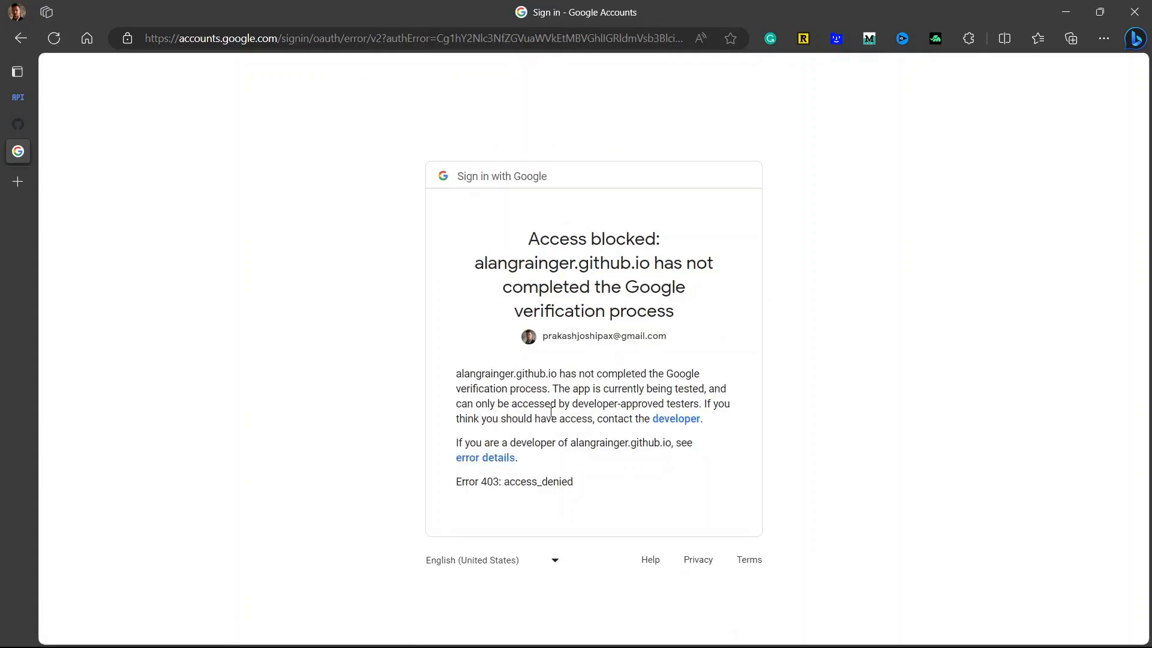
mouse_move(612, 418)
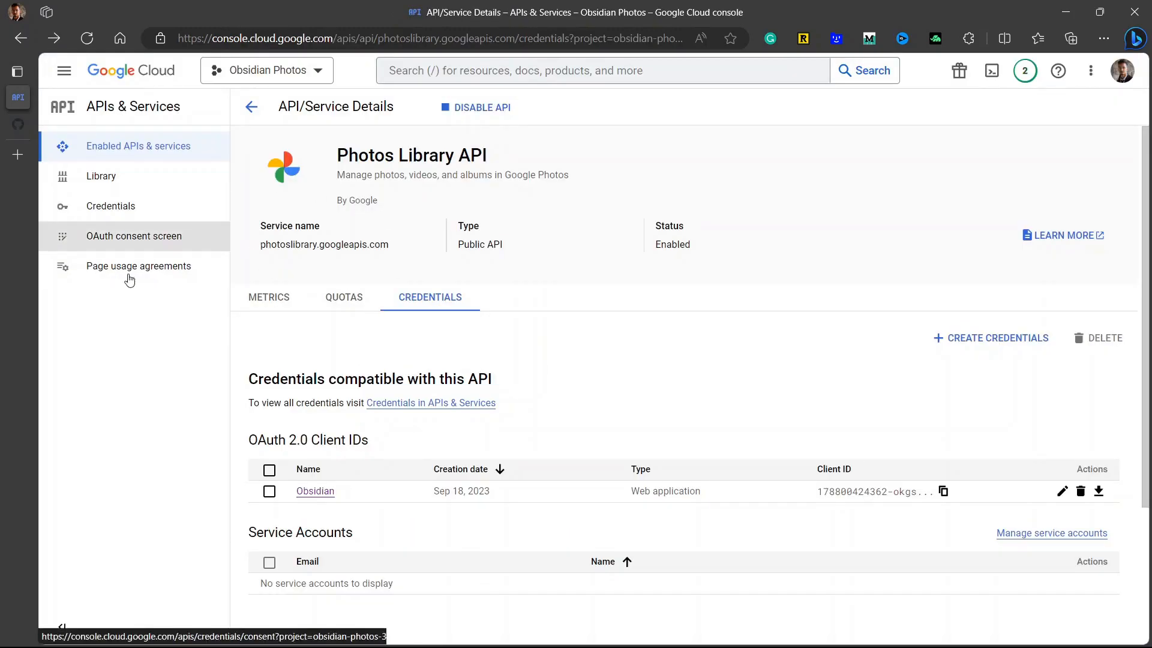
Publish the app from the OAuth consent screen and confirm the push to production
left_click(134, 235)
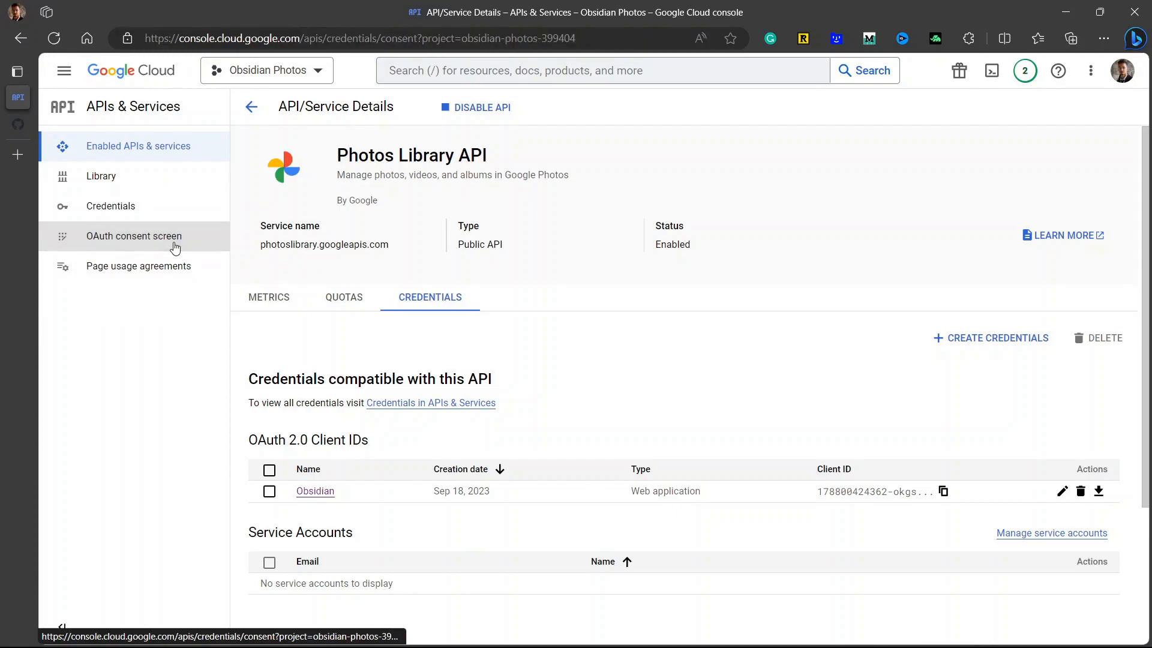
left_click(133, 237)
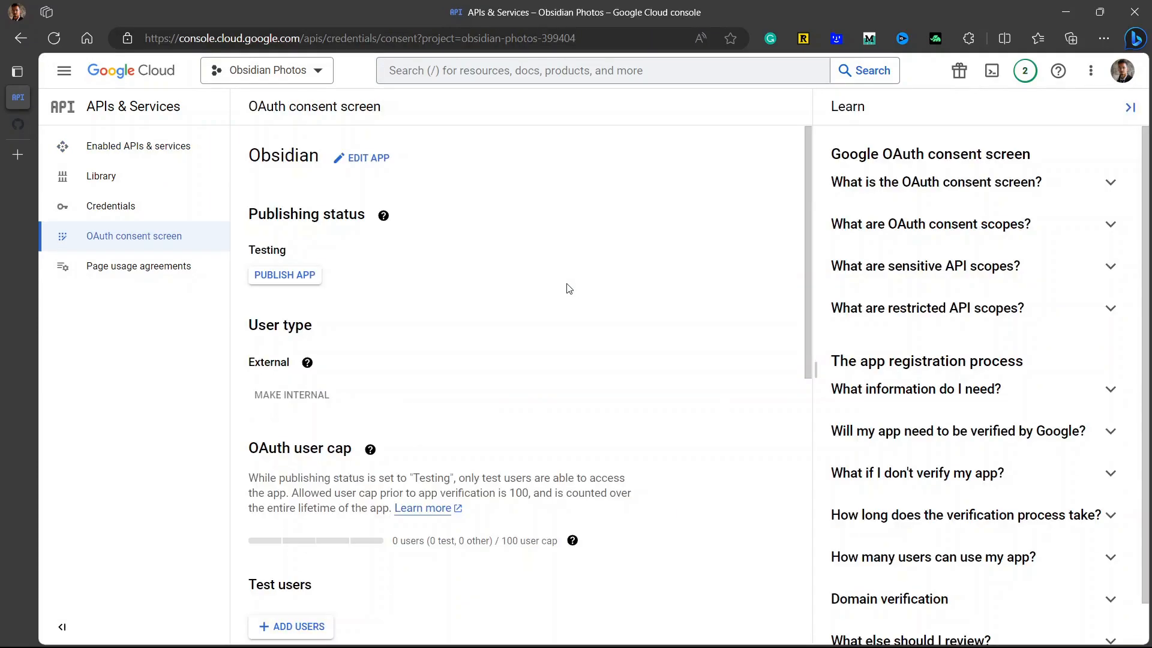
left_click(284, 275)
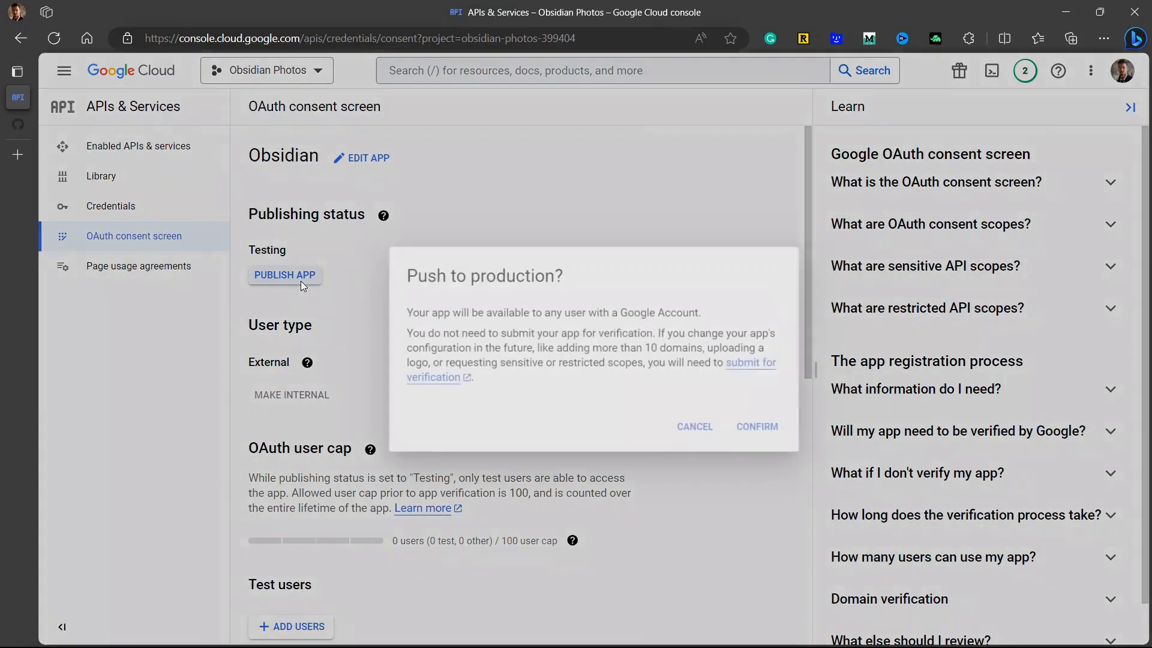
left_click(757, 427)
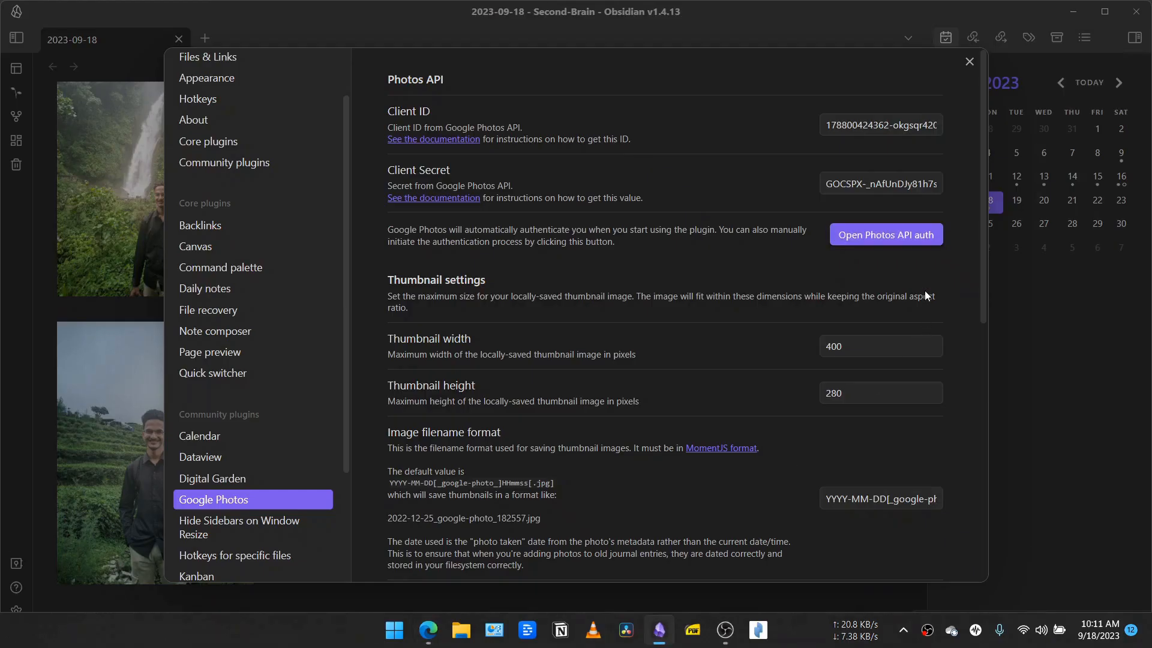
Re-authenticate, bypass the unverified-app warning, and grant alangrainger.github.io access to Google Photos
left_click(885, 234)
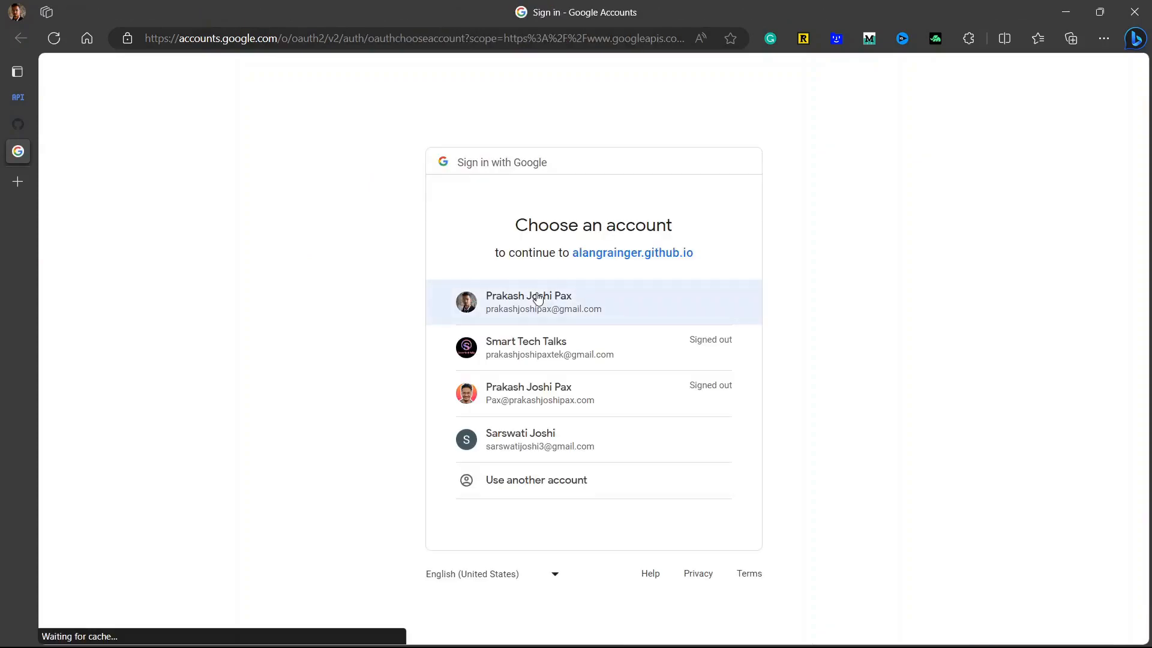
left_click(539, 302)
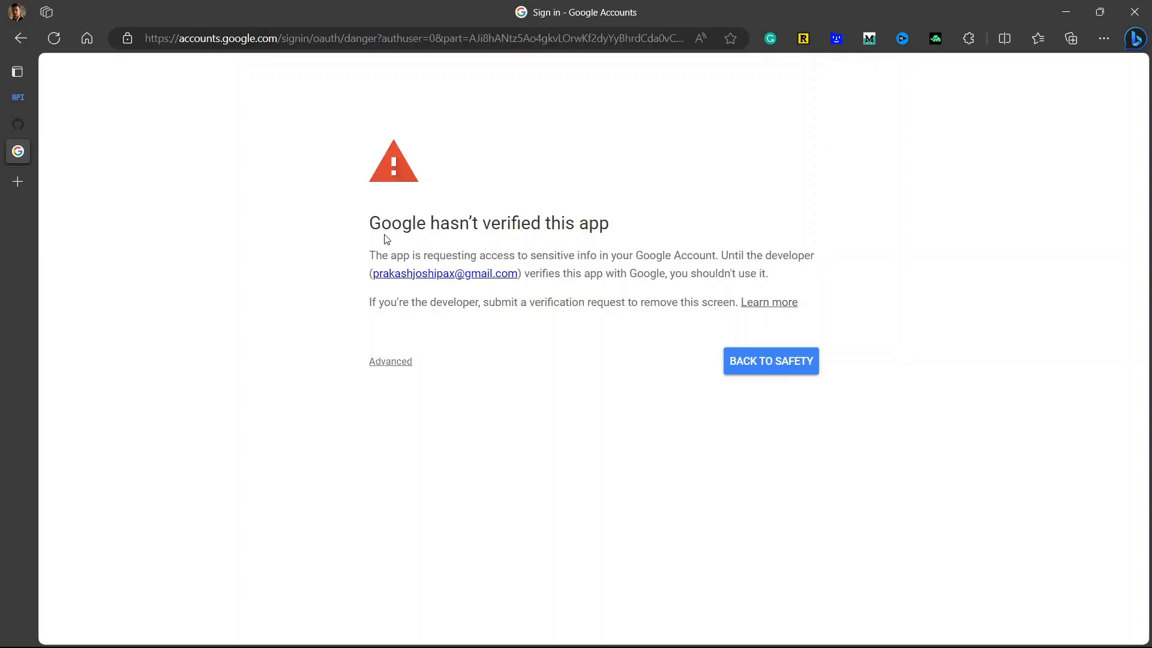
left_click_drag(390, 255, 613, 255)
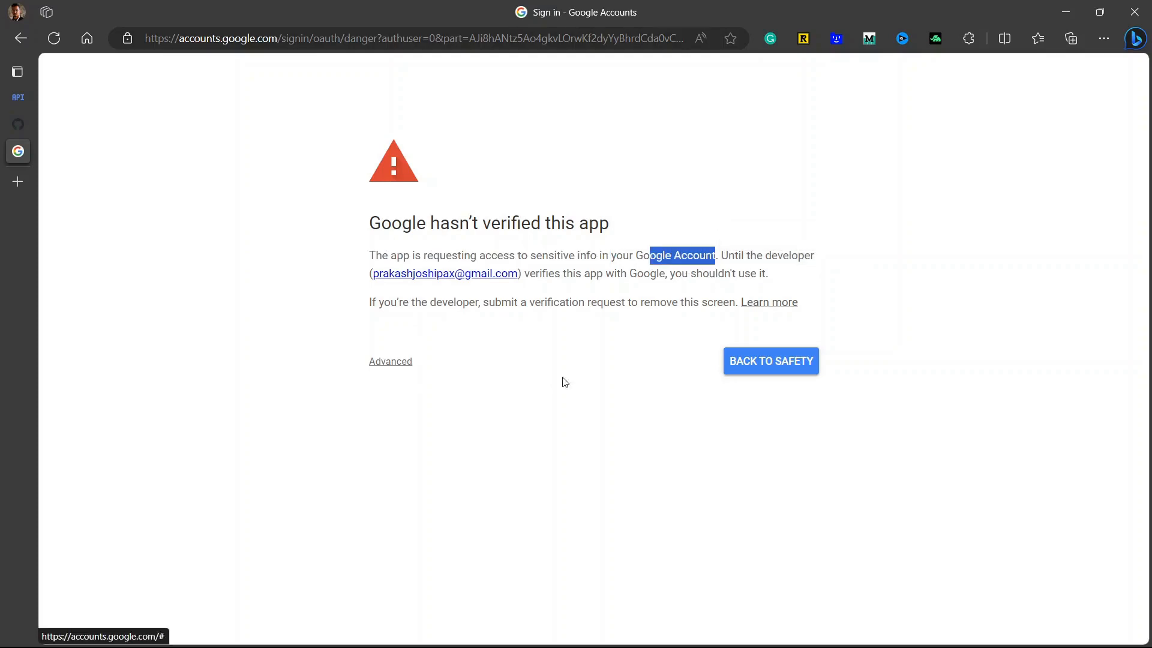
mouse_move(380, 369)
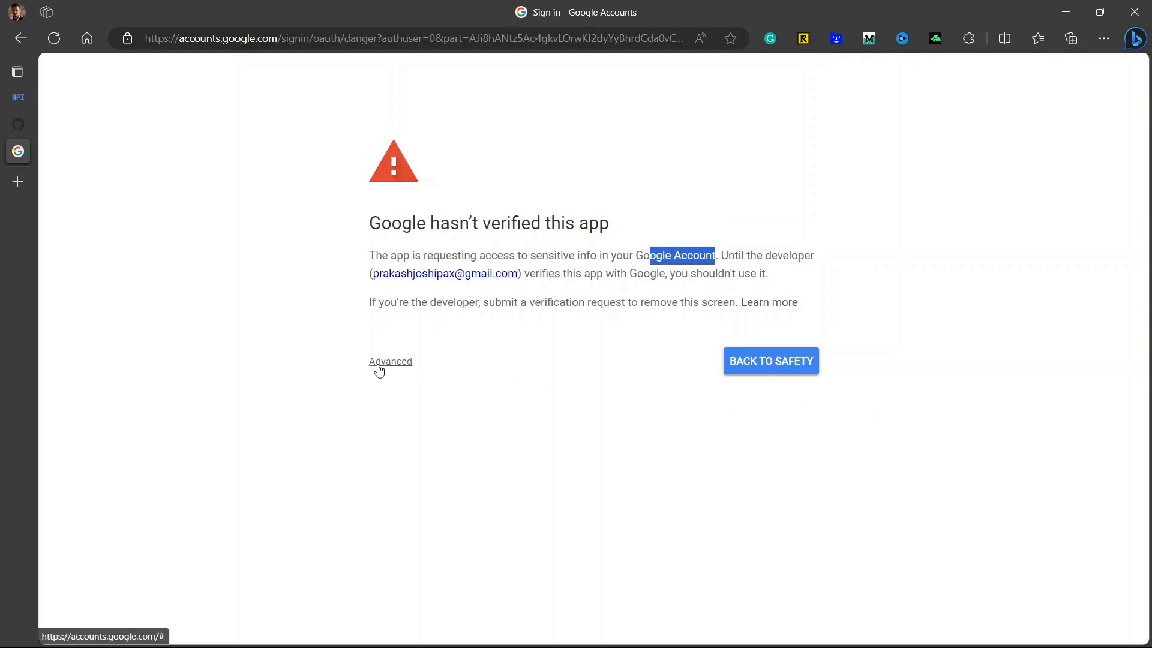
left_click(390, 361)
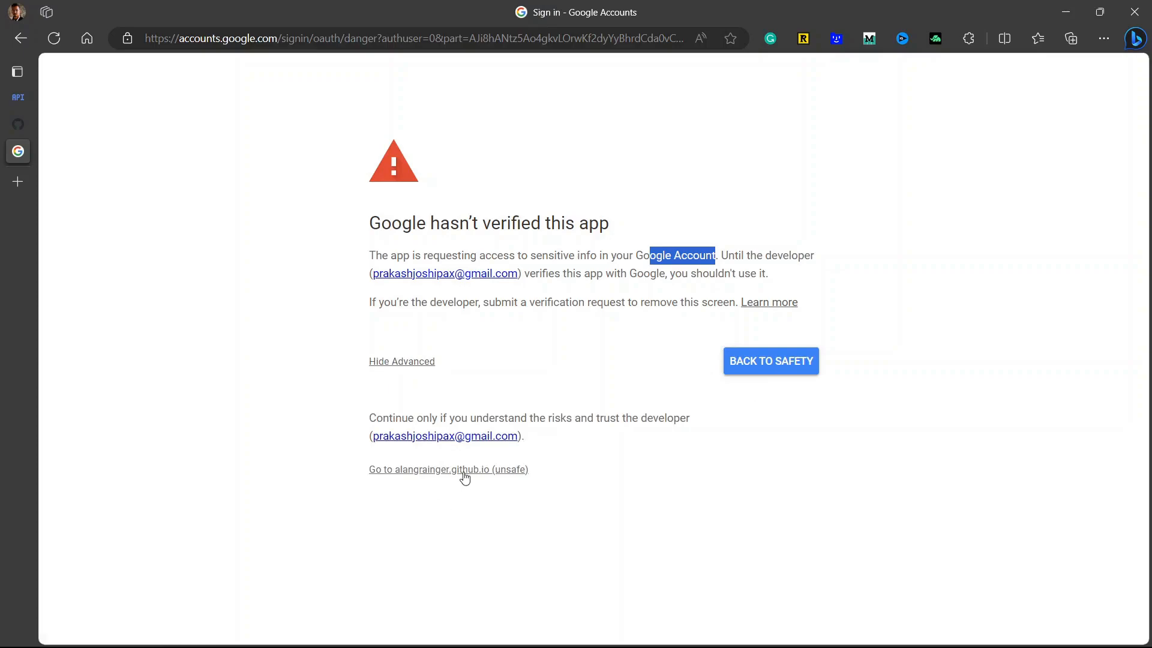
mouse_move(441, 479)
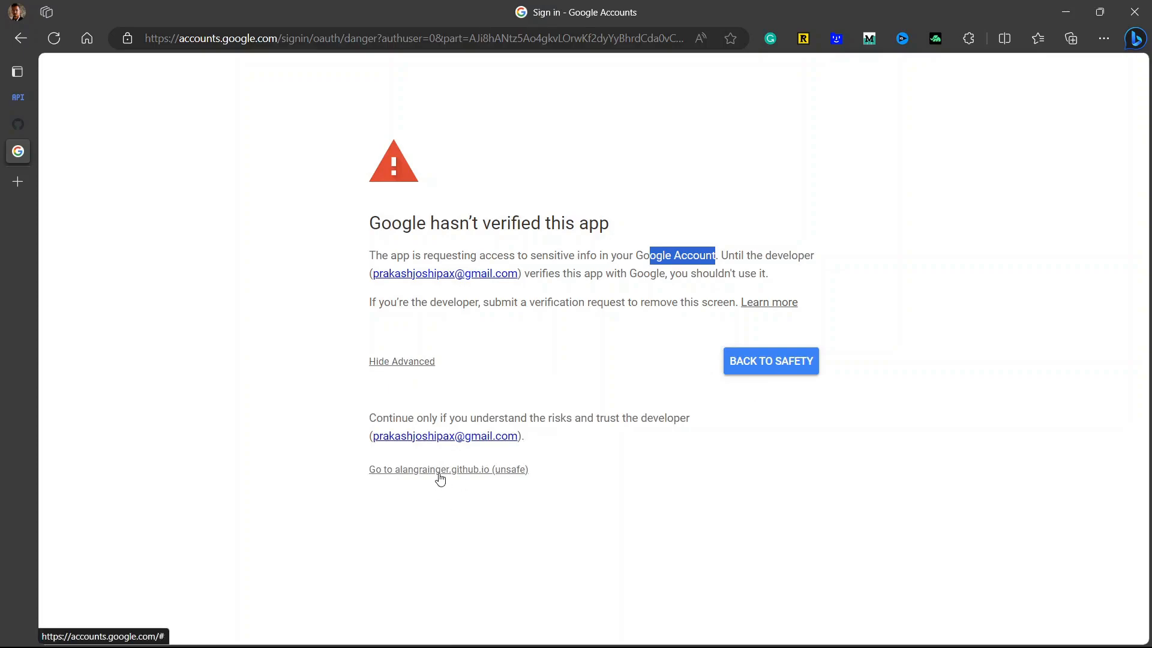
left_click(448, 469)
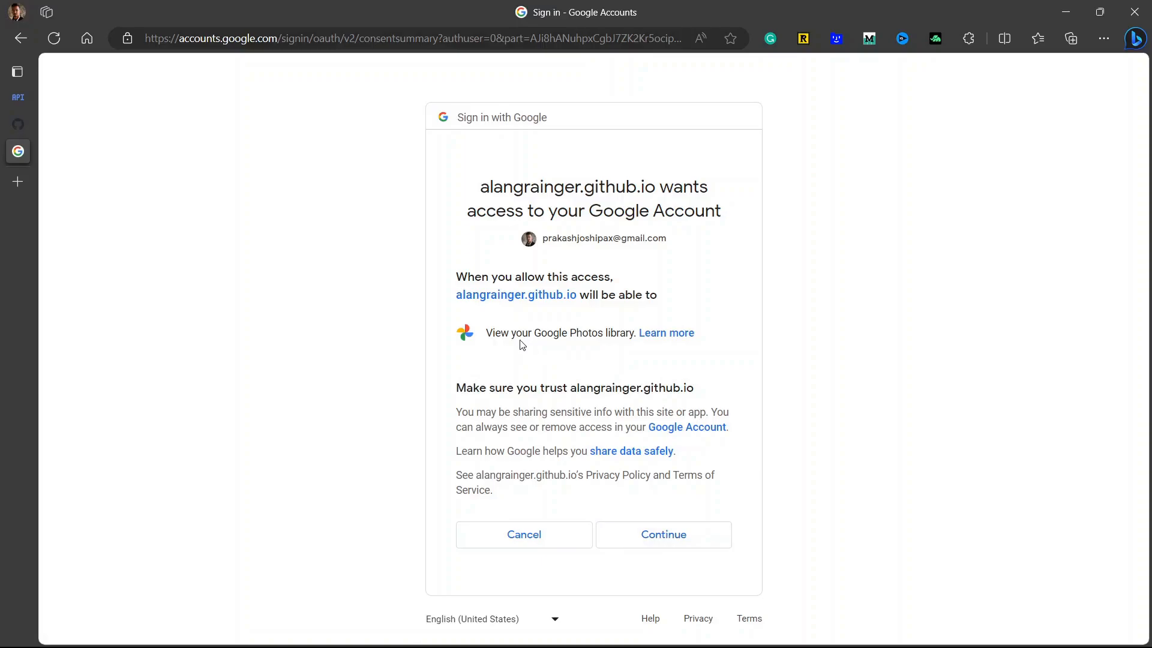
mouse_move(623, 333)
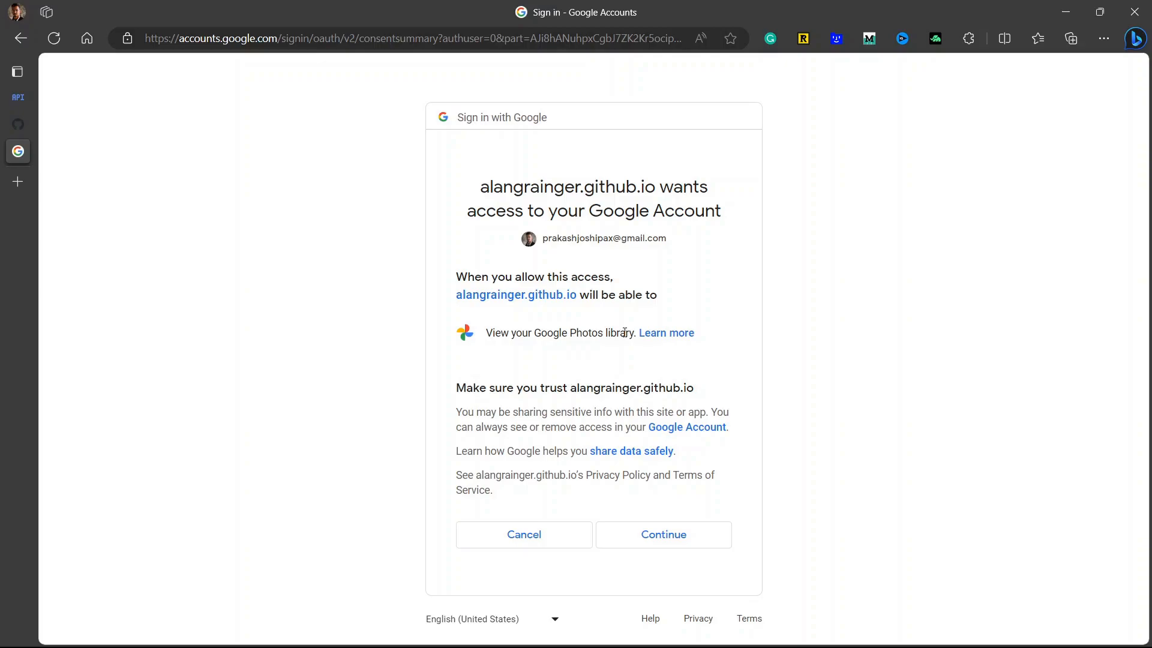
left_click(664, 534)
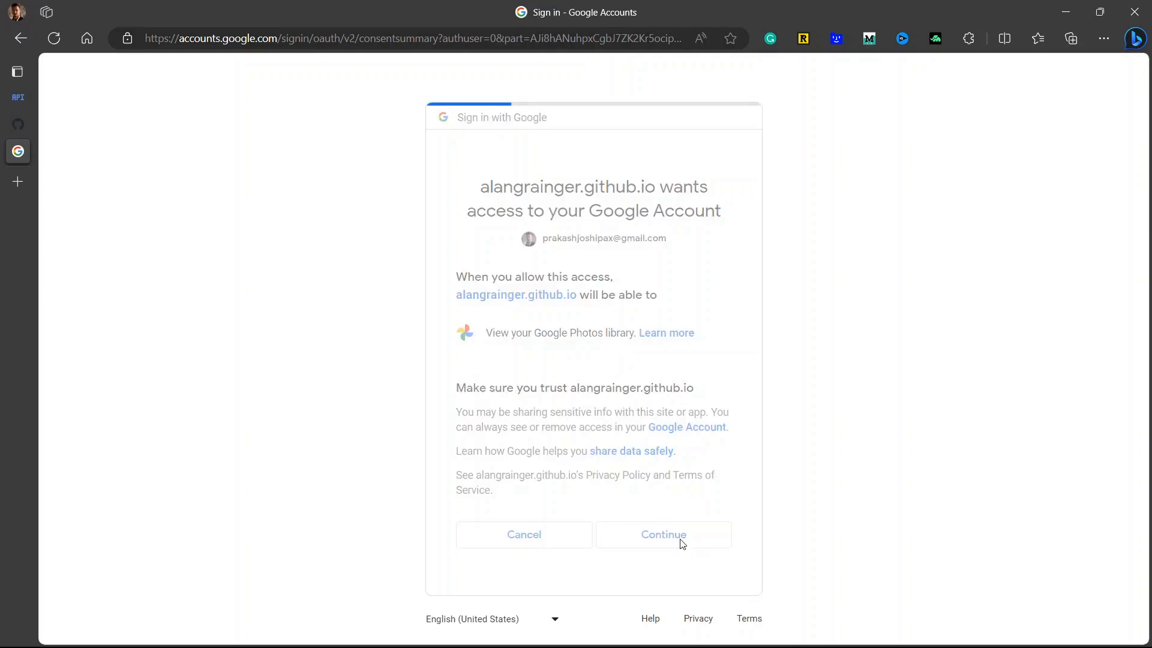
left_click(664, 535)
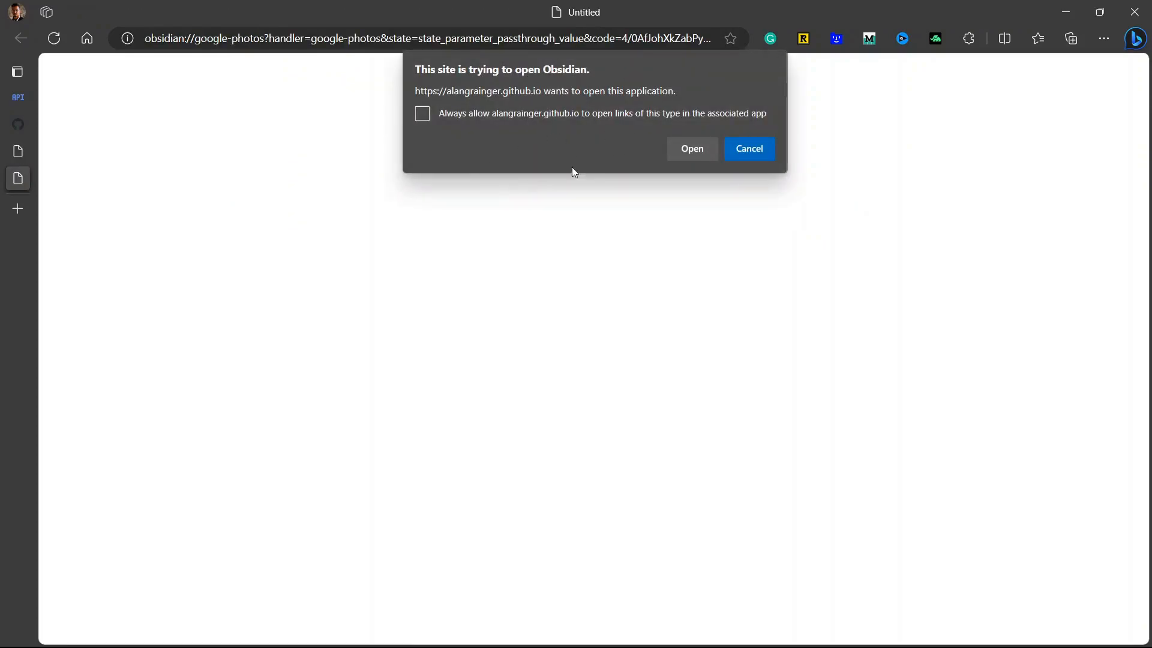
mouse_move(556, 102)
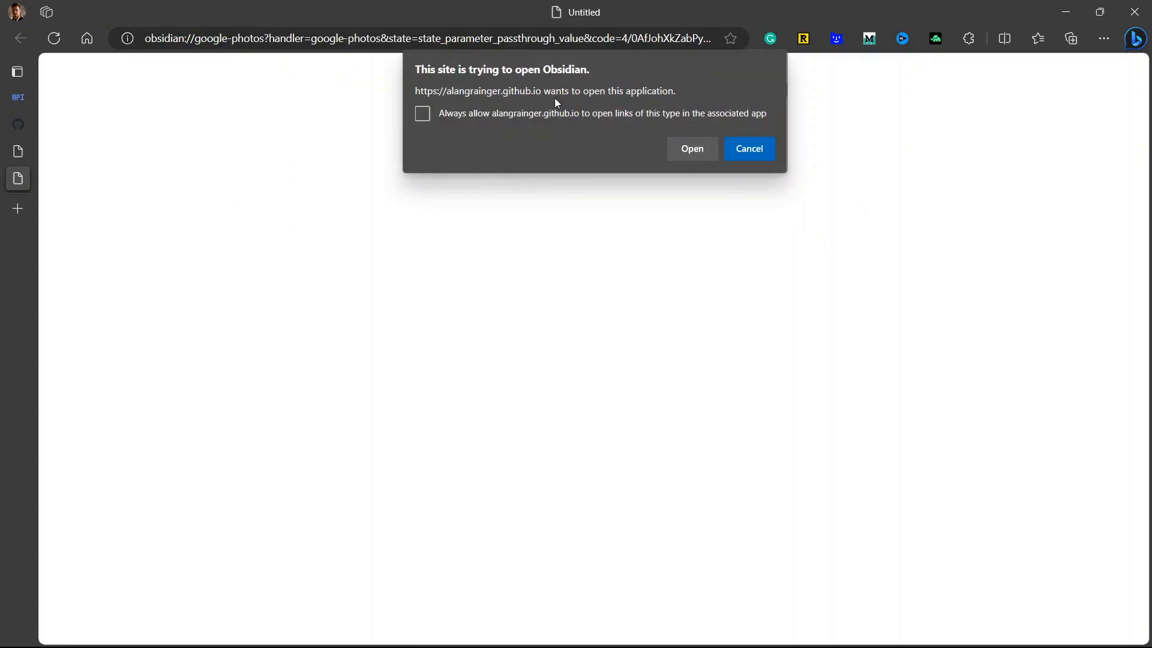
mouse_move(643, 55)
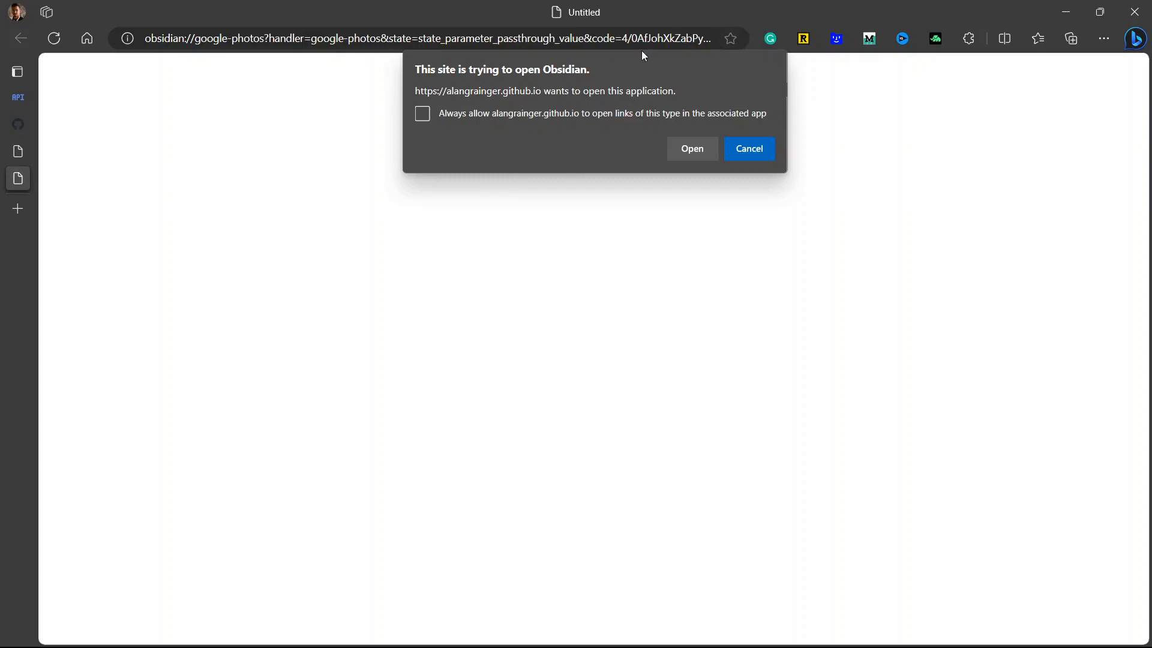
mouse_move(578, 117)
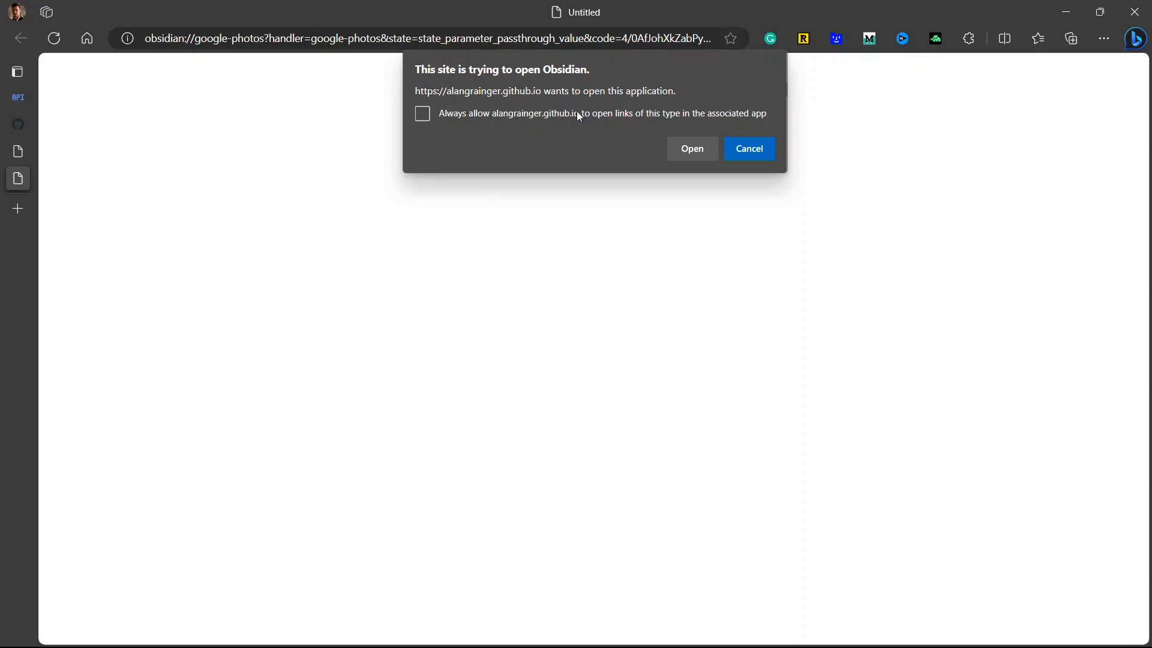
Hand authorization back to Obsidian, then set 400×400 thumbnails saved in a specific folder
left_click(692, 149)
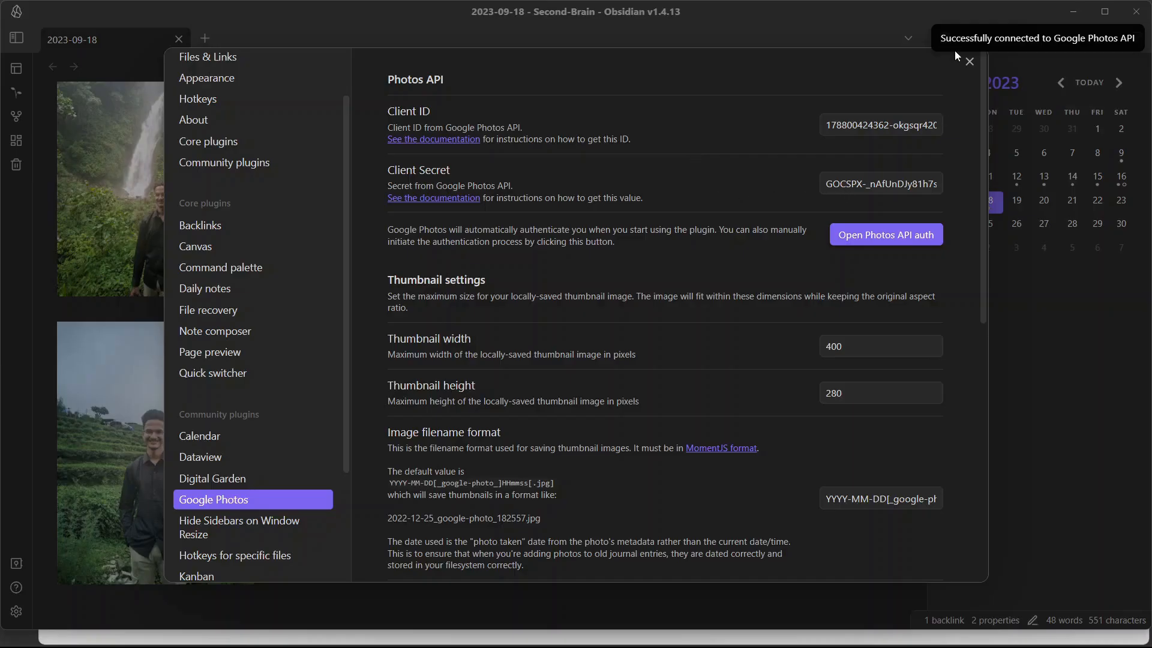
left_click(970, 62)
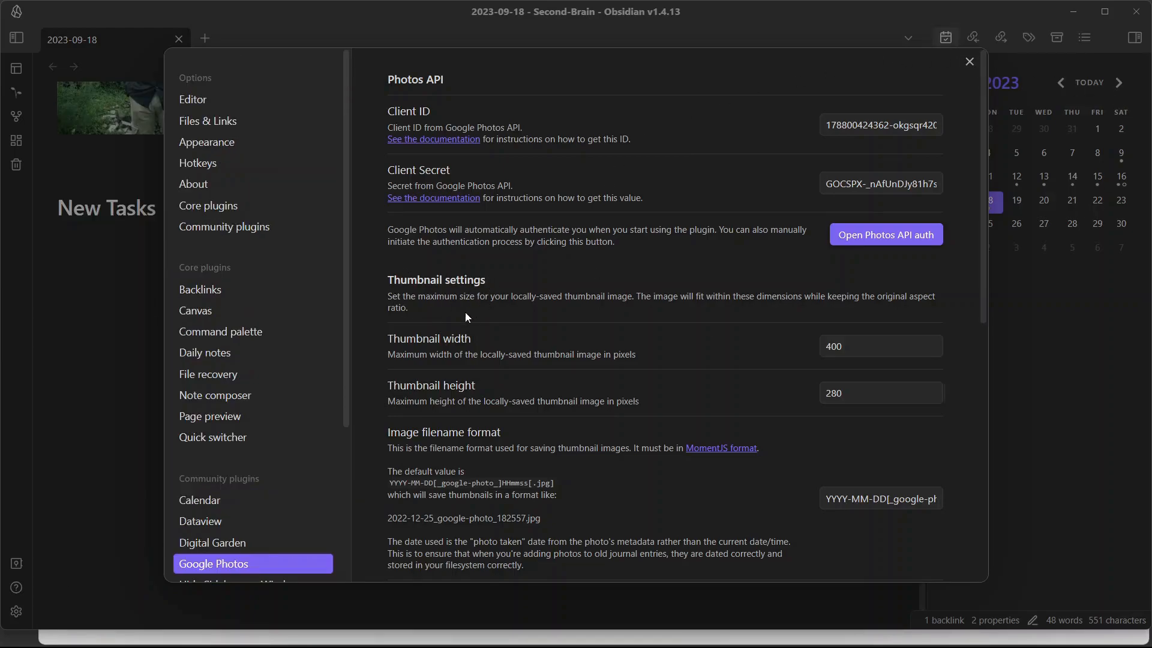
mouse_move(480, 305)
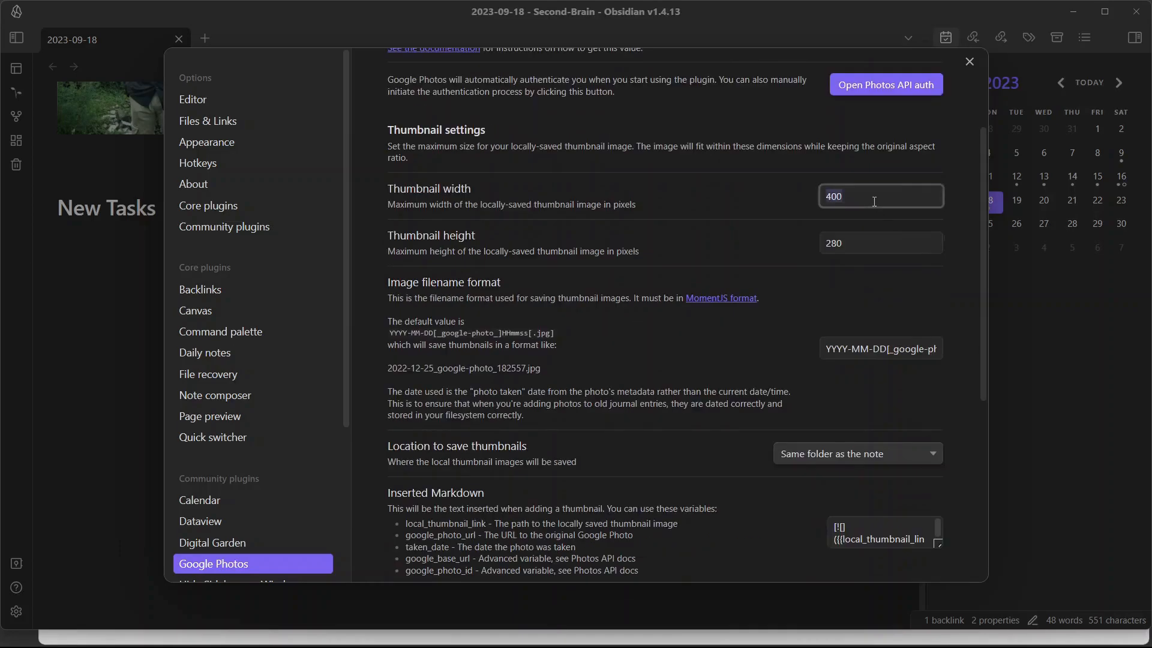
left_click(875, 200)
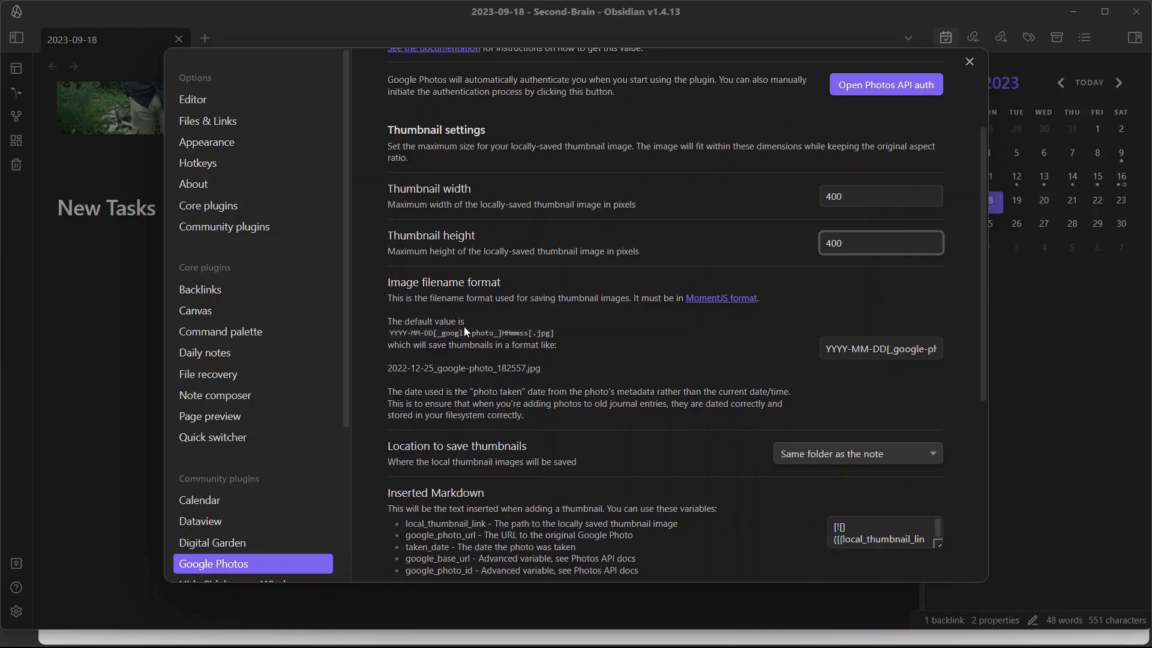
left_click(880, 242)
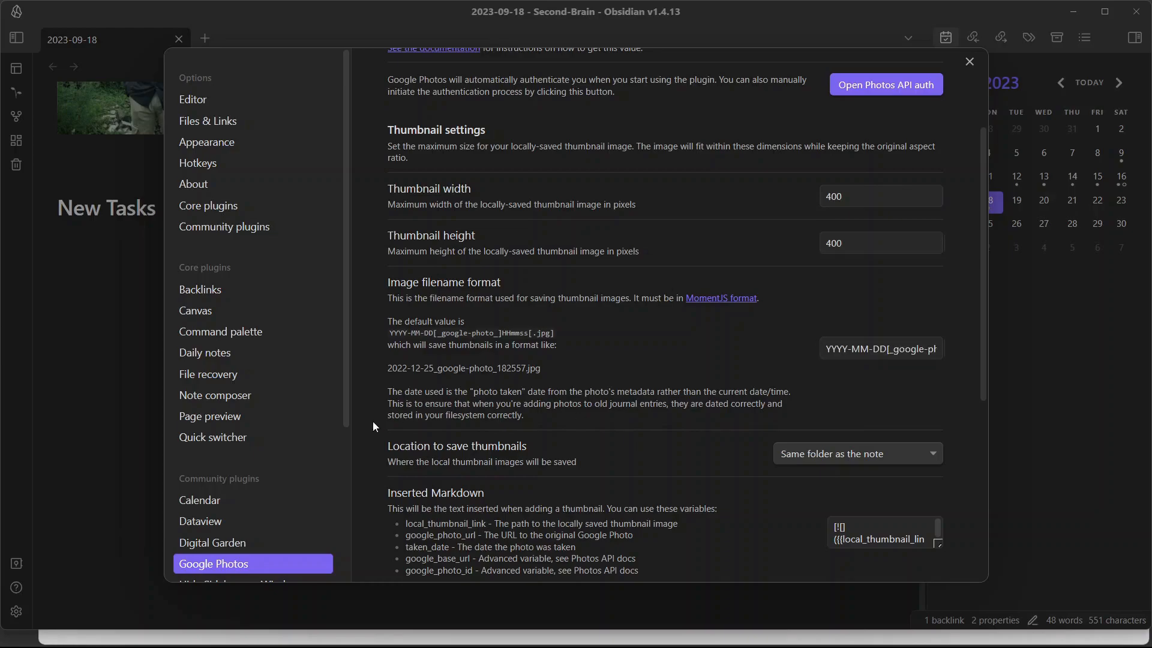
mouse_move(408, 474)
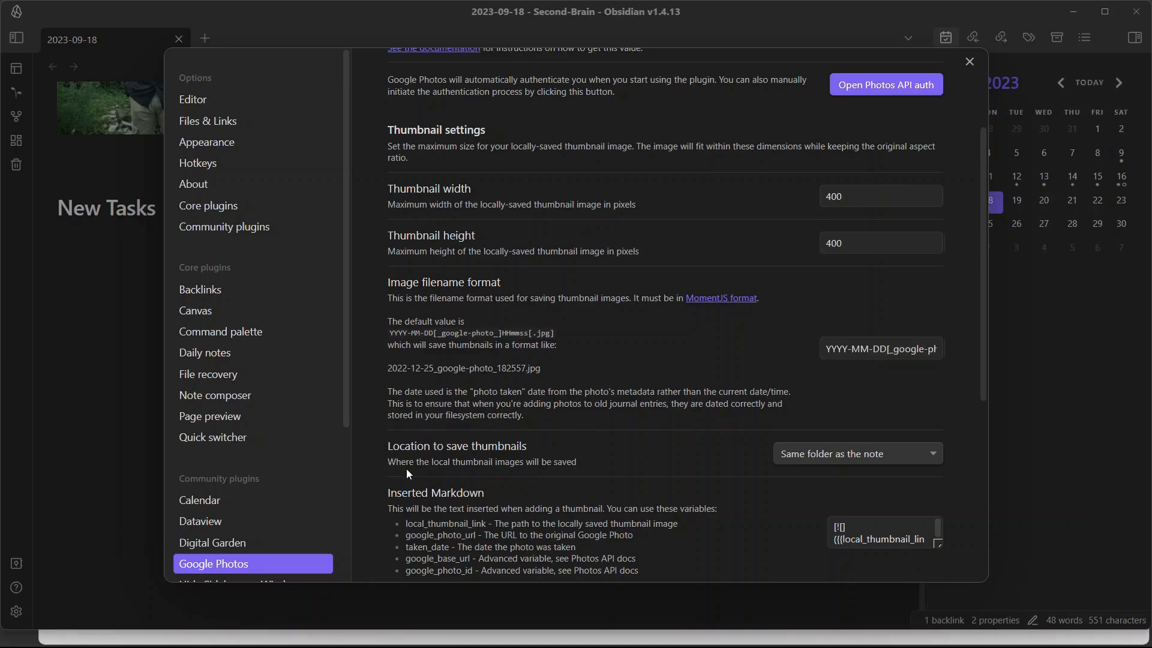
mouse_move(419, 437)
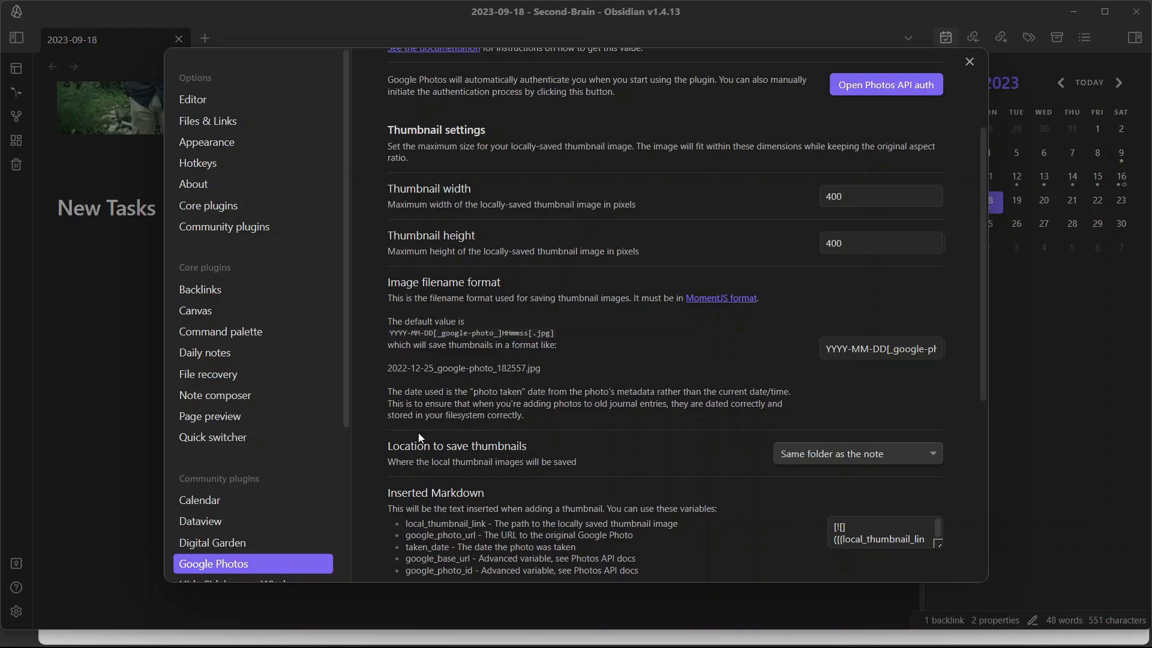
left_click(858, 453)
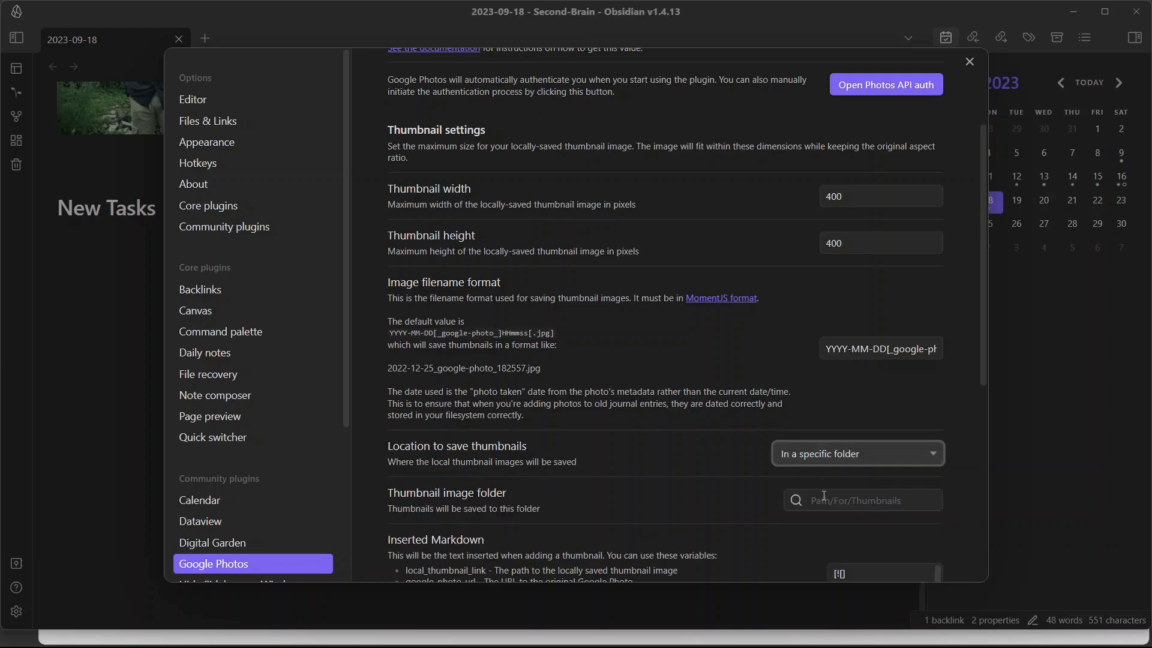
Create a Photos folder under 006 Reflect and pick it as the thumbnail image folder
left_click(970, 61)
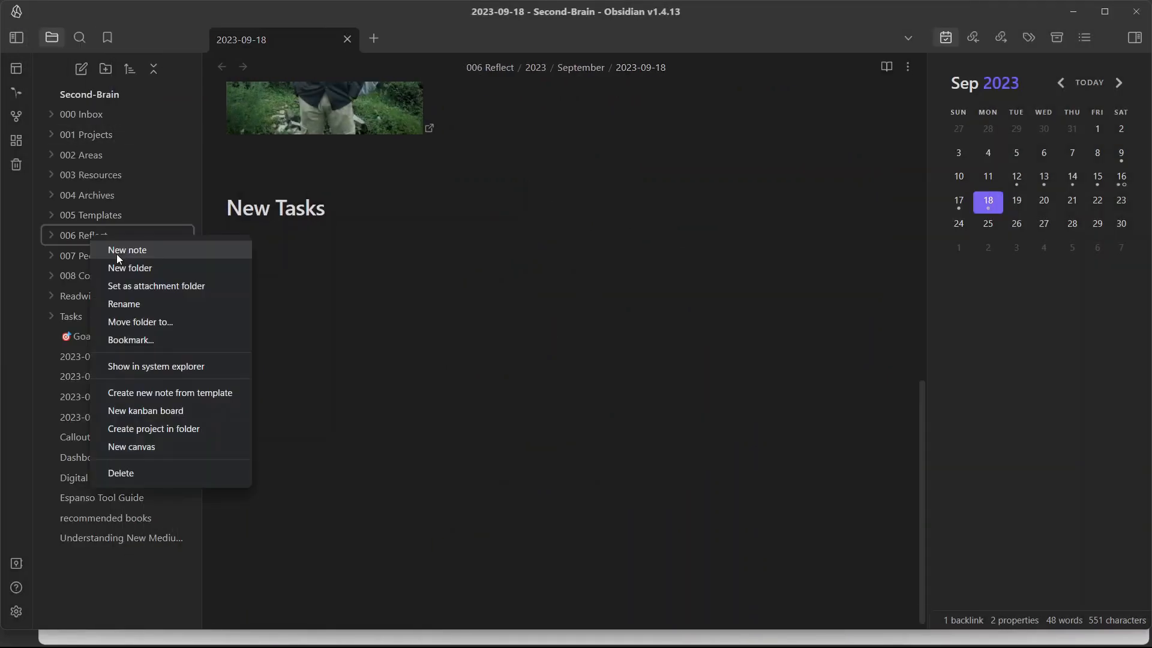
left_click(131, 267)
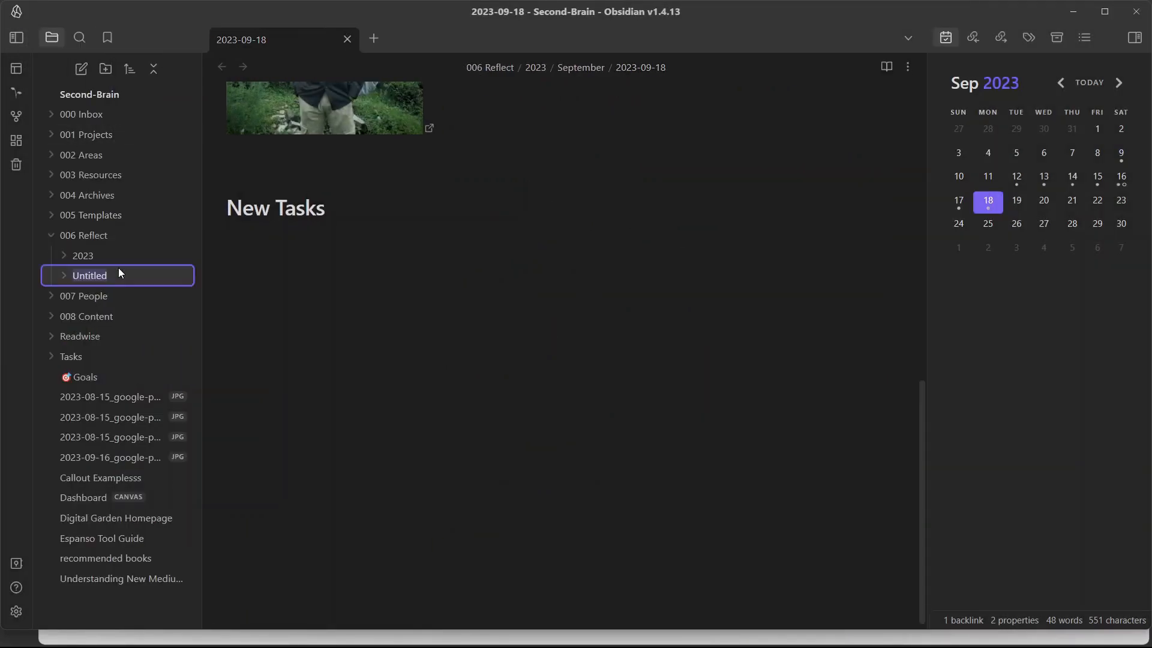
type("Photos")
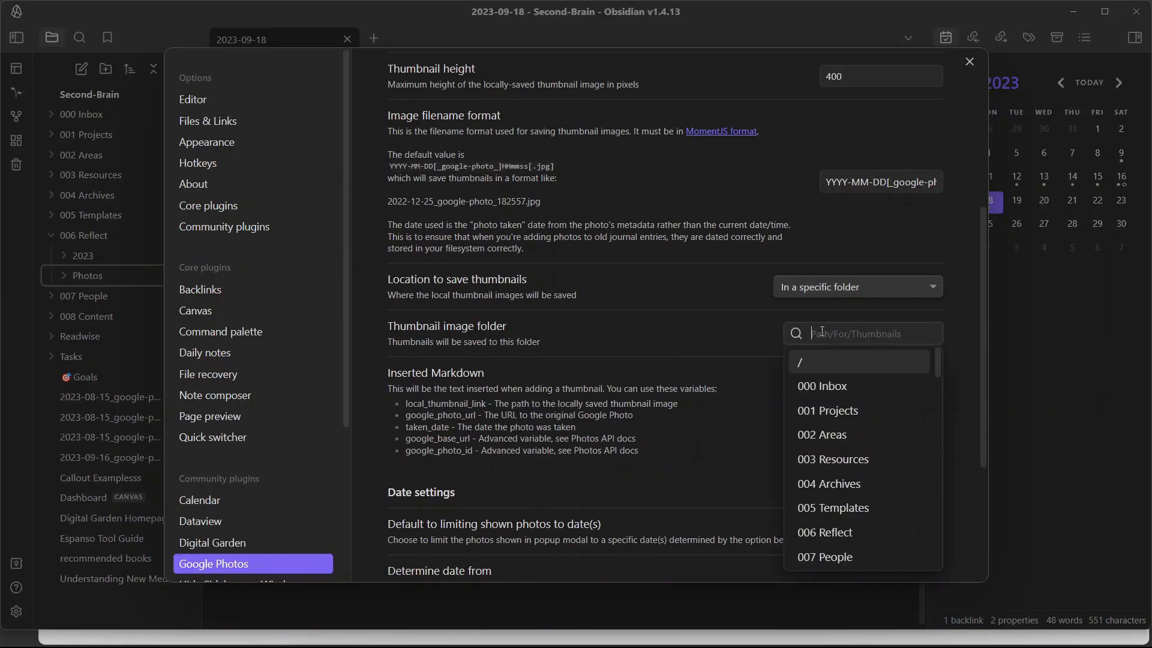
left_click(825, 533)
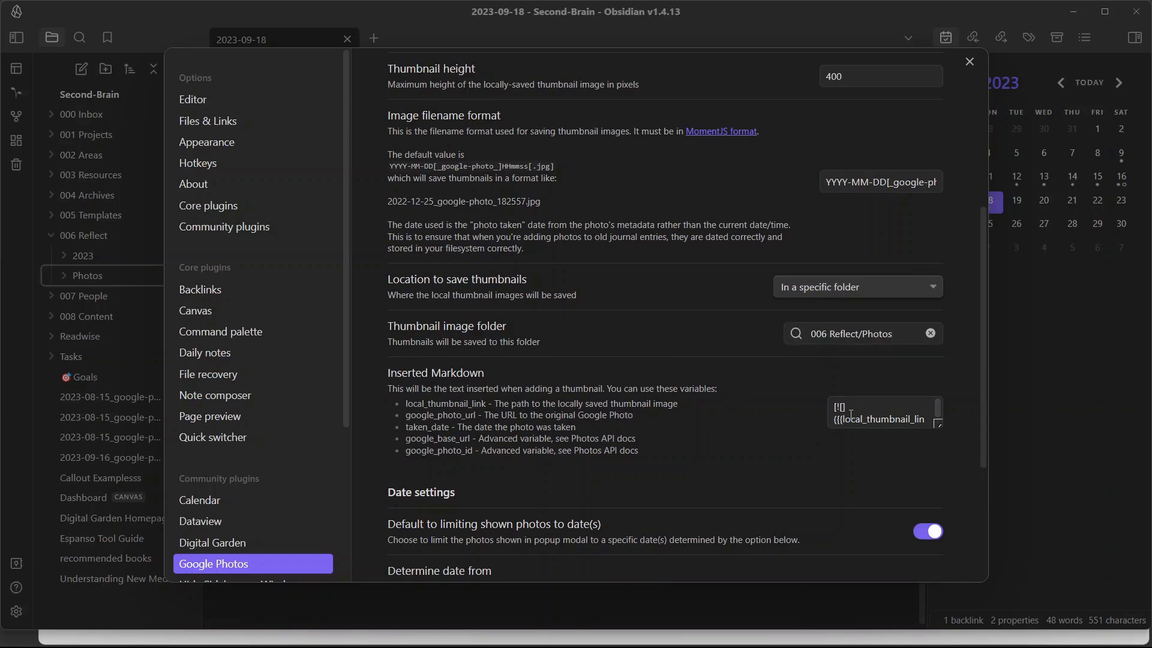
Keep Note's title as the date source and enable 'Show photos in range of days?'
scroll("down", 3)
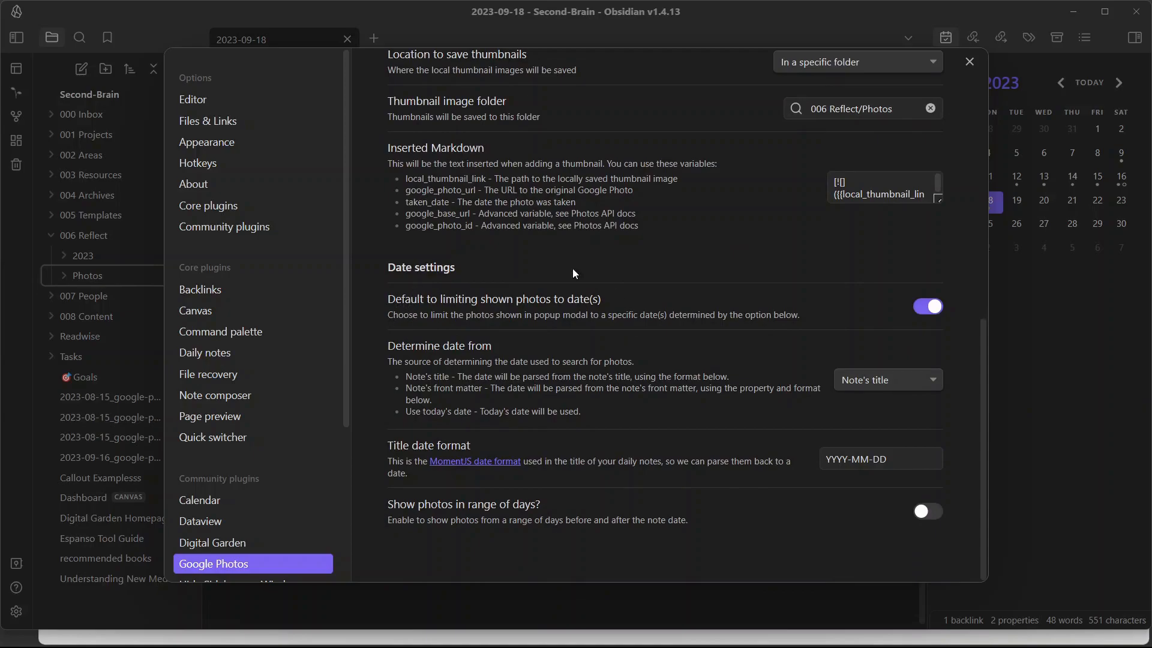
mouse_move(553, 309)
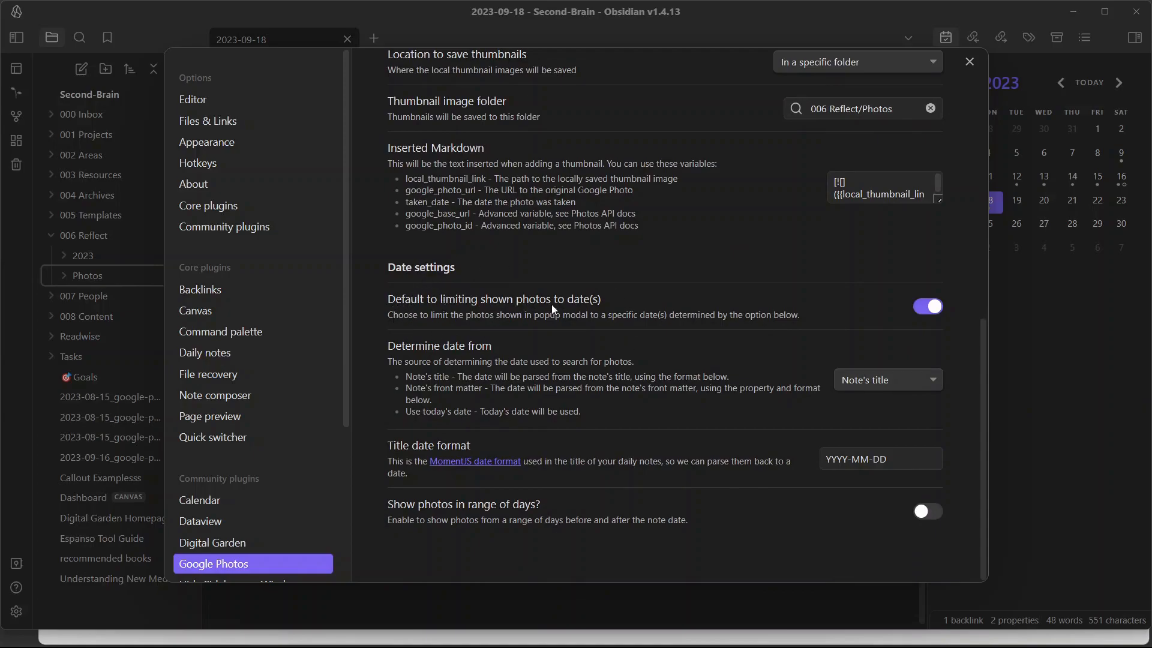
mouse_move(596, 314)
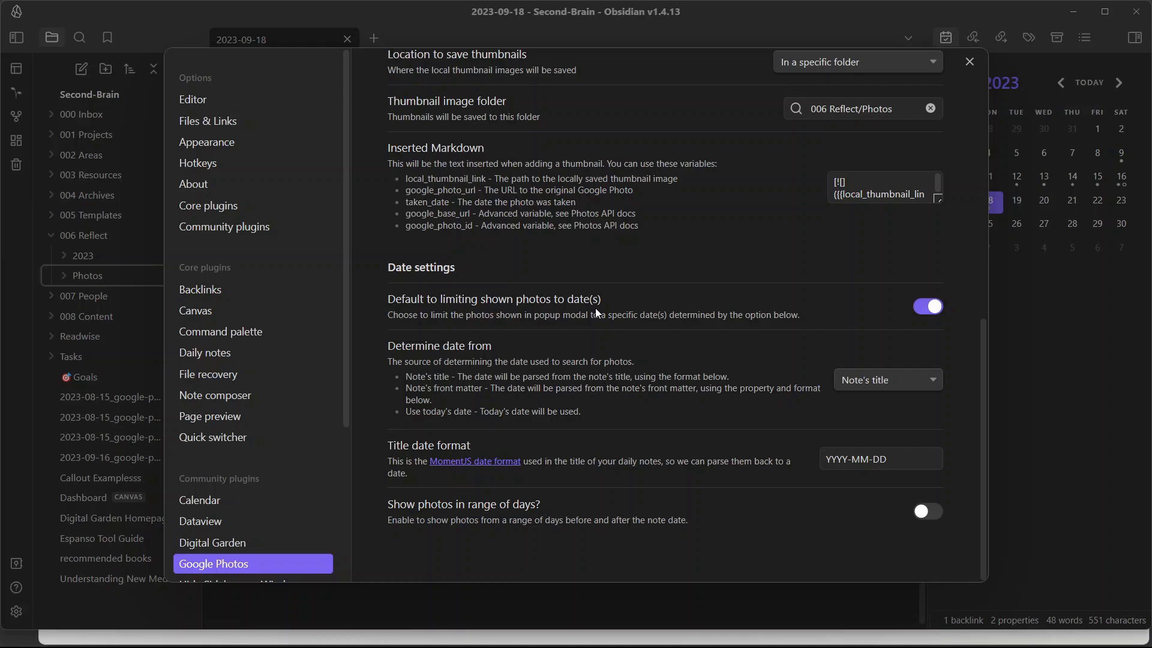
mouse_move(412, 358)
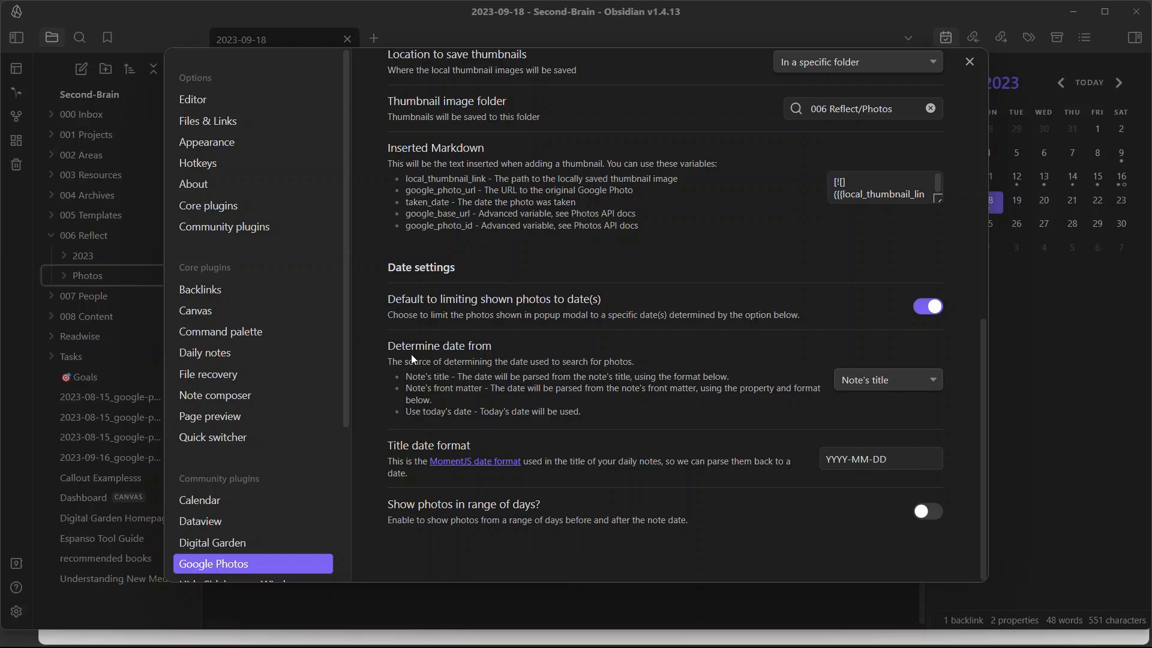
left_click(888, 380)
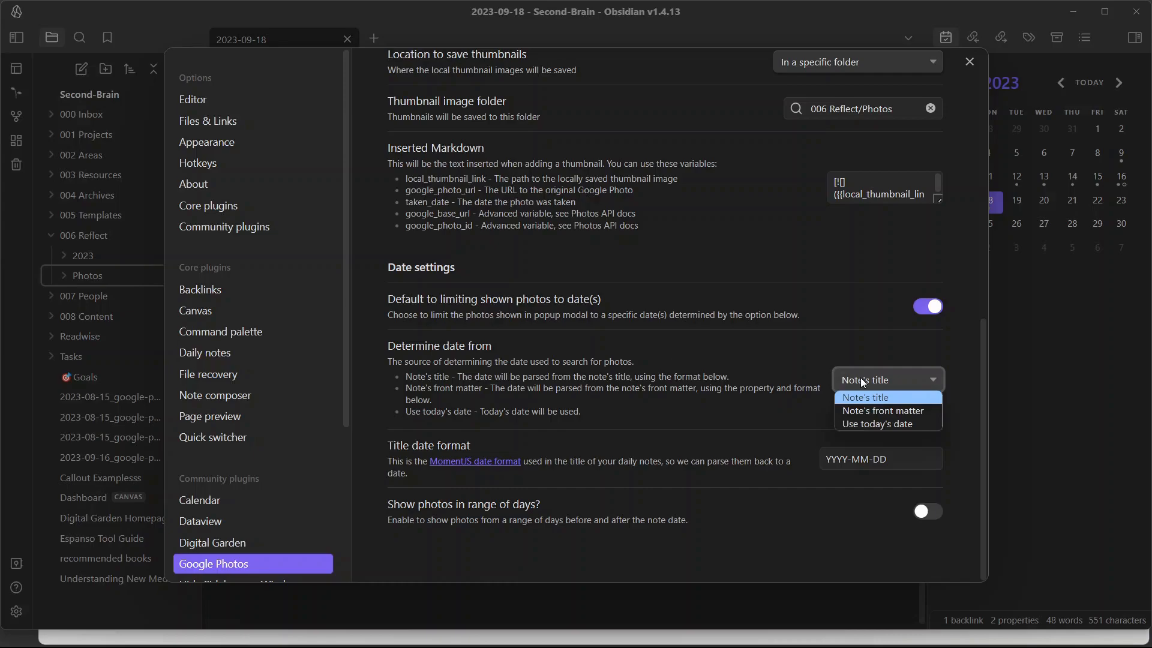
mouse_move(883, 426)
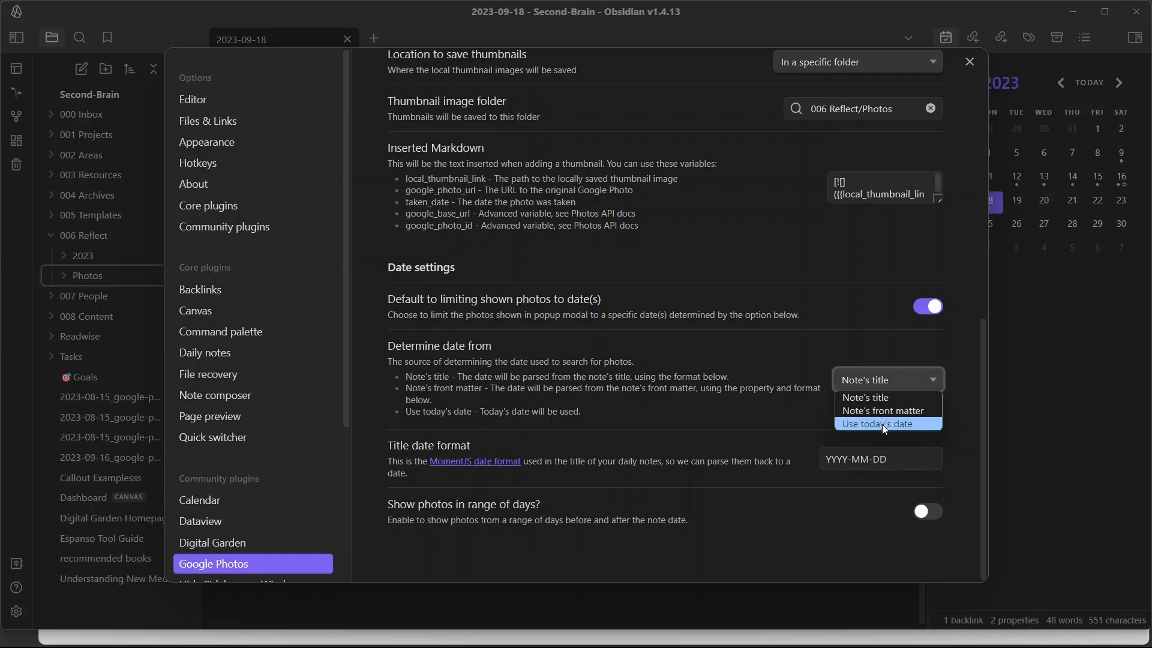
mouse_move(868, 412)
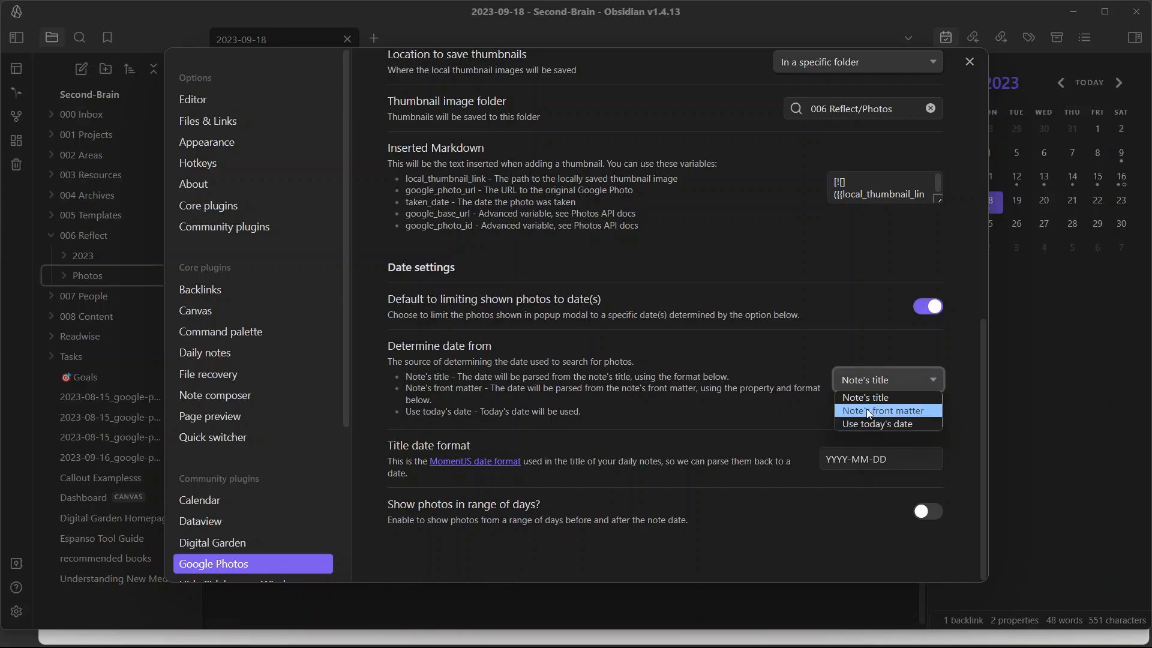
left_click(888, 398)
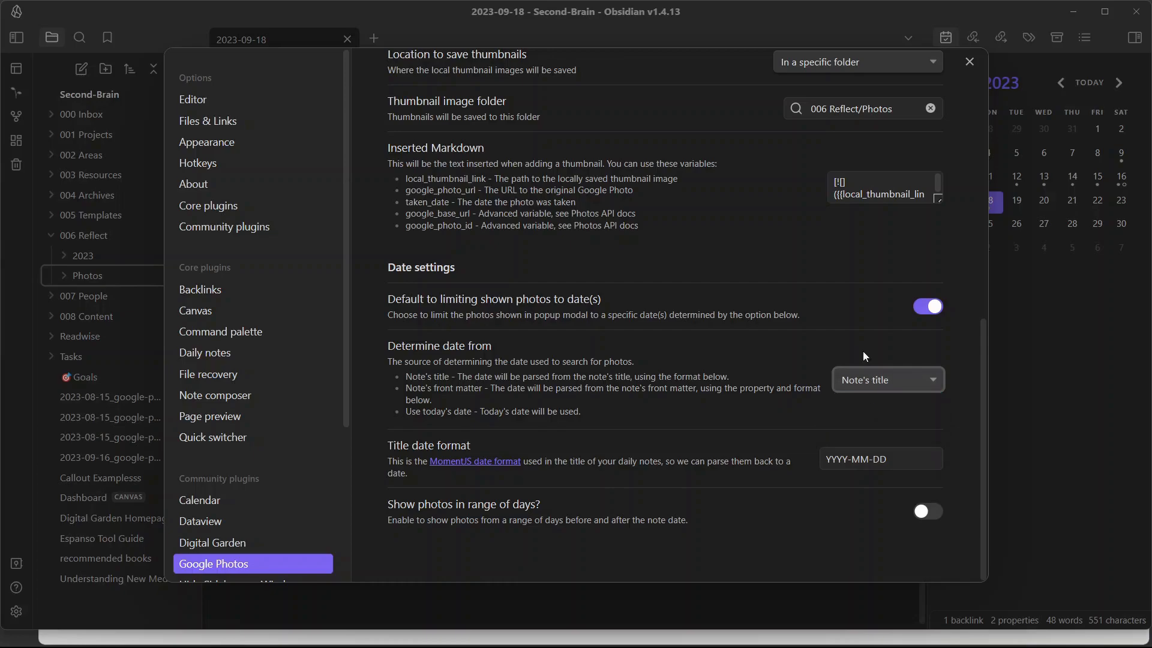
mouse_move(405, 455)
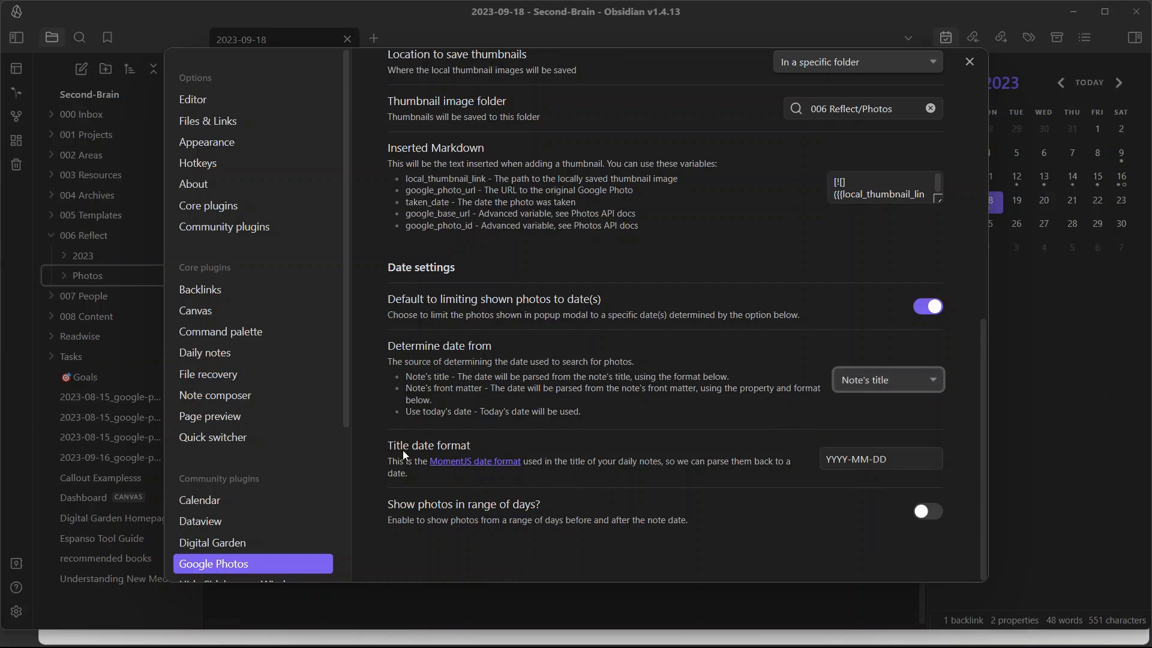
left_click(828, 459)
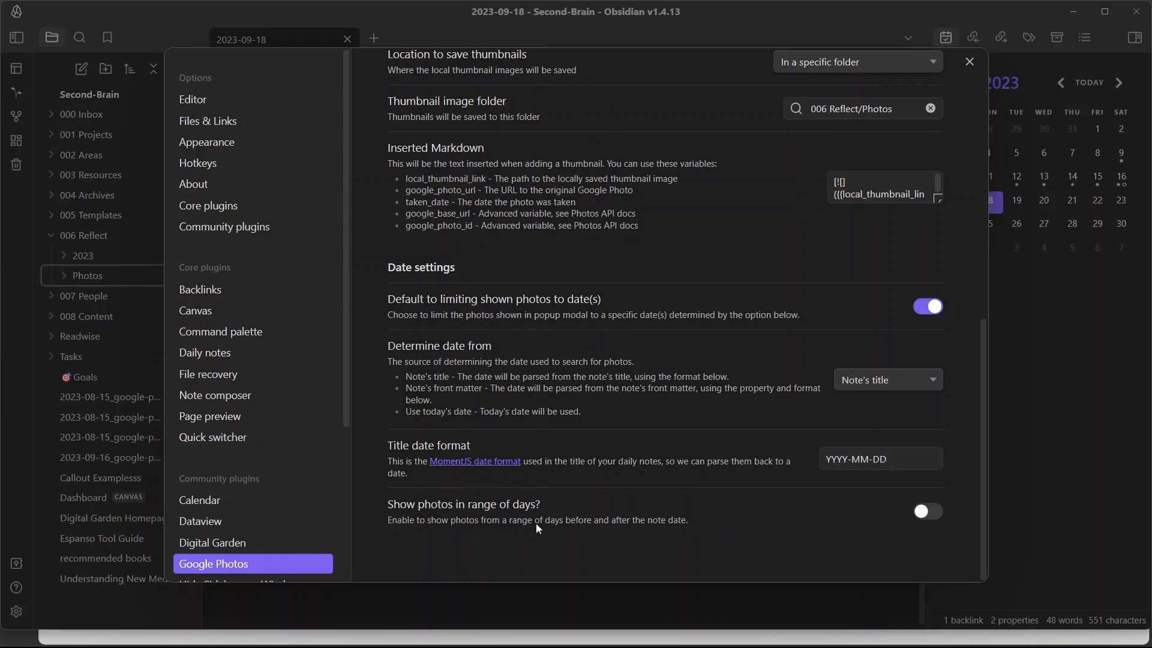
left_click(928, 511)
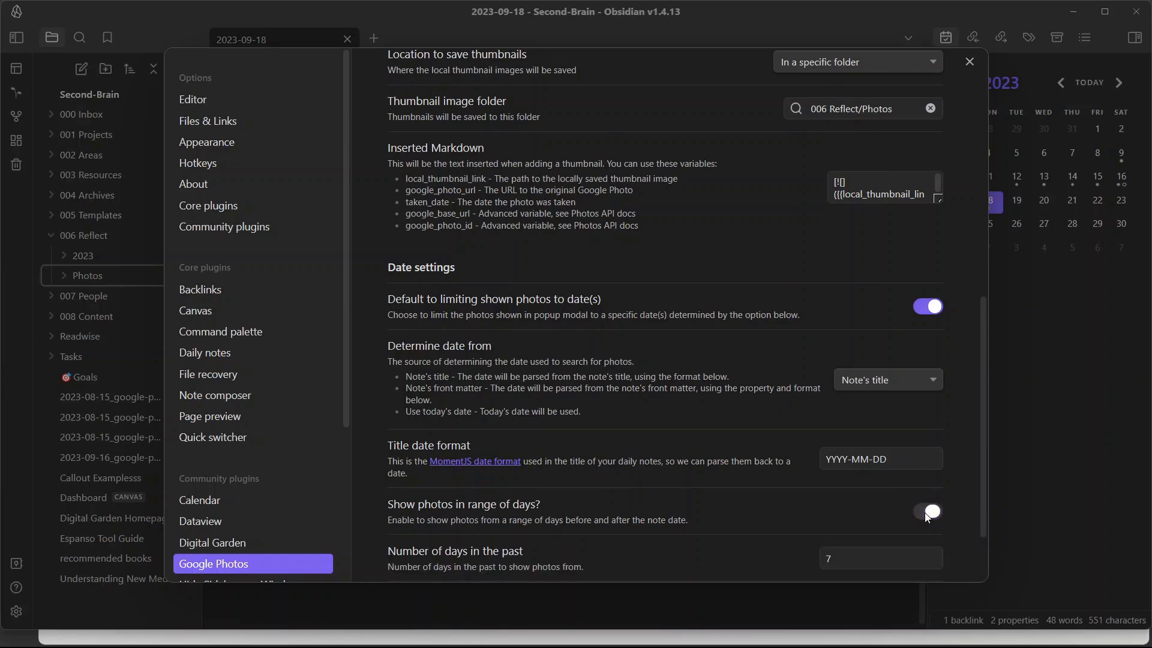
left_click(969, 62)
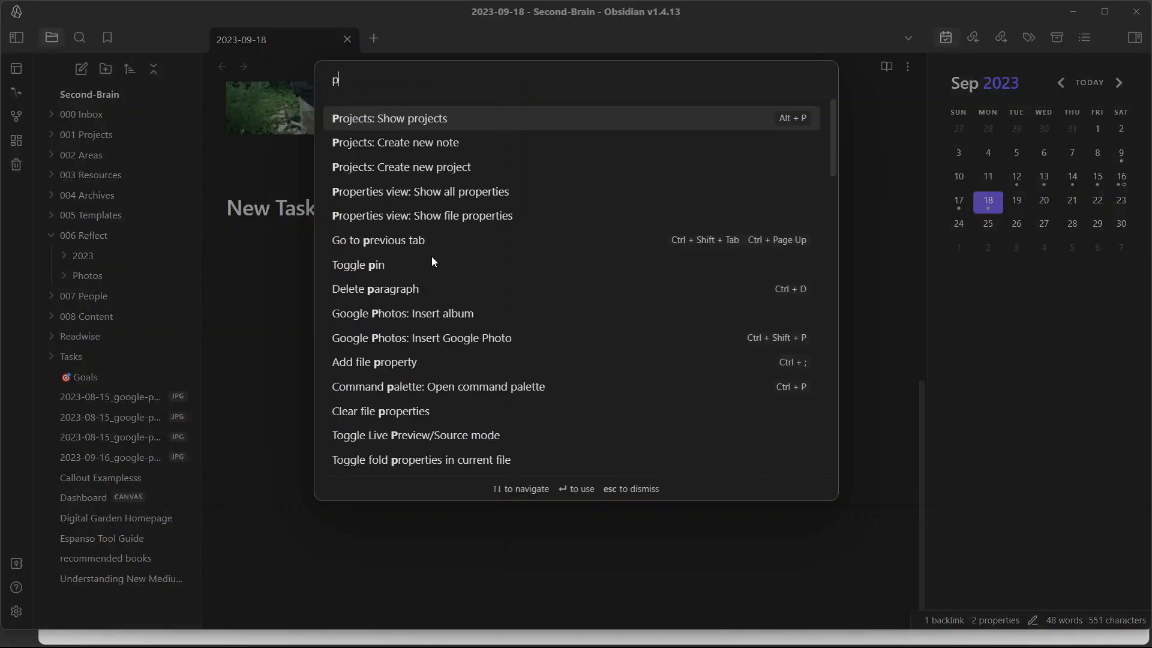
Search the command palette for 'photo' and run the Google Photos insert command
type("hotos")
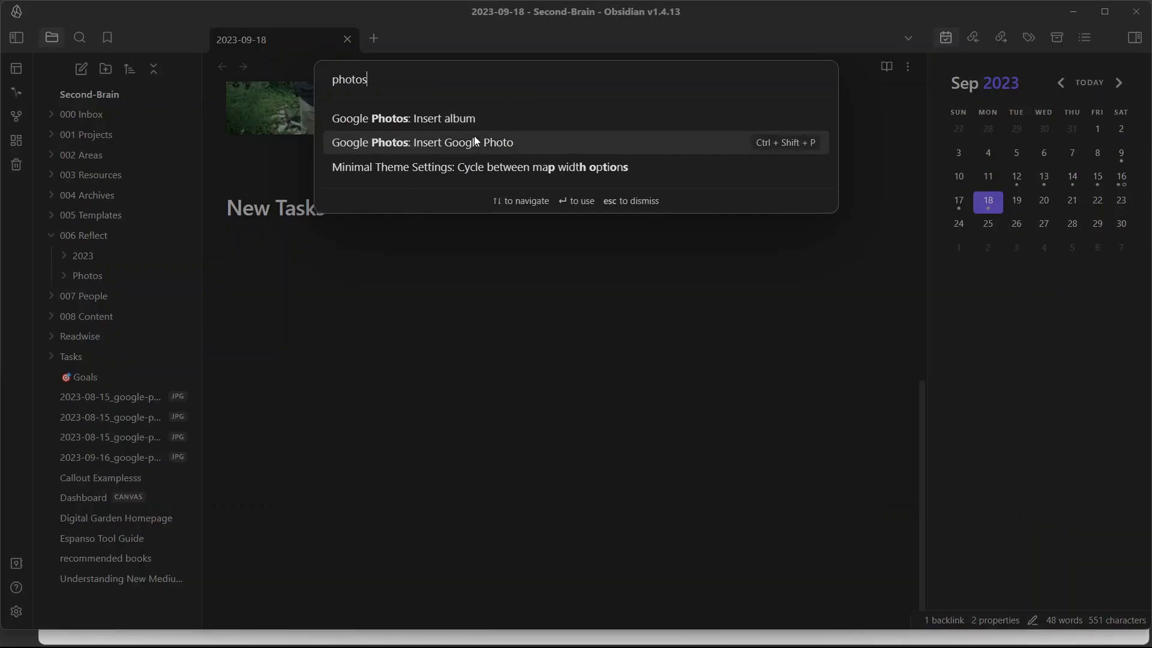
key("Backspace")
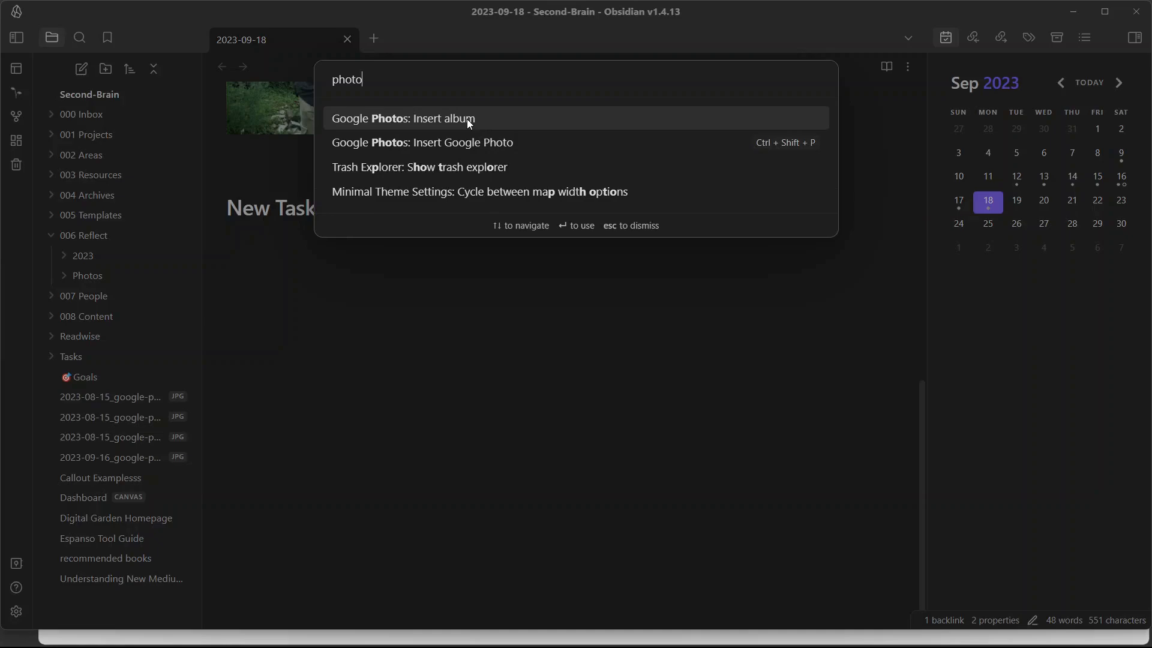
mouse_move(496, 122)
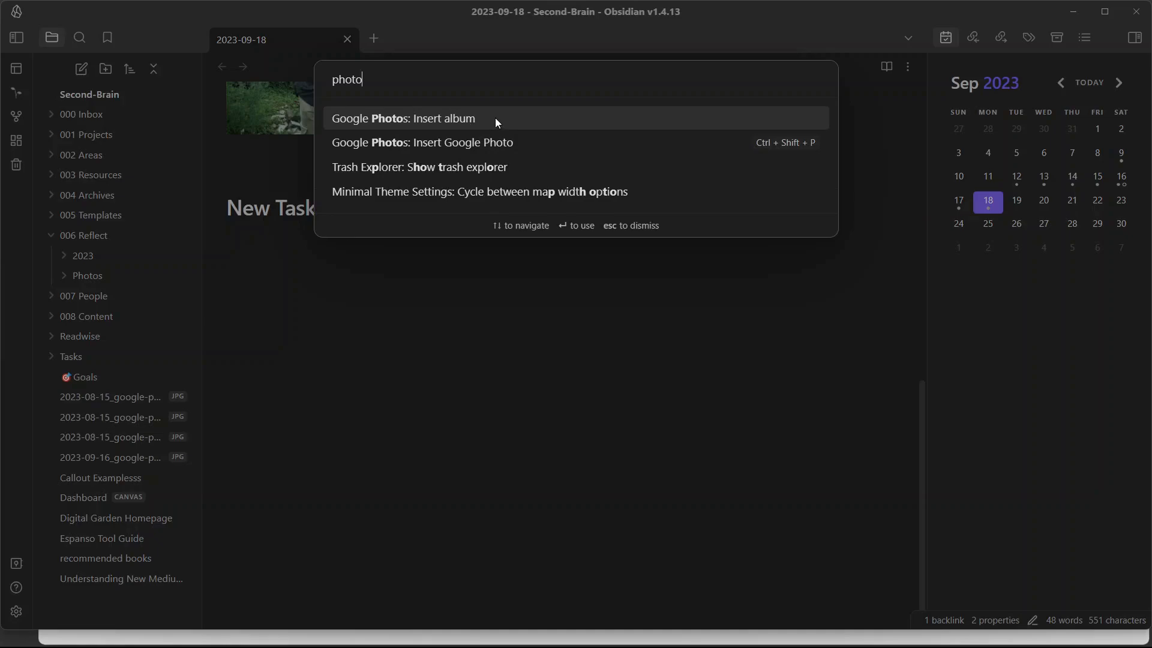
left_click(403, 119)
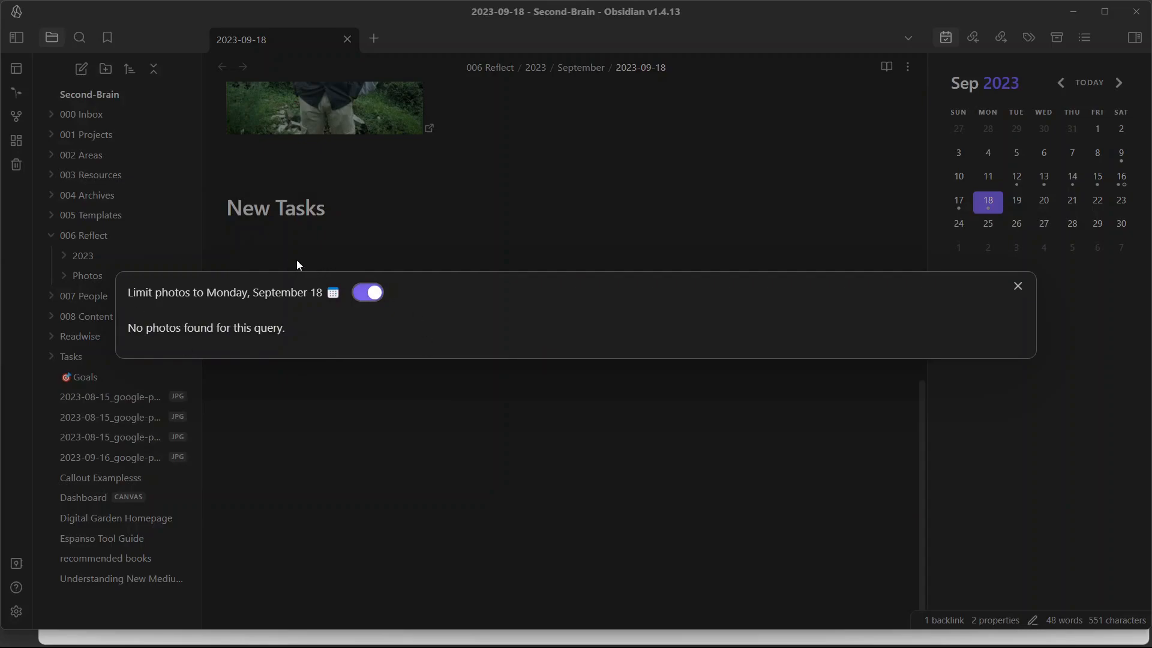
mouse_move(425, 307)
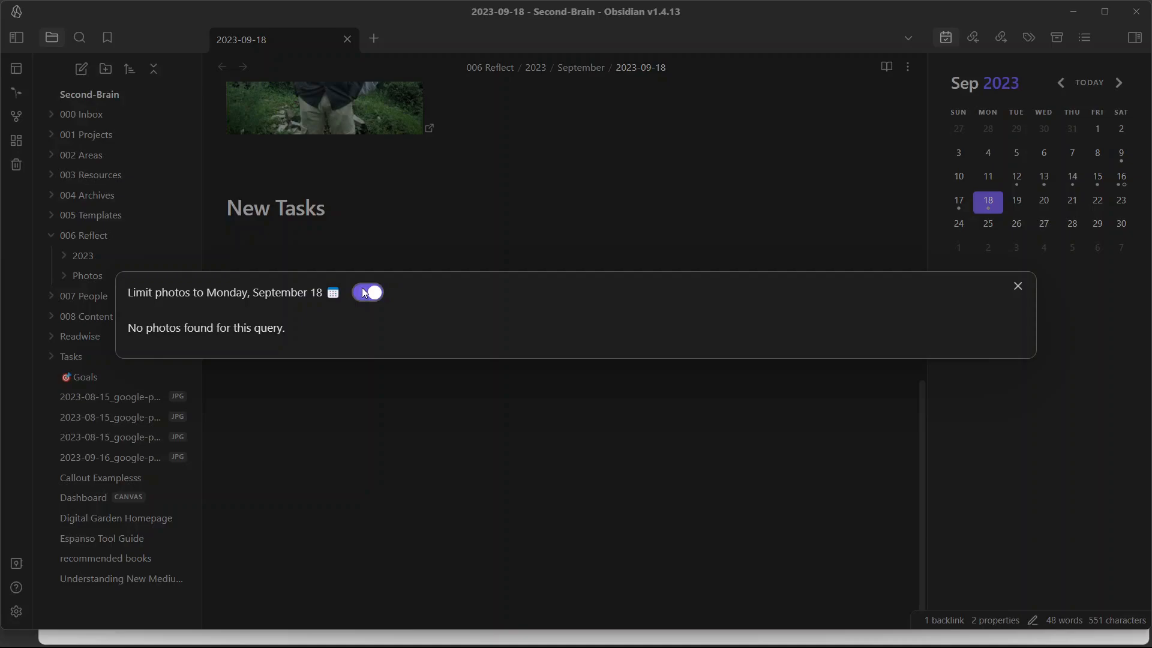
Switch off the 'Limit photos to Monday, September 18' toggle in the picker
left_click(367, 292)
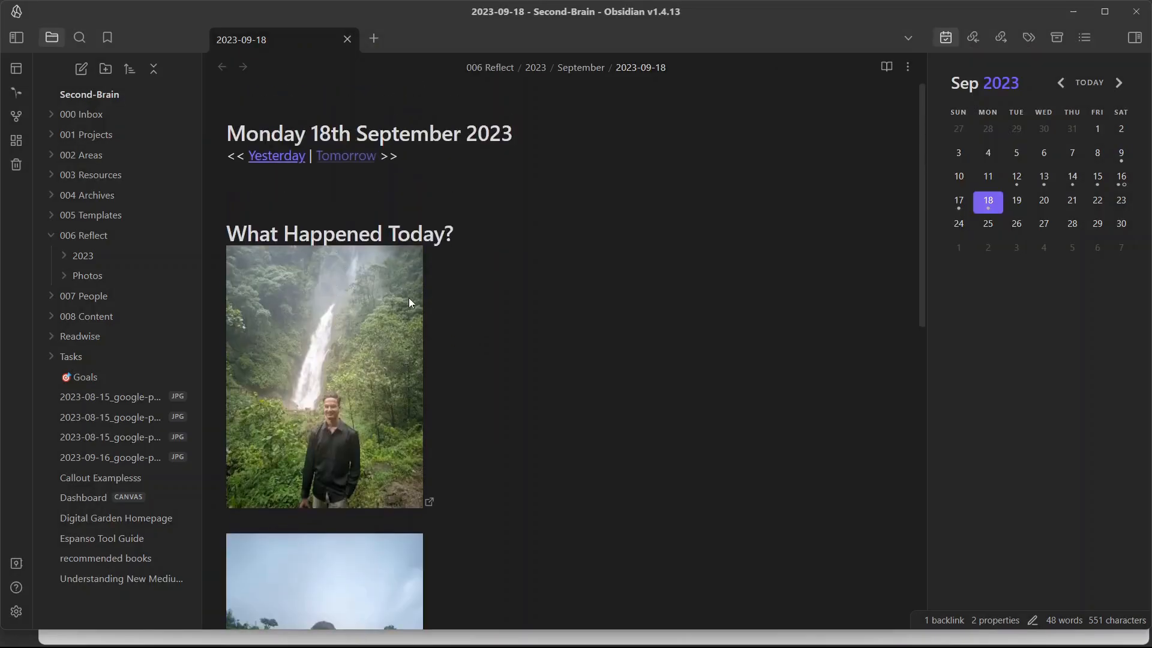
mouse_move(413, 314)
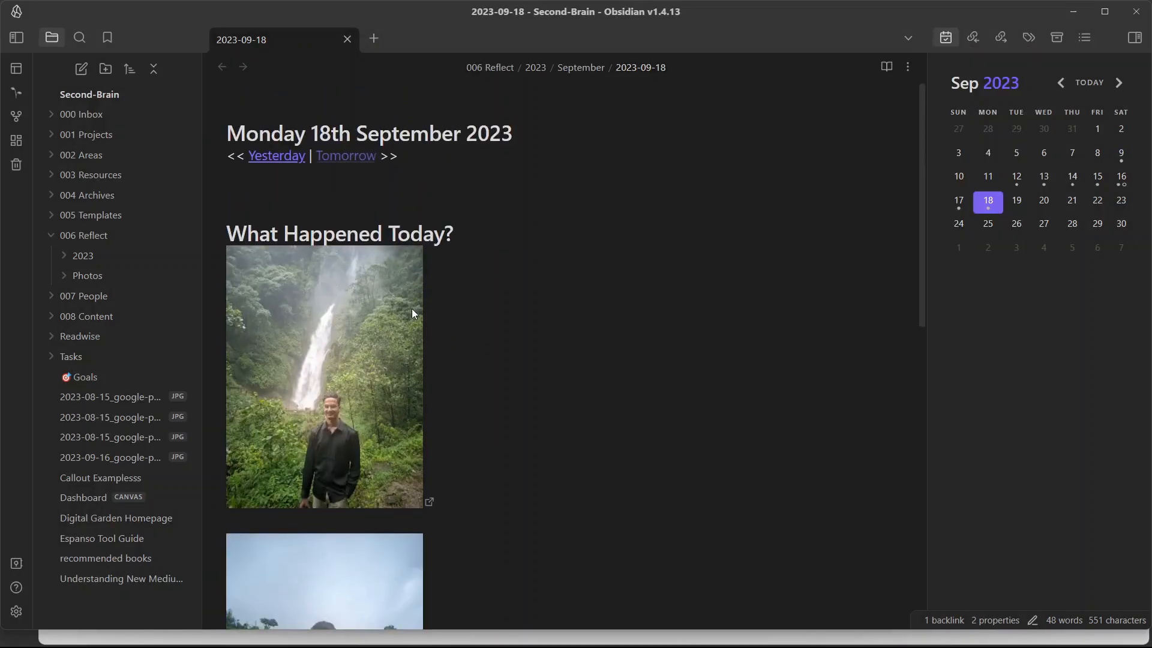